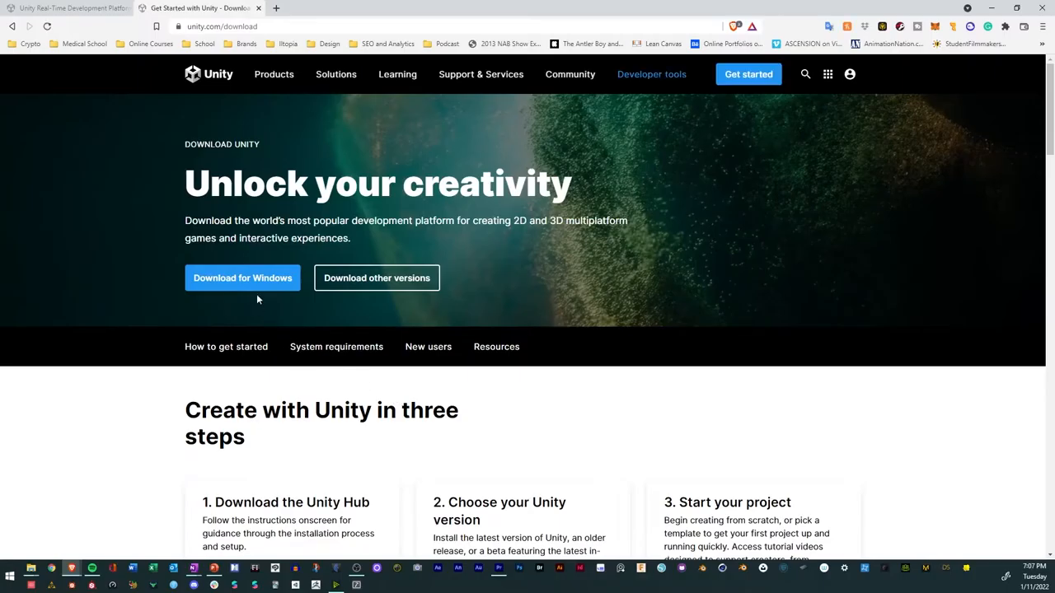
Download the Unity Hub installer for Windows and save the file.
left_click(242, 277)
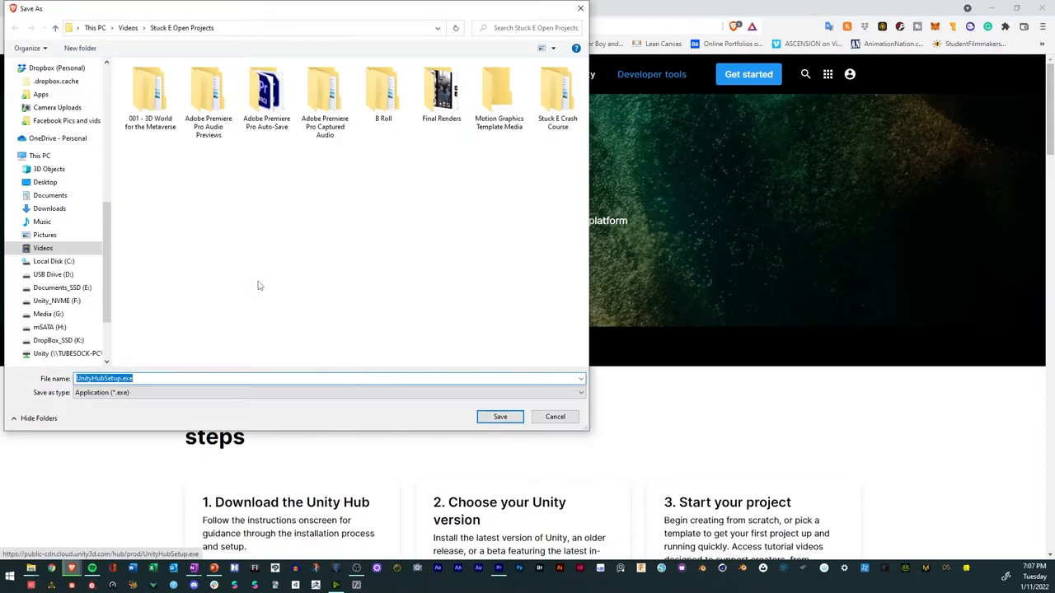
left_click(499, 415)
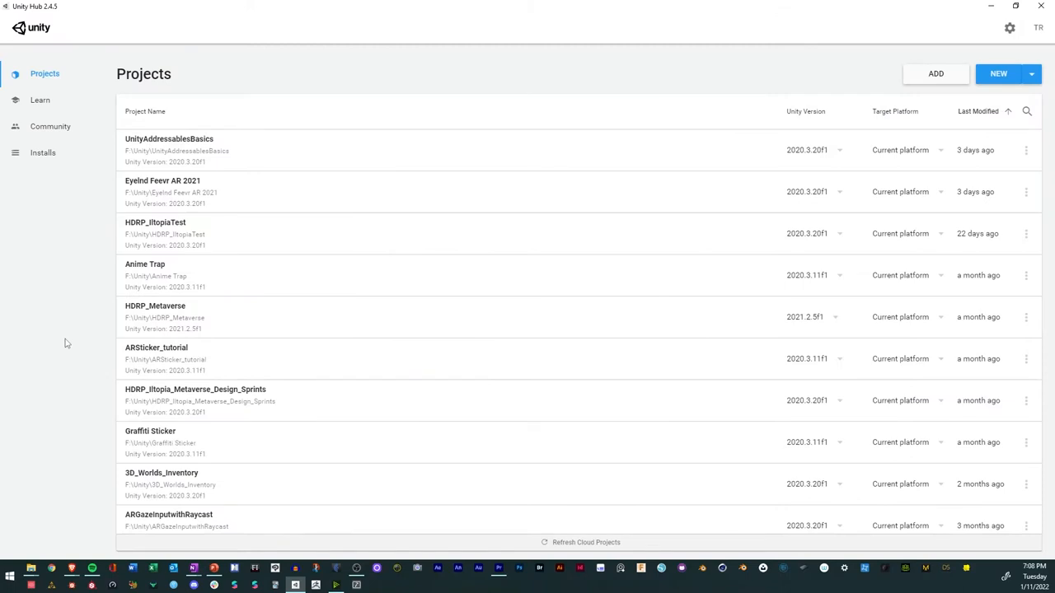
Review Android Build Support under Installs > Add, then create a 3D project named DeepDives.
left_click(50, 125)
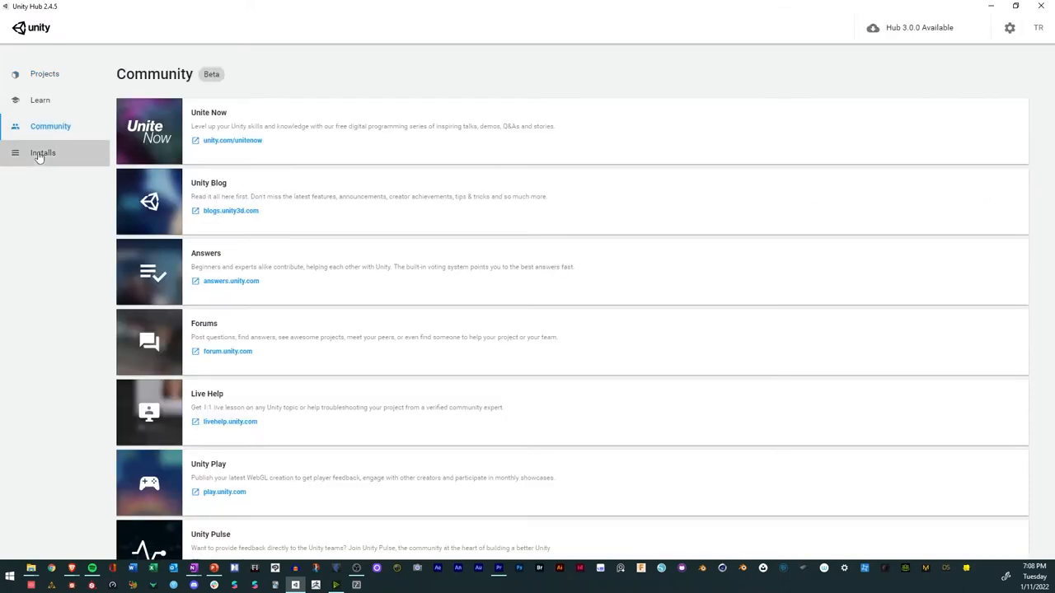
left_click(43, 151)
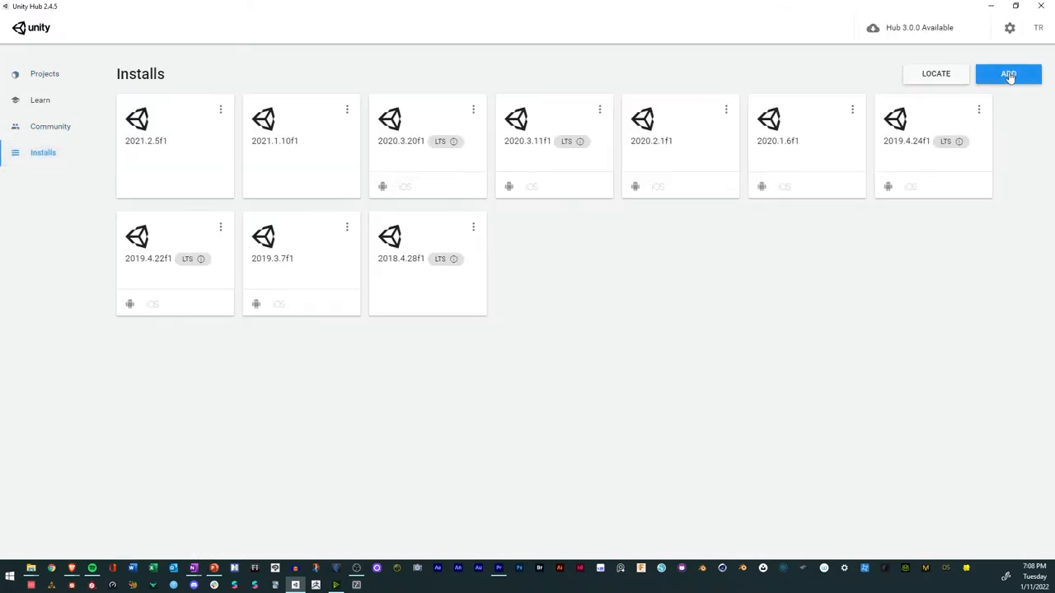
left_click(1008, 73)
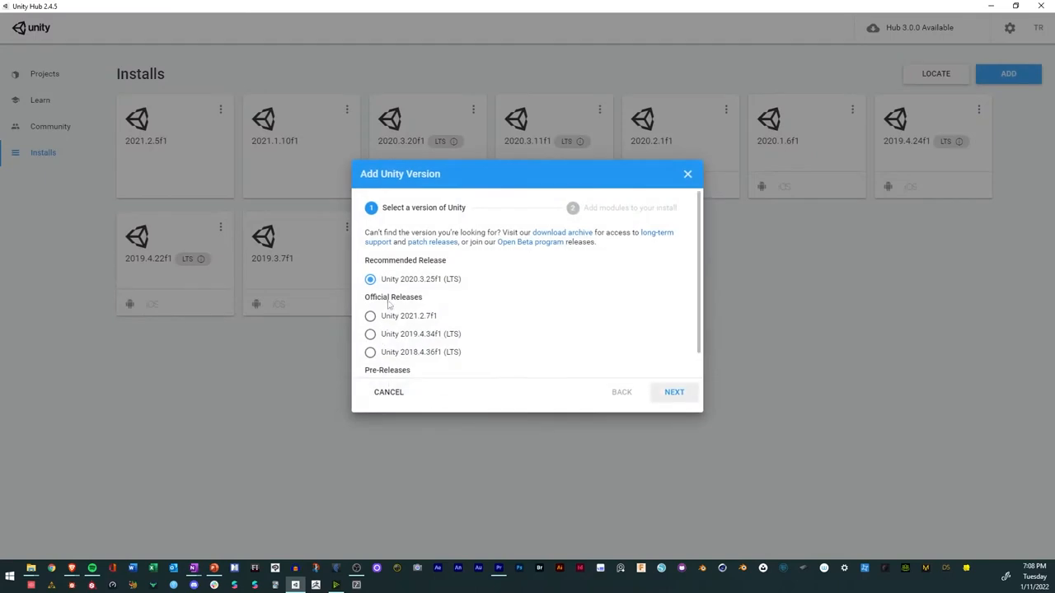
left_click(672, 392)
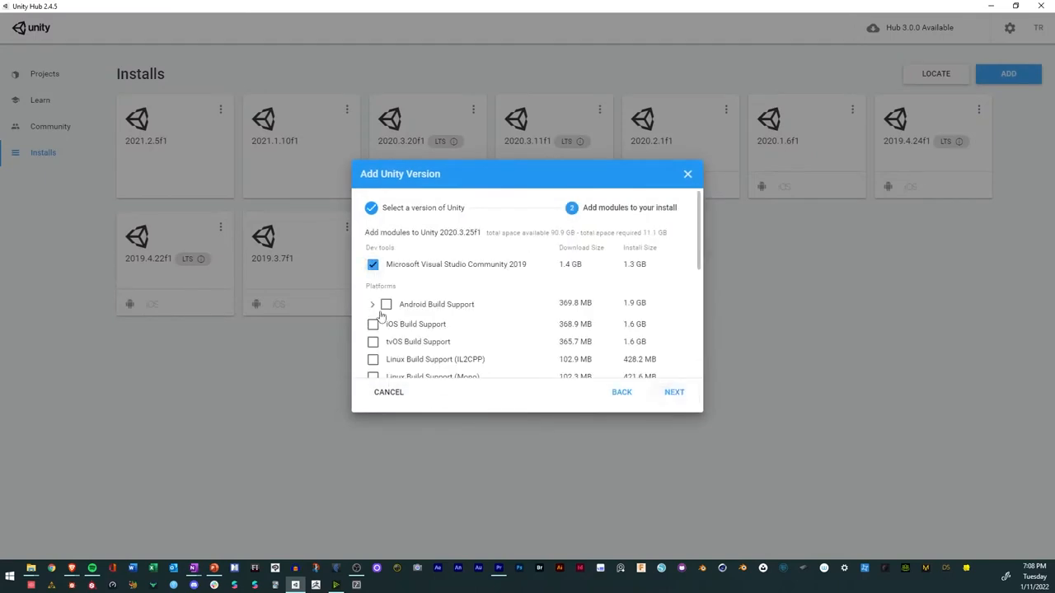
left_click(385, 303)
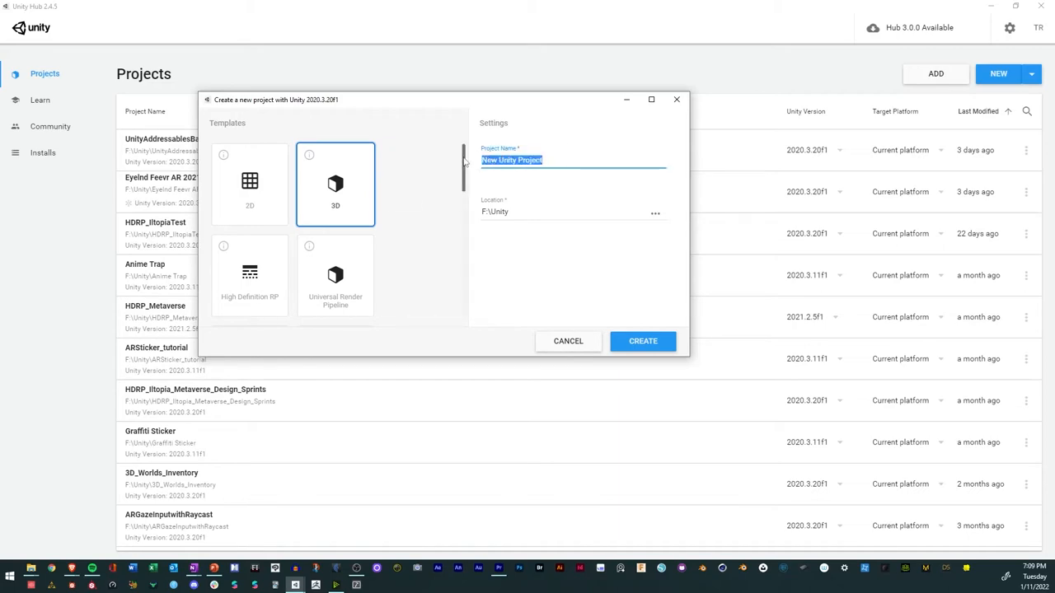
type("DeepDives")
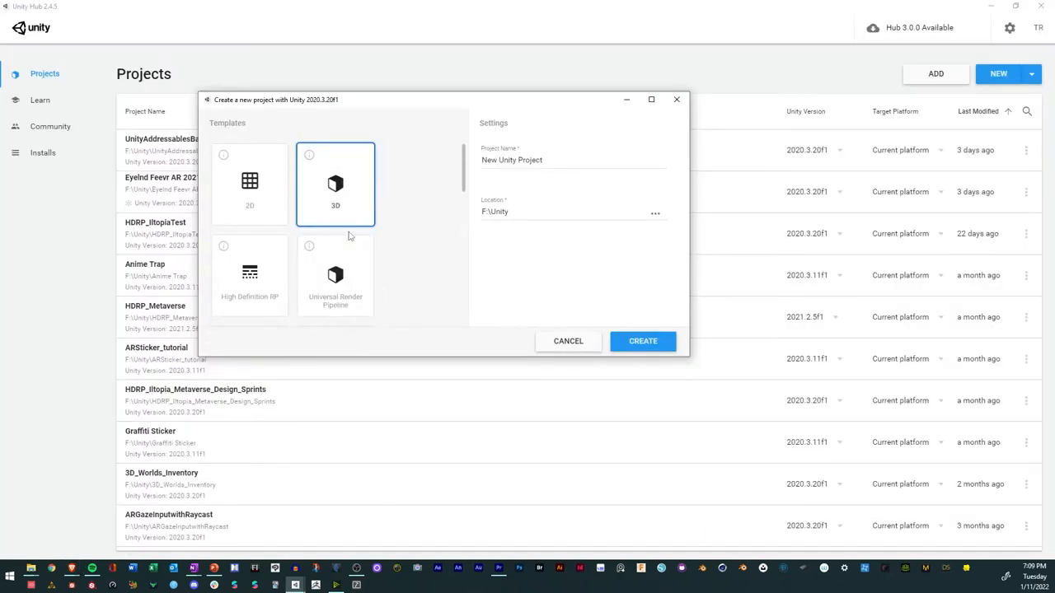
mouse_move(343, 201)
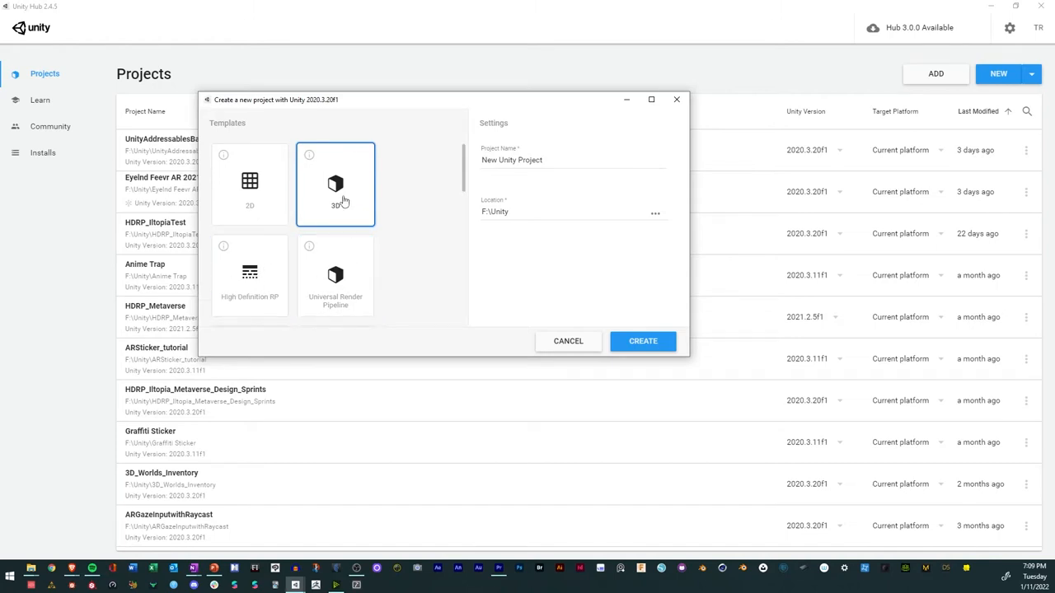
left_click(643, 340)
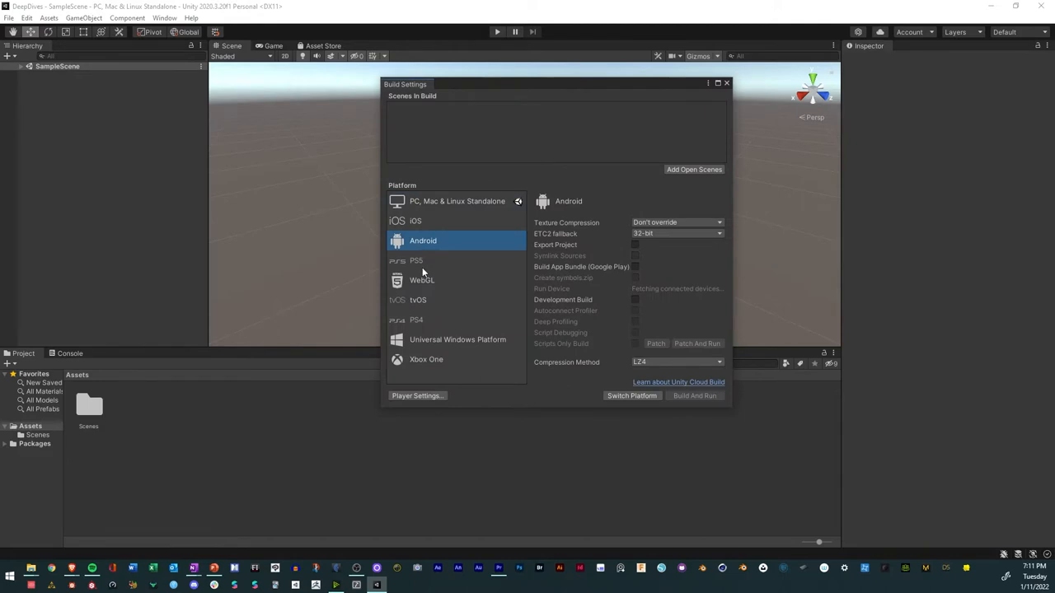
Select Android as the target platform in Build Settings.
left_click(631, 396)
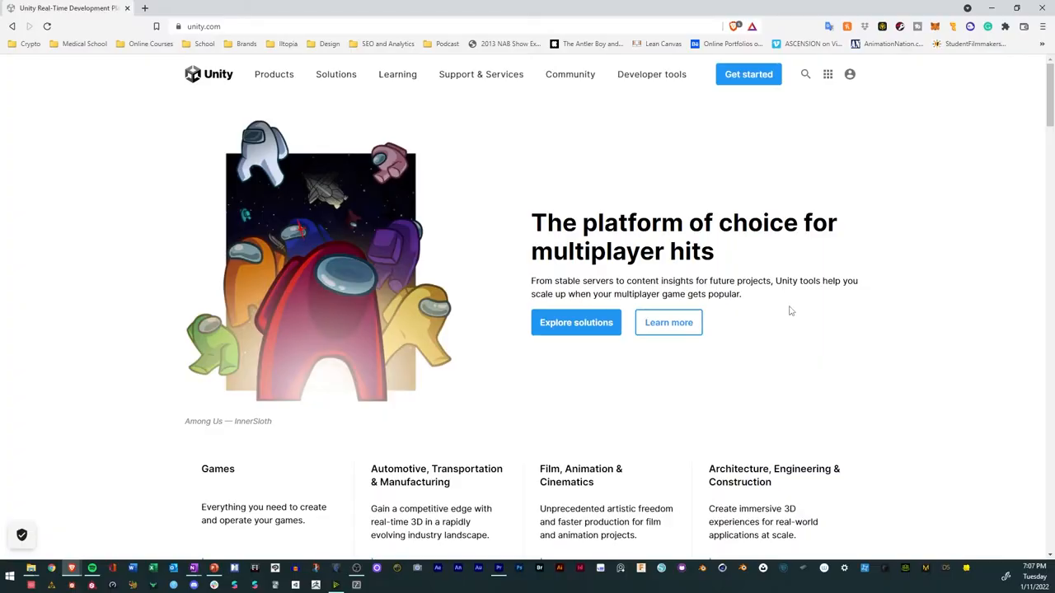
mouse_move(766, 85)
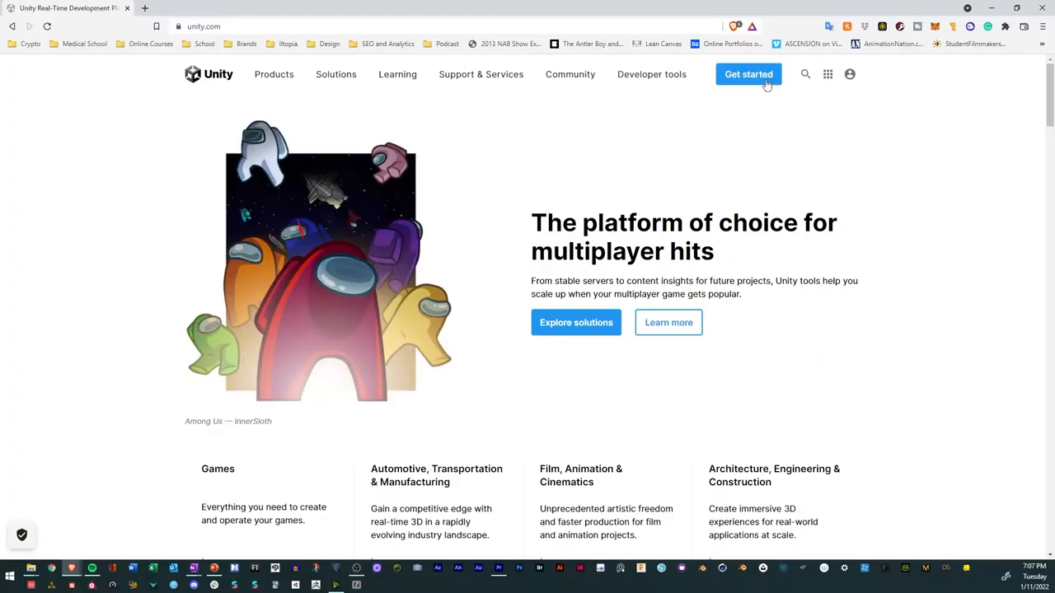
From Get started, reach the download page and save the Unity Hub installer for Windows.
left_click(748, 74)
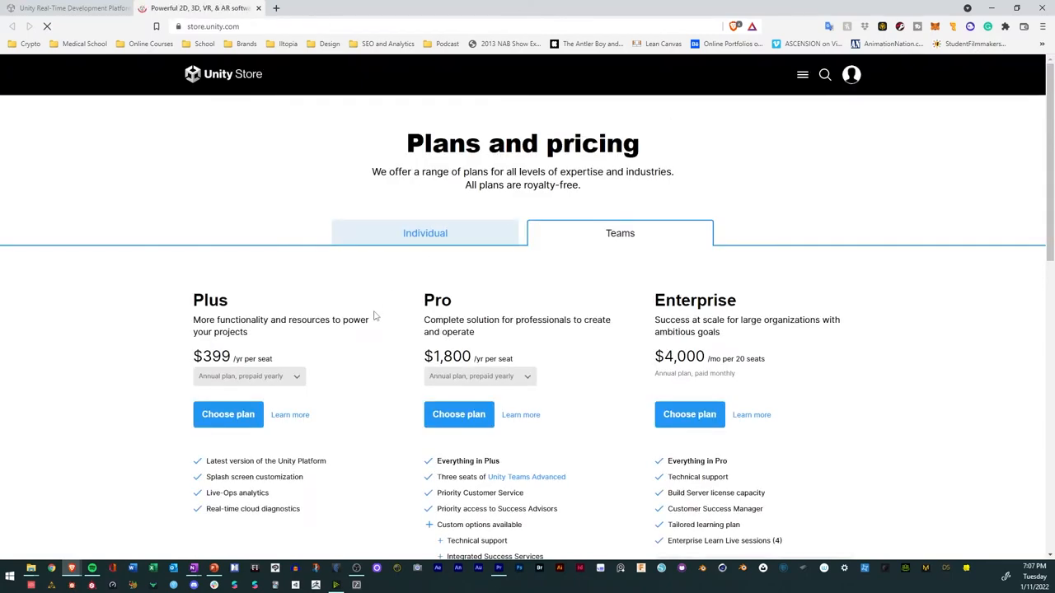
left_click(425, 233)
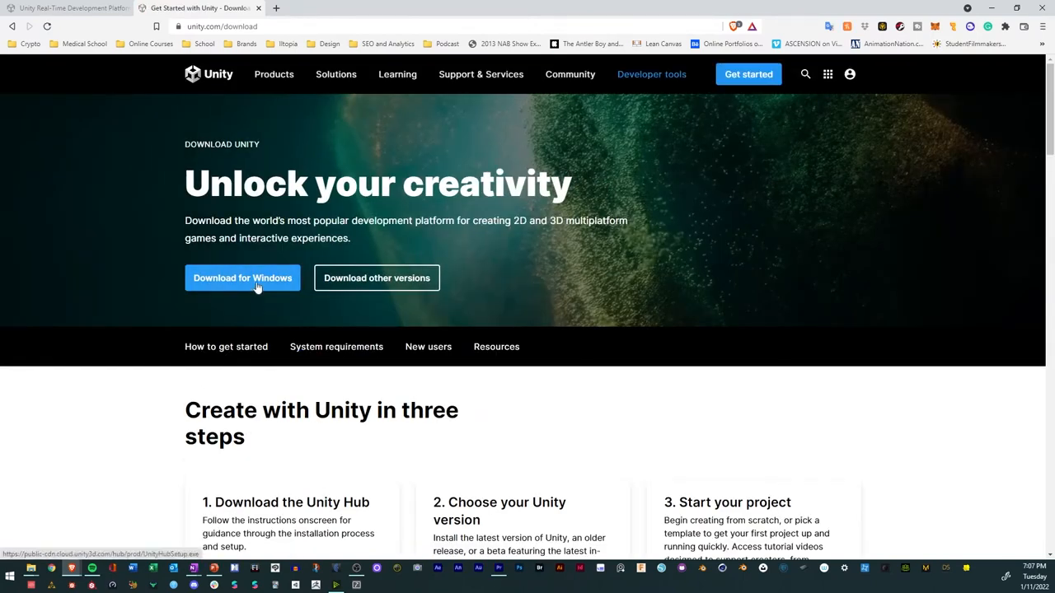
left_click(243, 277)
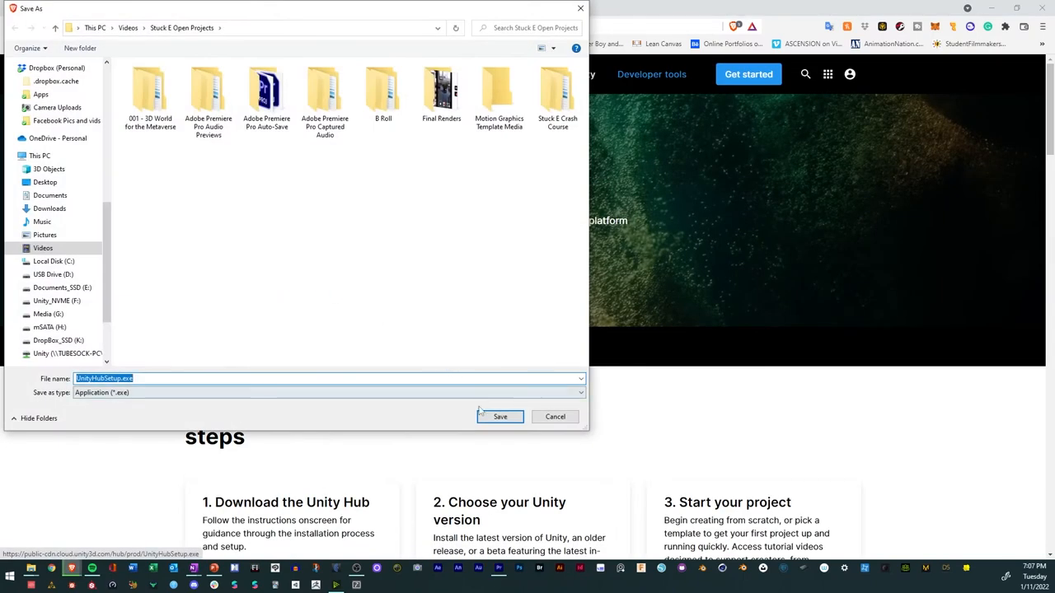
left_click(500, 416)
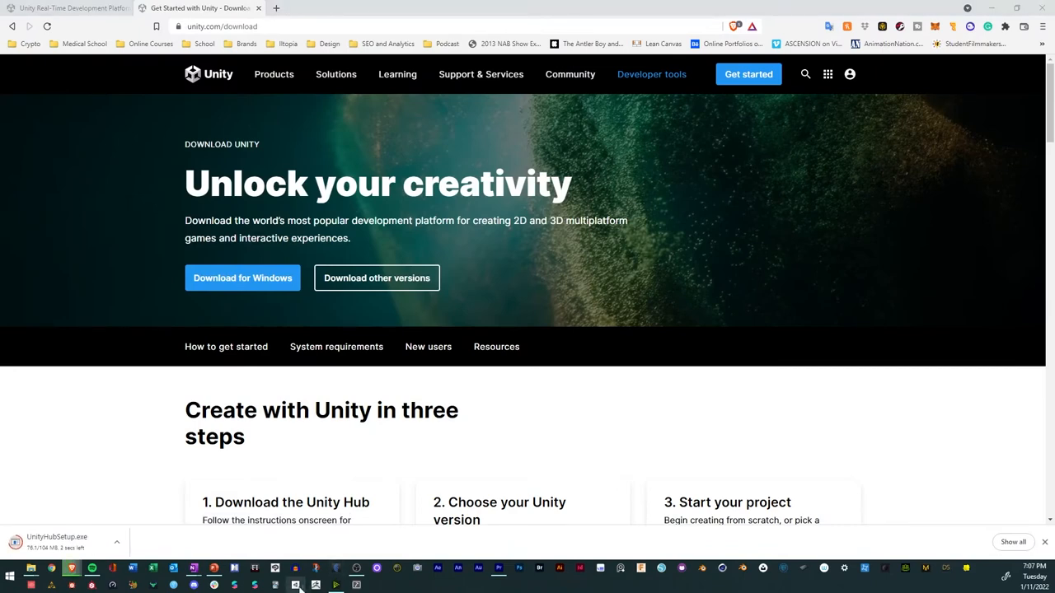
Add Unity 2020.3.25f1 with Visual Studio 2019, Android Build Support (SDK, NDK, OpenJDK) and iOS Build Support ticked.
left_click(295, 585)
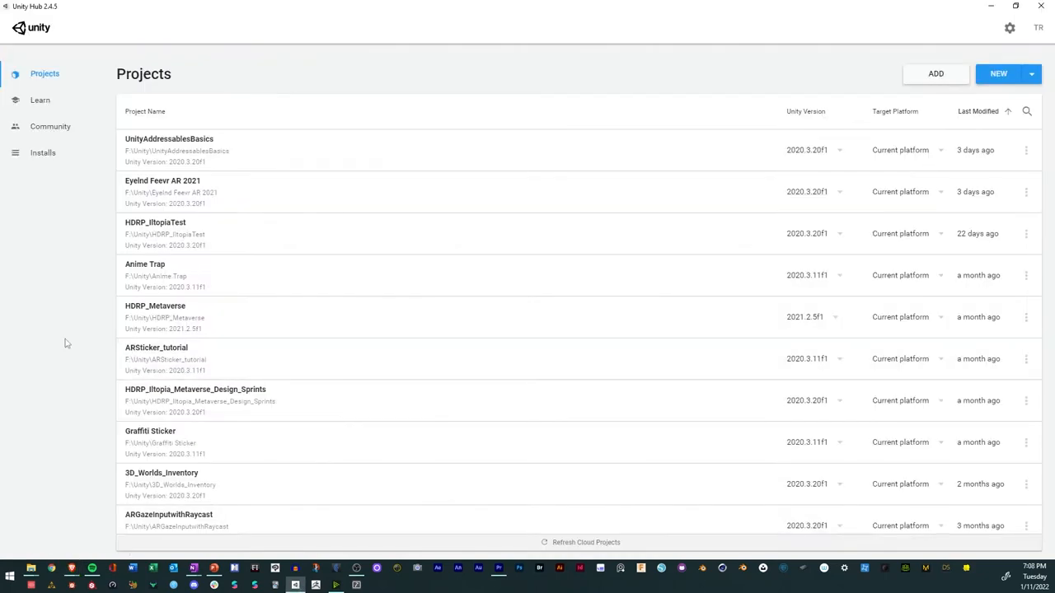
mouse_move(56, 191)
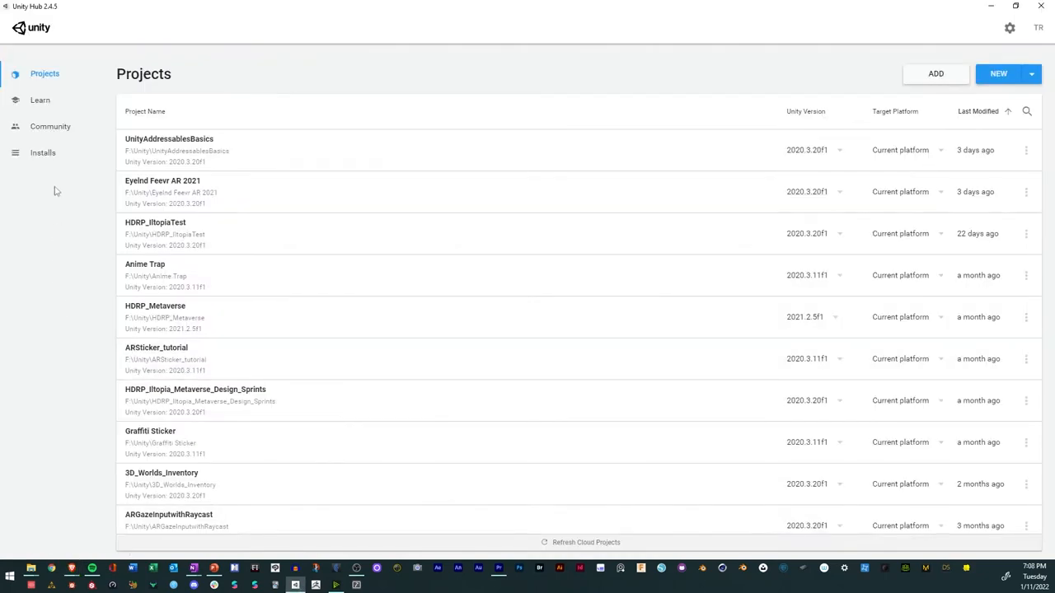
mouse_move(42, 94)
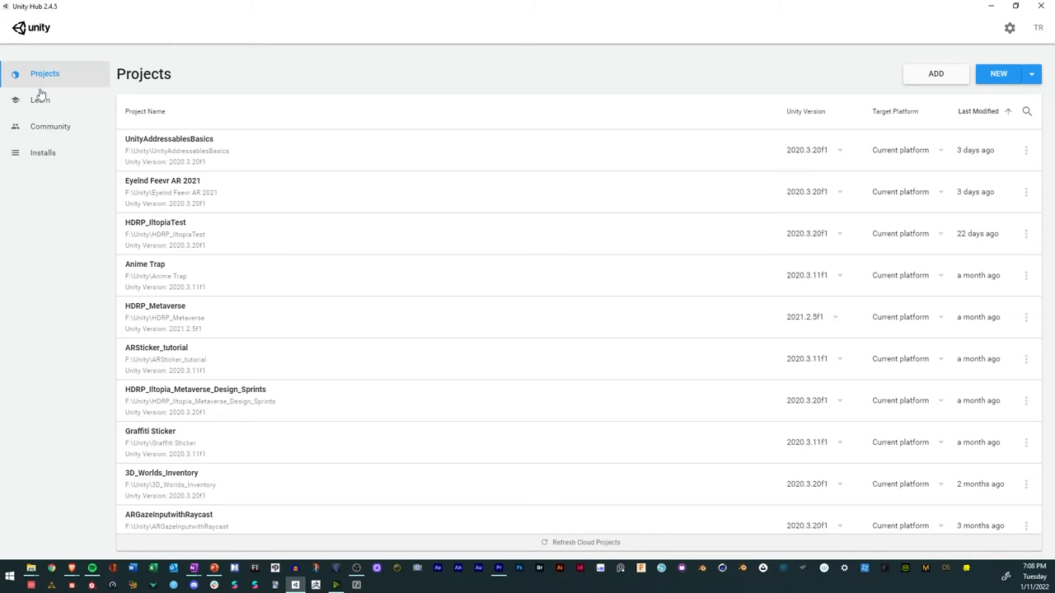
left_click(49, 126)
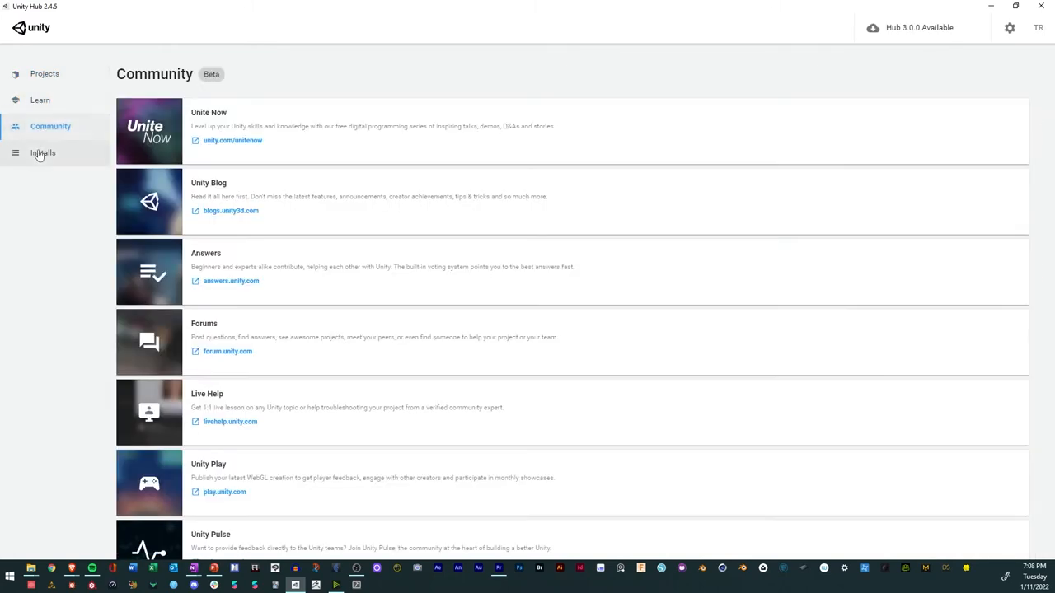
left_click(43, 151)
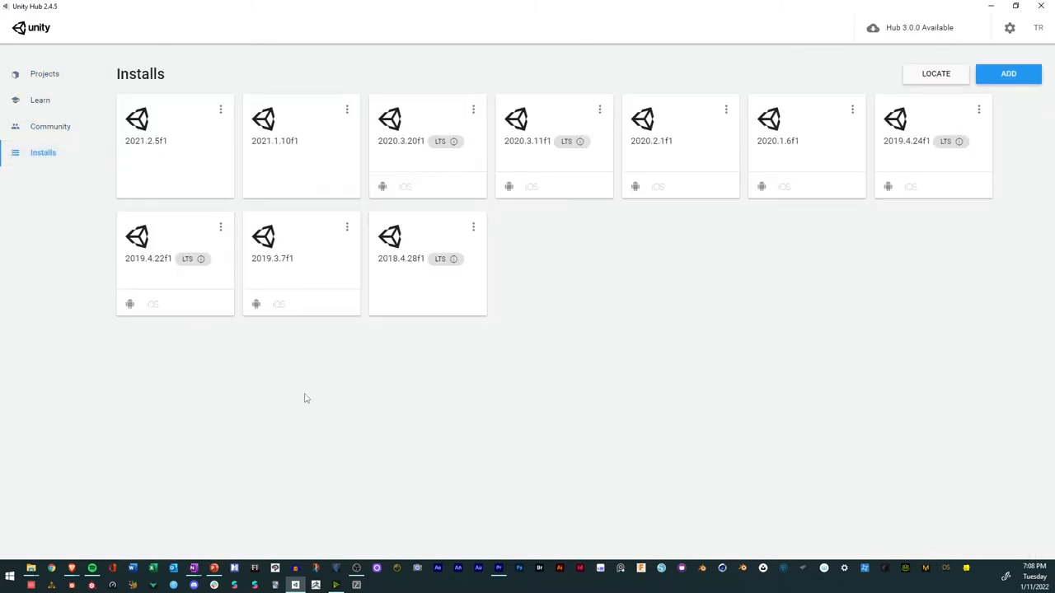
mouse_move(1009, 68)
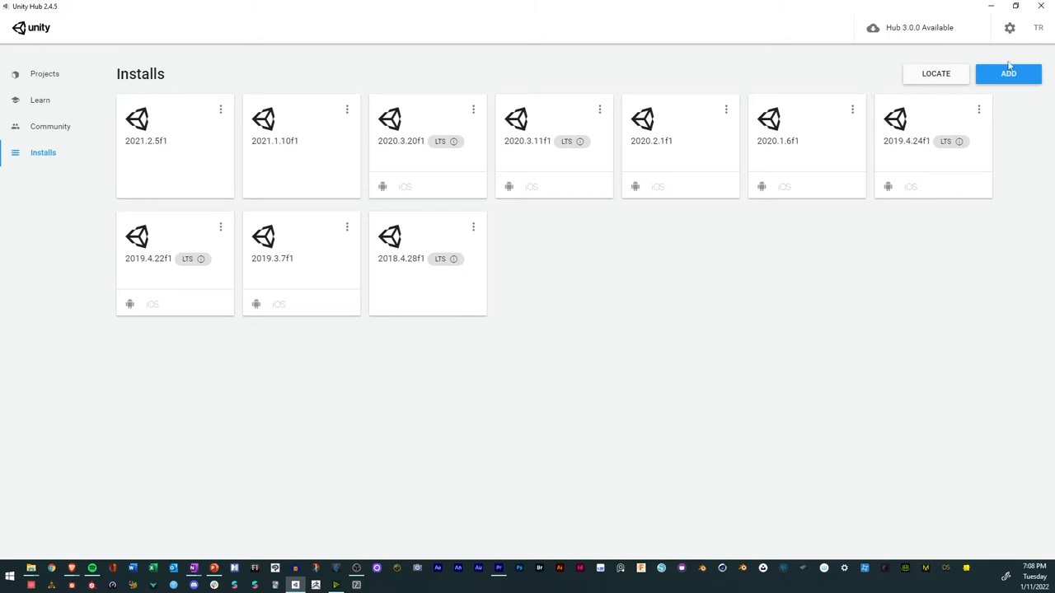
left_click(1009, 73)
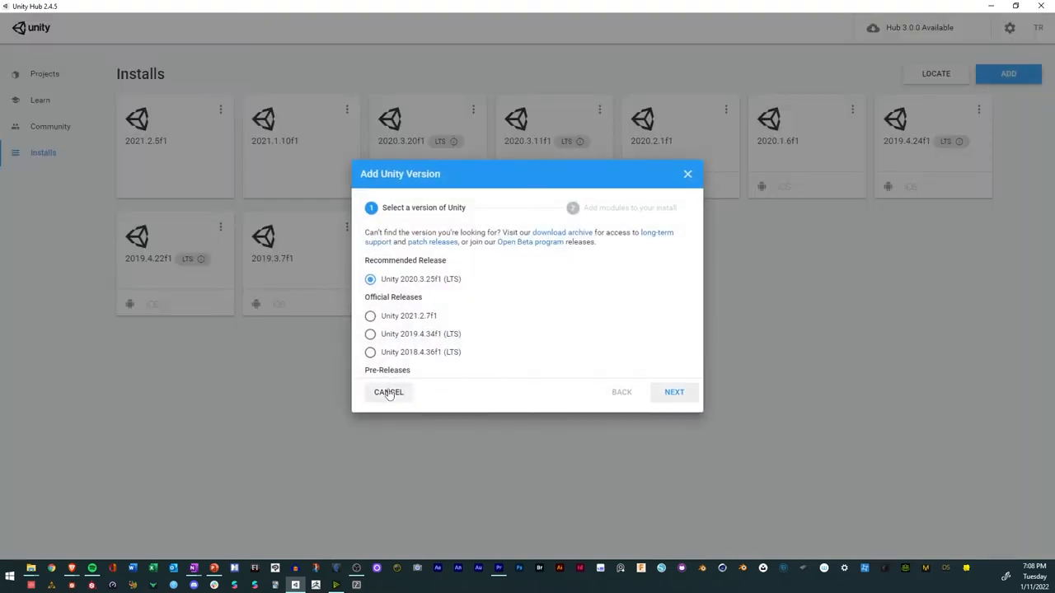
mouse_move(469, 269)
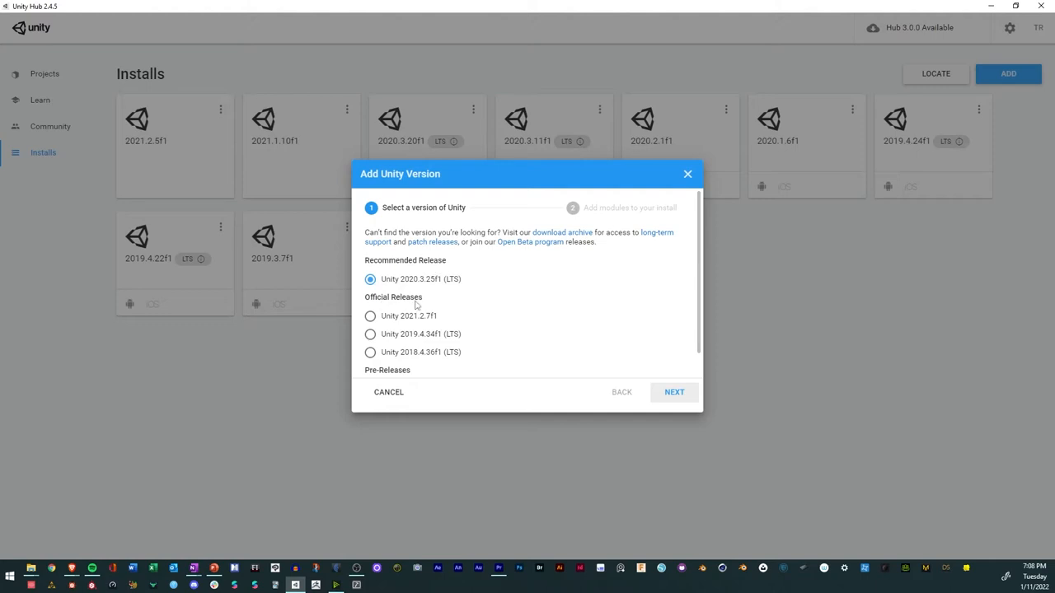
scroll("down", 3)
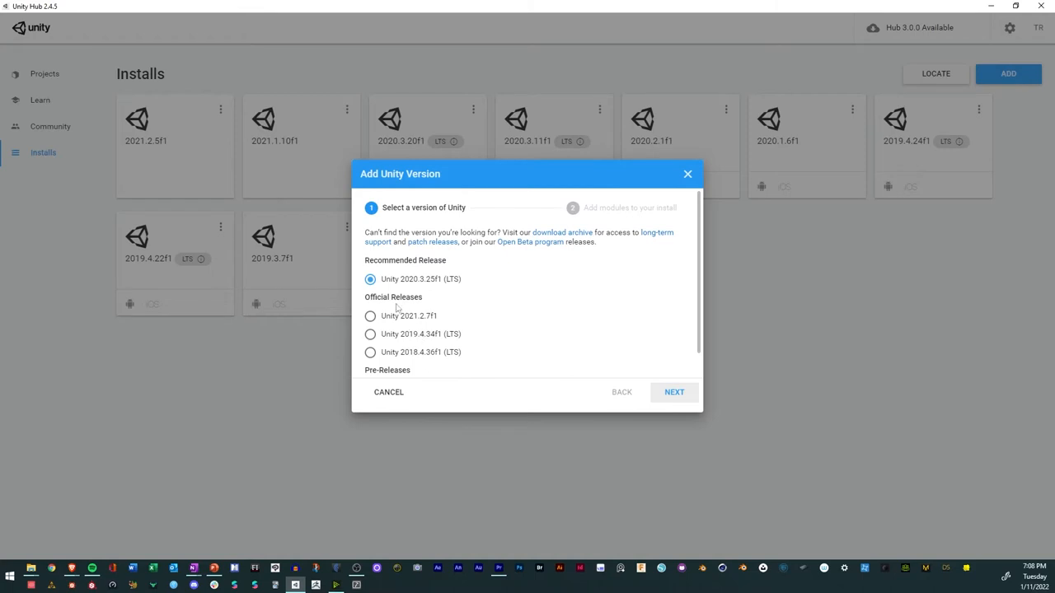
mouse_move(468, 341)
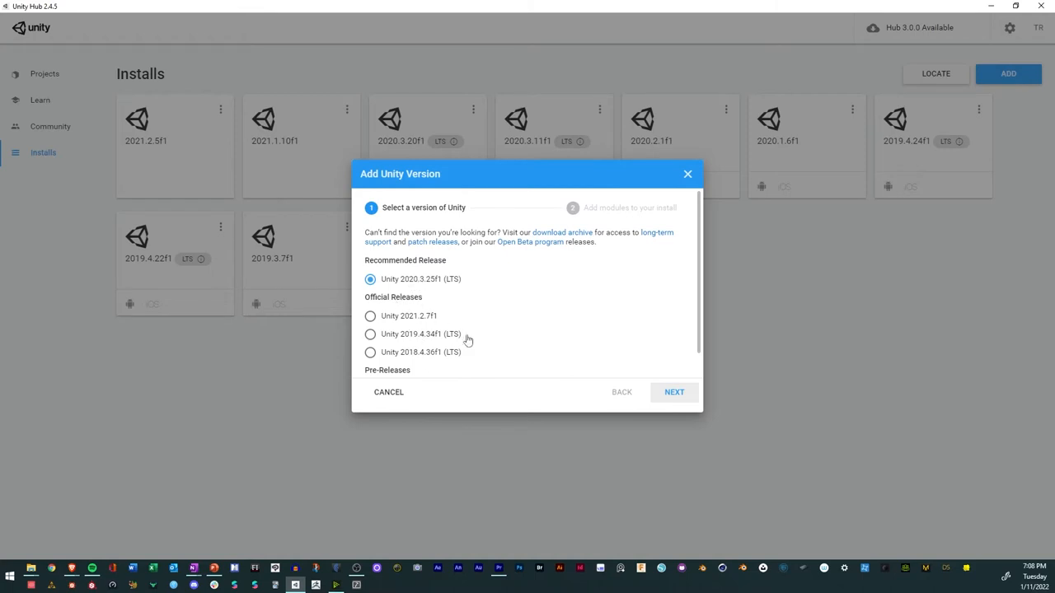
mouse_move(630, 451)
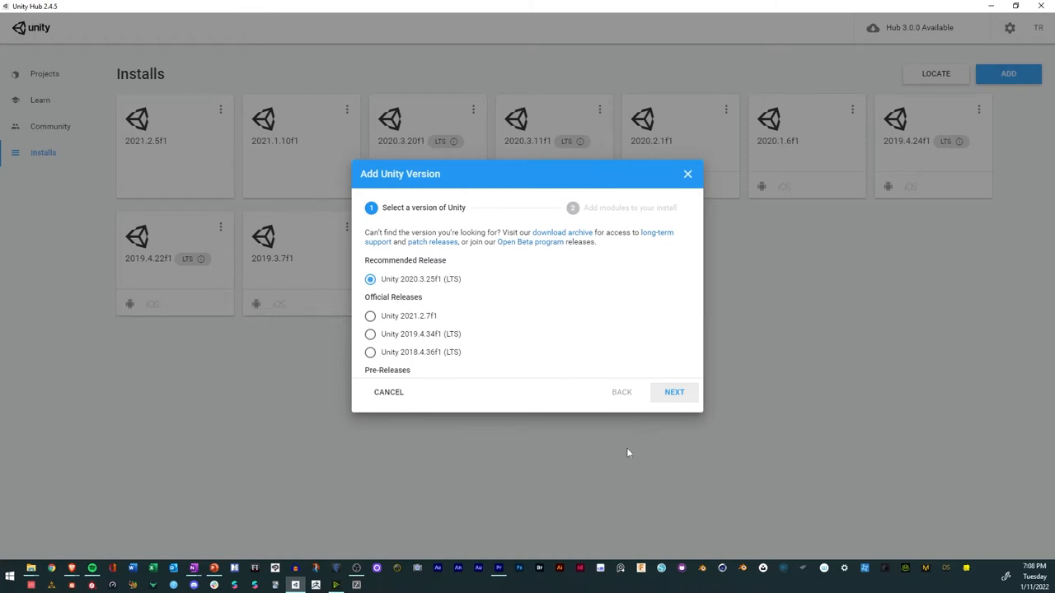
left_click(672, 392)
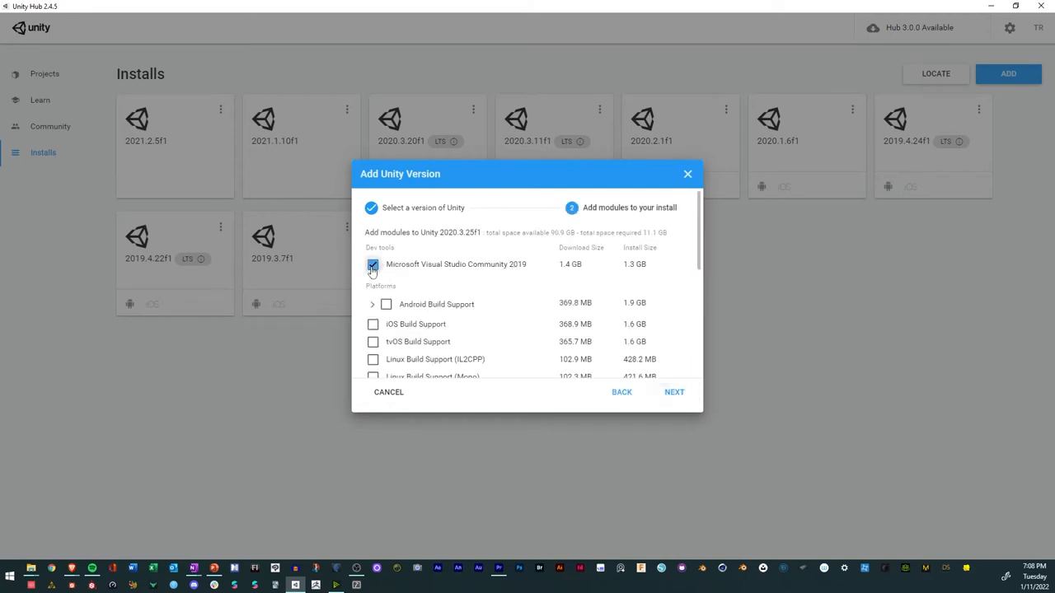
left_click(386, 303)
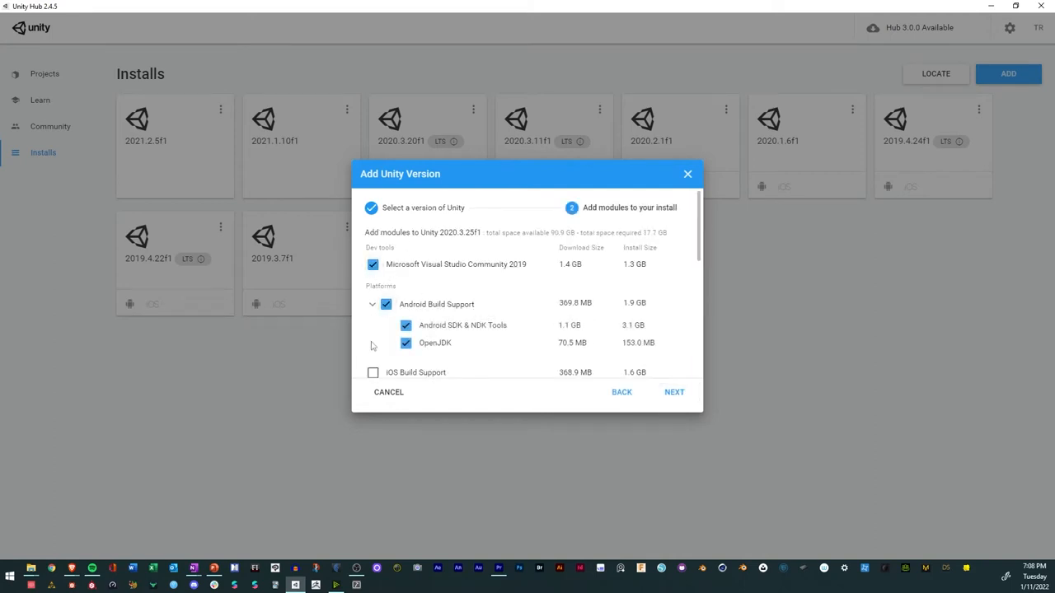
left_click(373, 373)
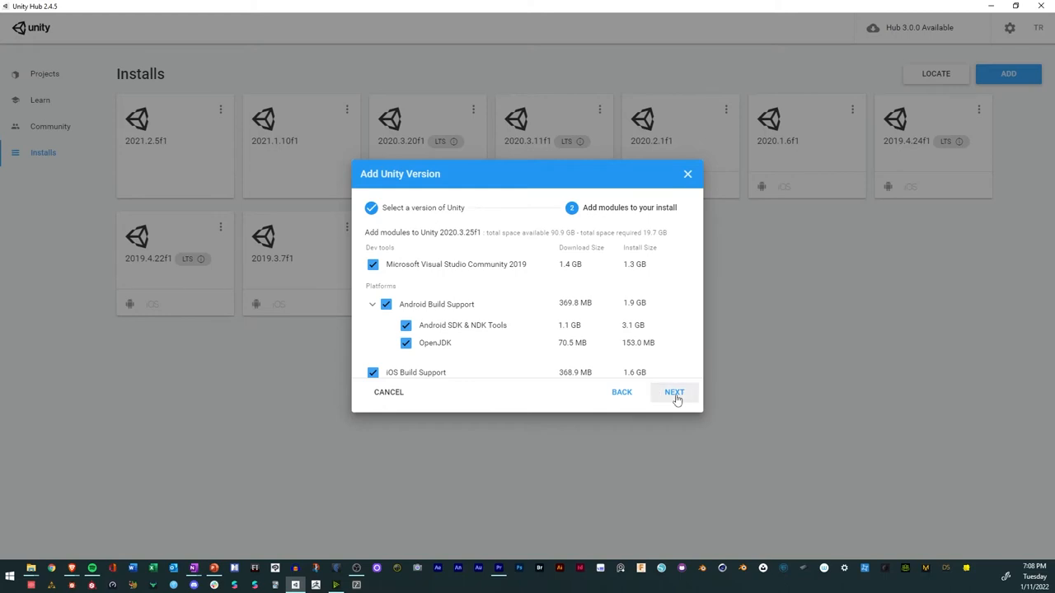
Accept the Visual Studio and Android SDK/NDK license terms, then close the install dialog.
left_click(672, 392)
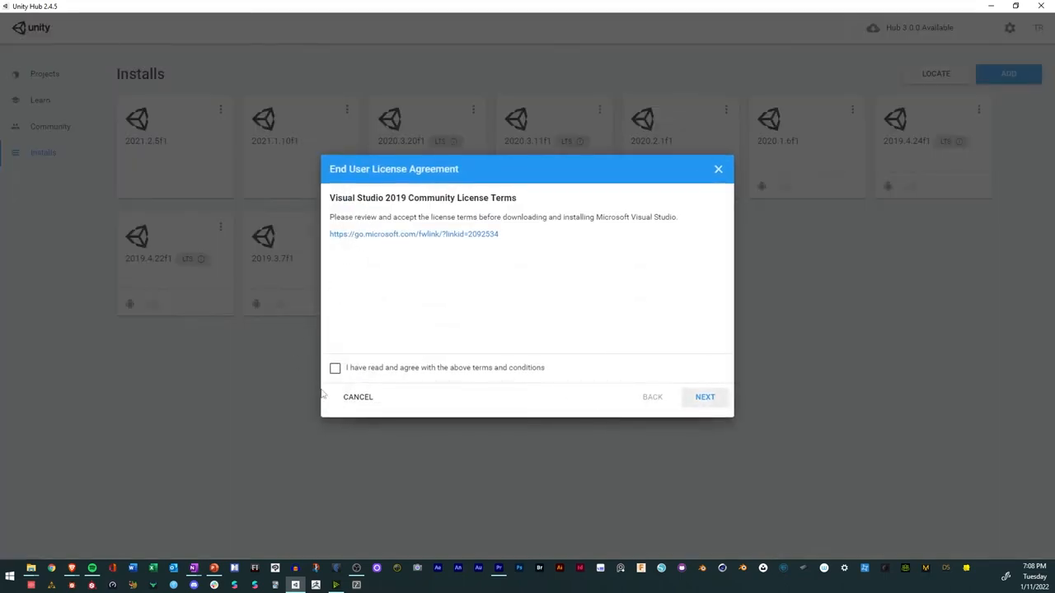
left_click(334, 367)
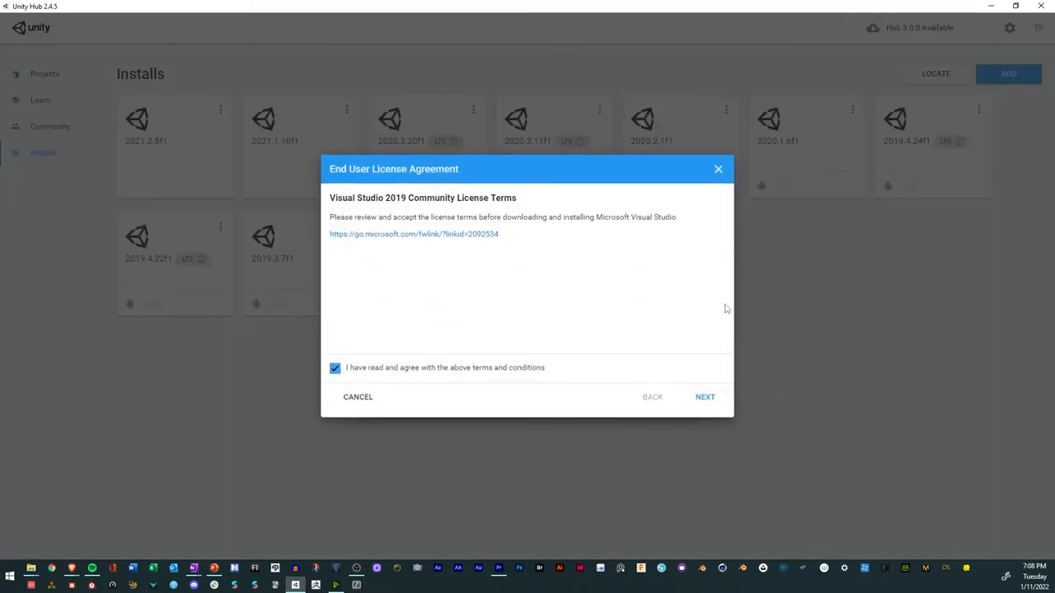
left_click(706, 395)
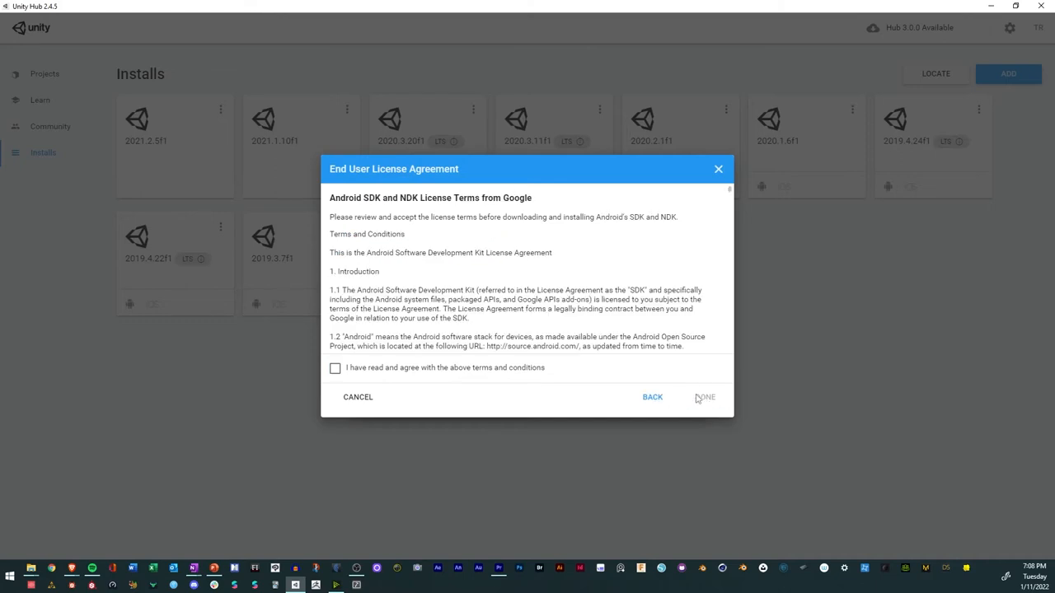
left_click(335, 368)
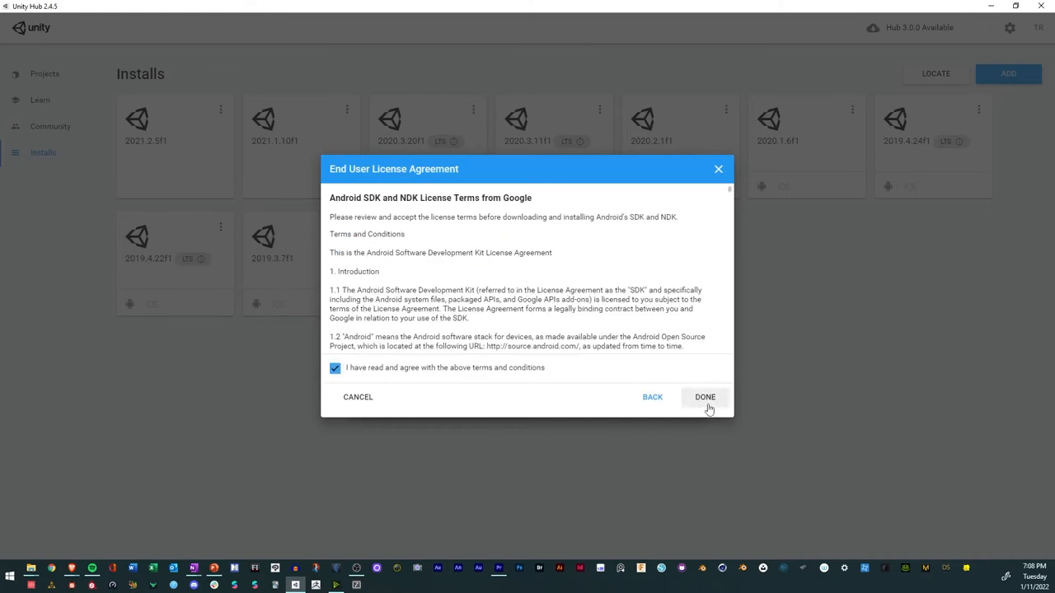
mouse_move(702, 256)
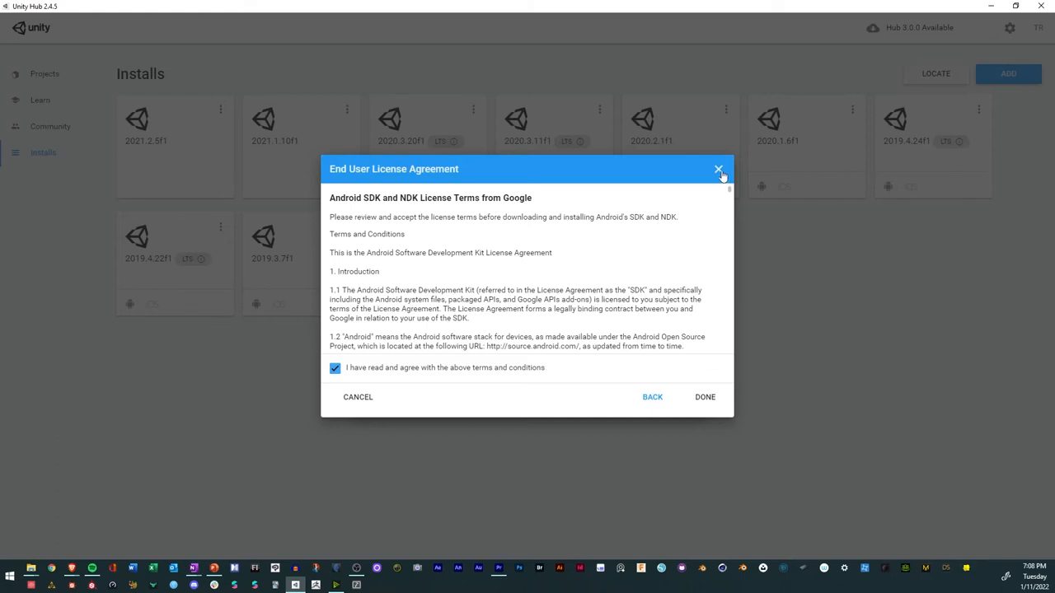
left_click(719, 168)
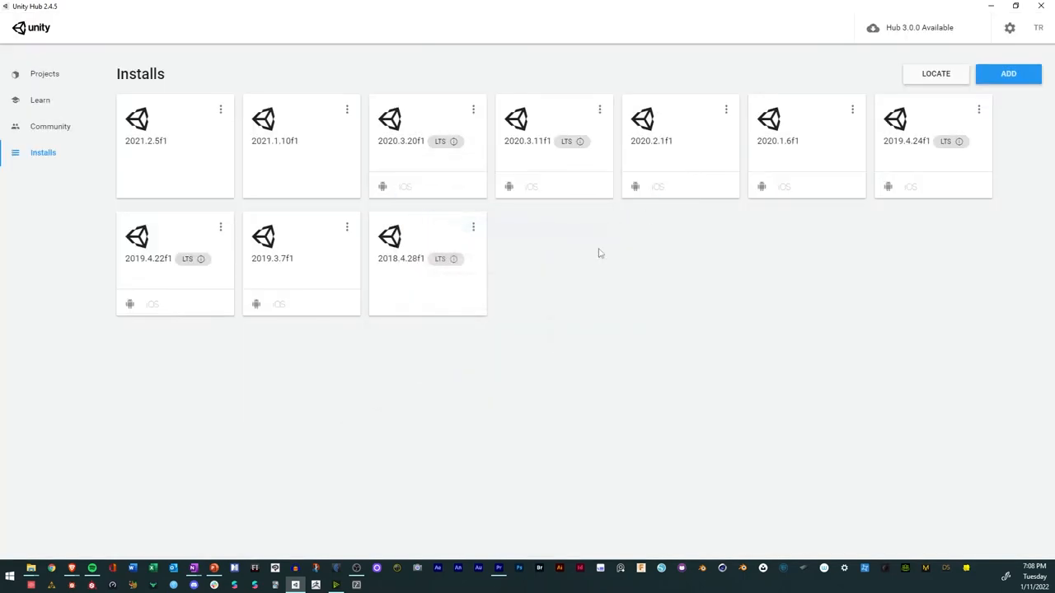
mouse_move(149, 259)
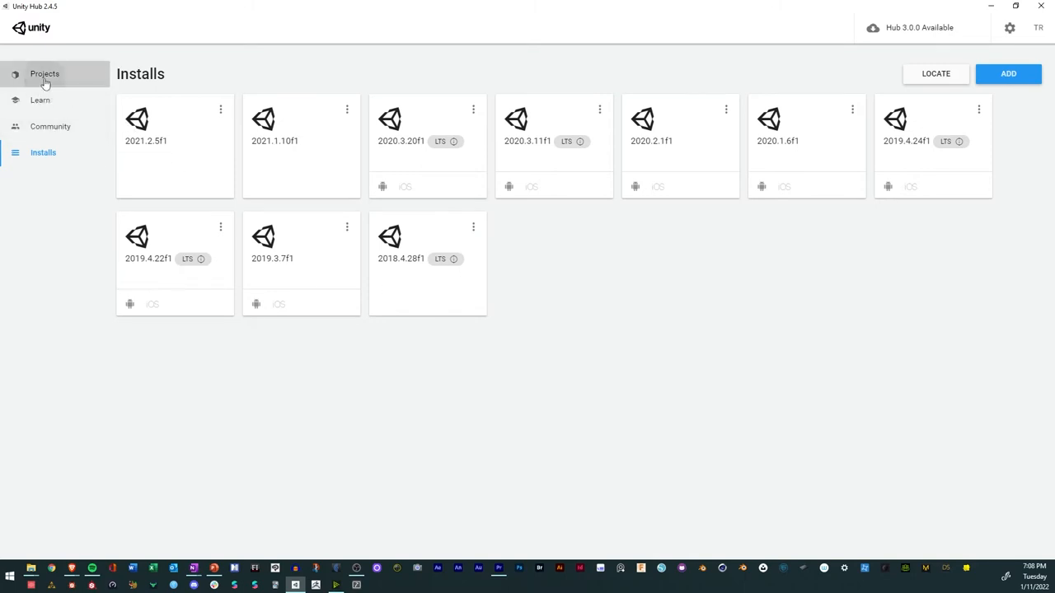
From Projects, choose the Unity version that will create the new project.
left_click(44, 73)
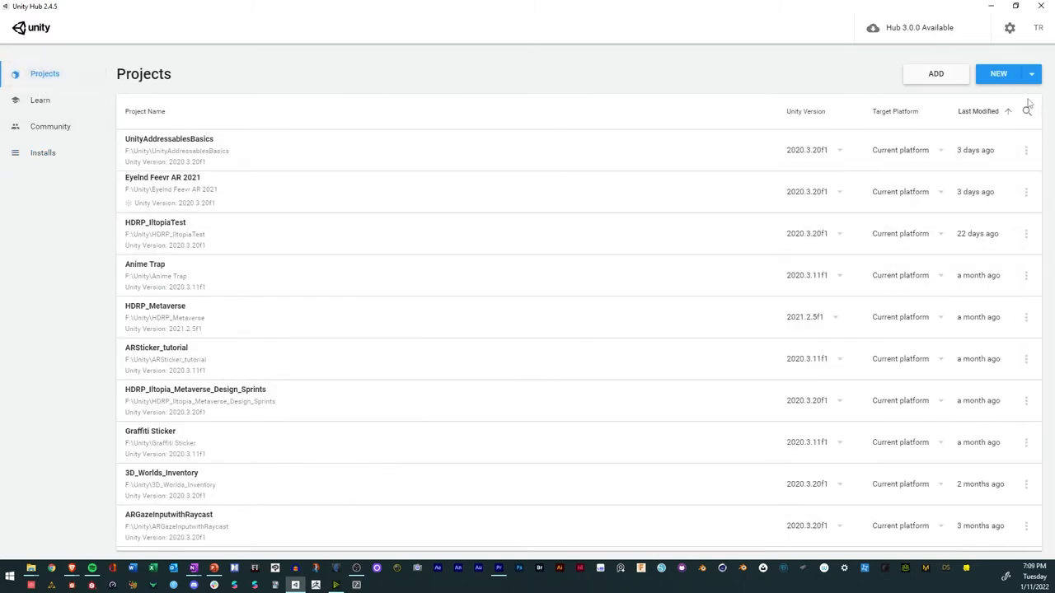
mouse_move(999, 89)
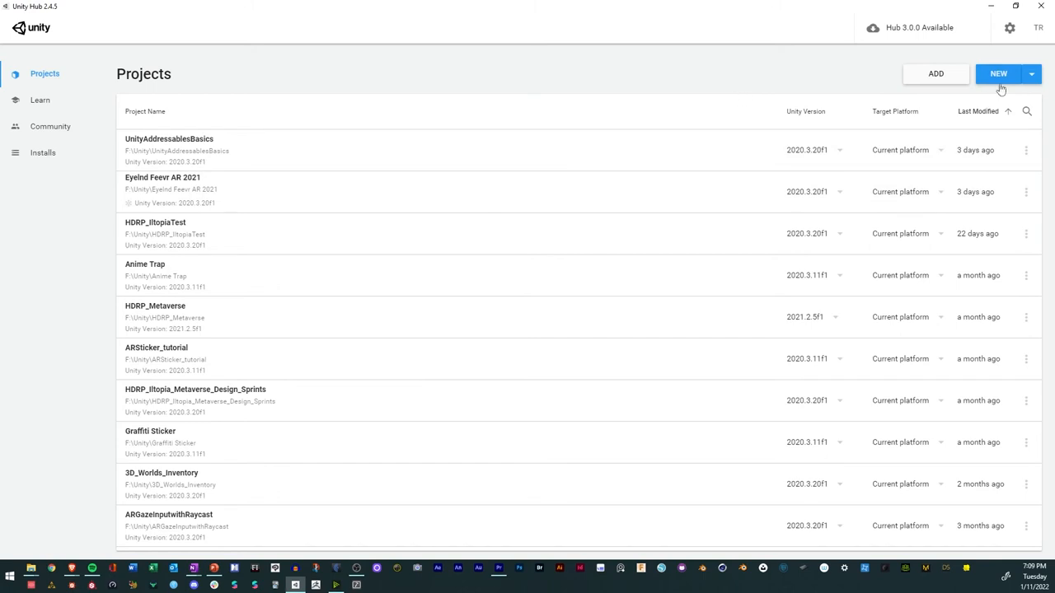
left_click(1031, 73)
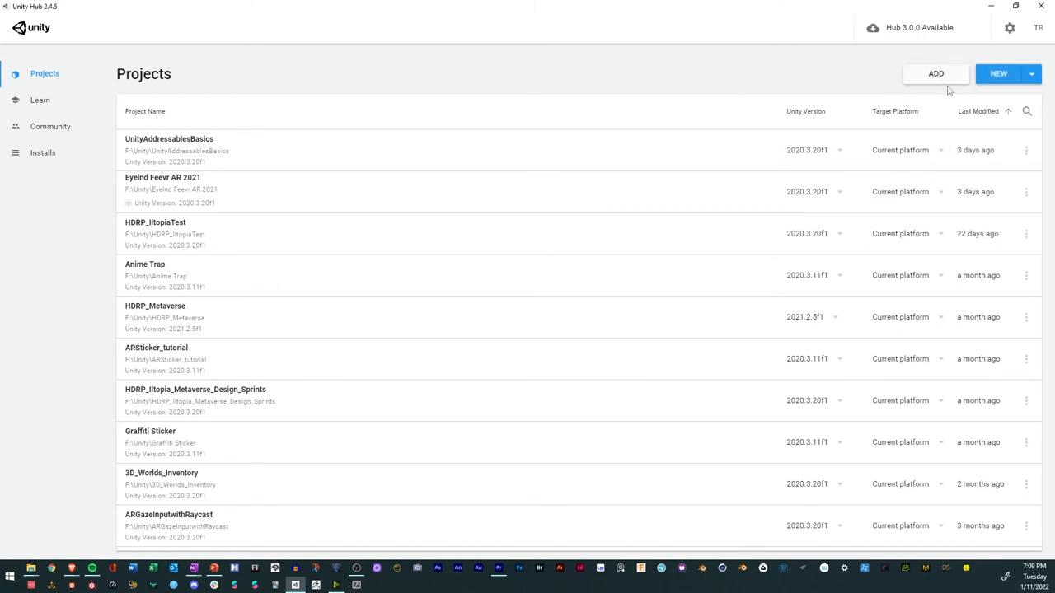
left_click(1032, 73)
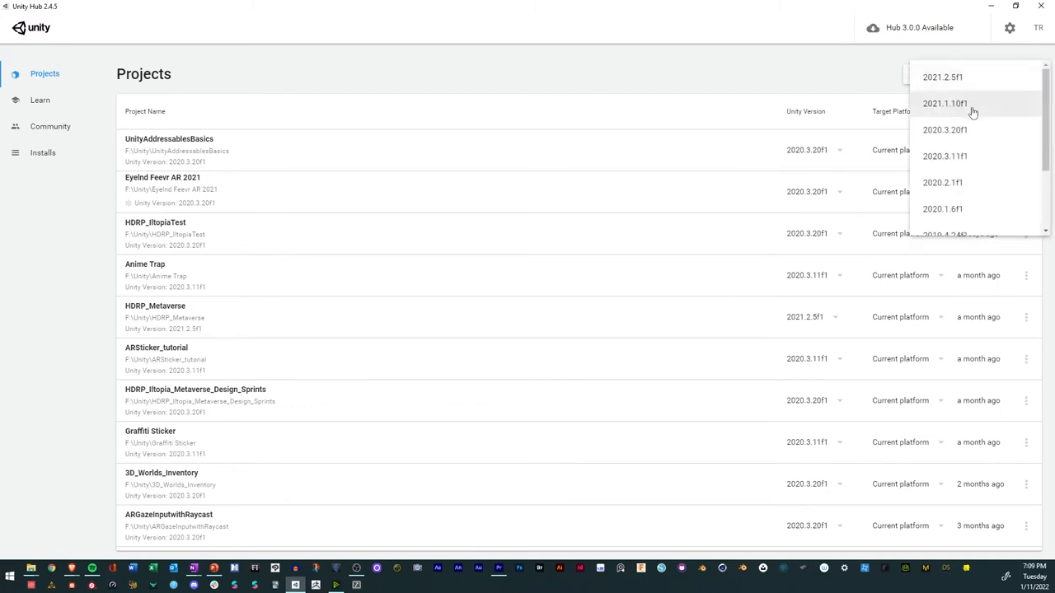
left_click(945, 128)
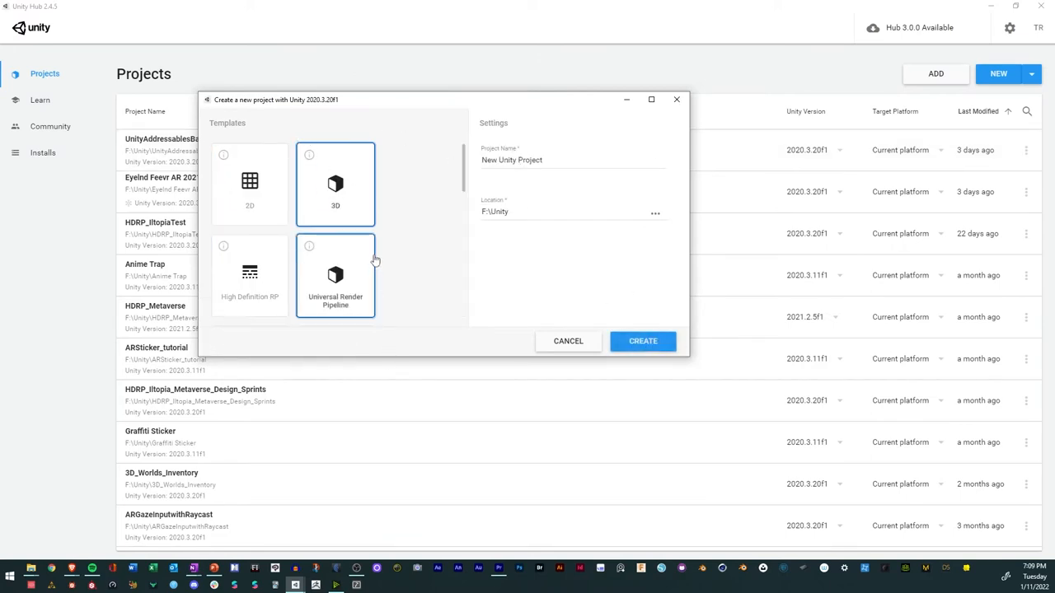
Create a new project from the 3D template named DeepDives.
scroll("down", 3)
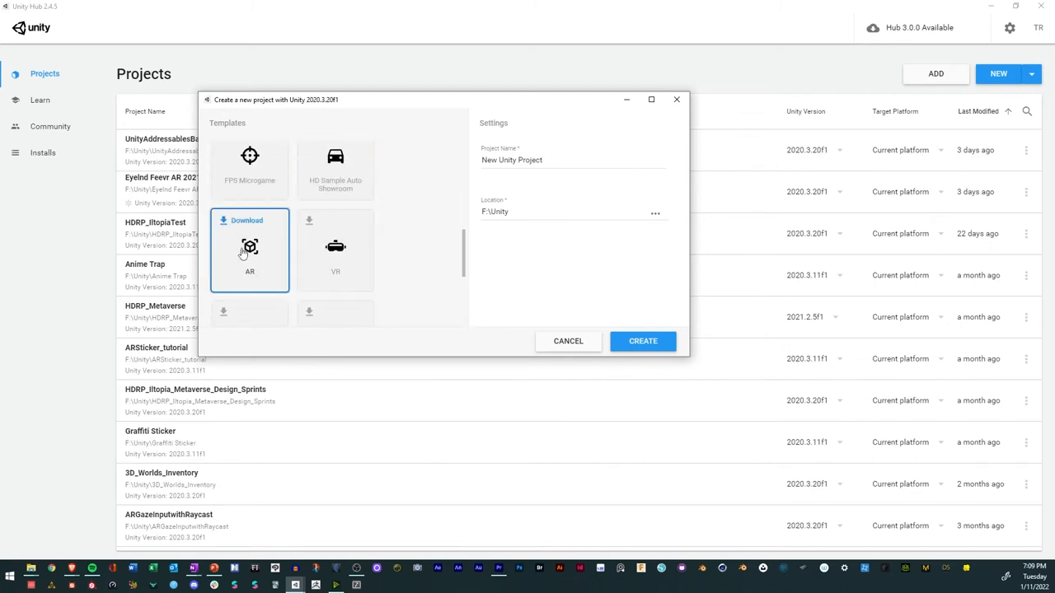
left_click(337, 260)
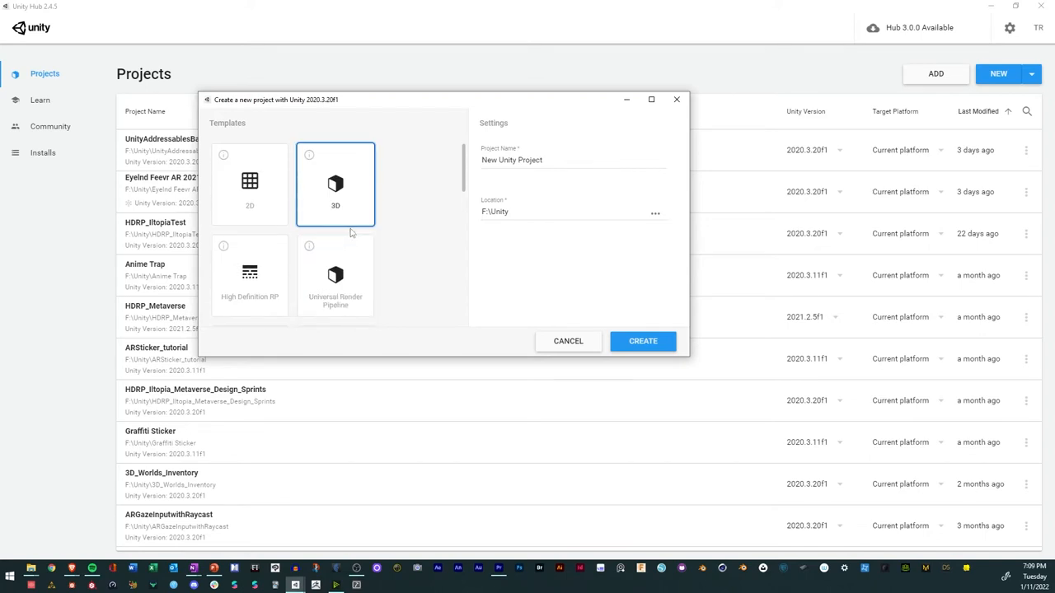
left_click(250, 183)
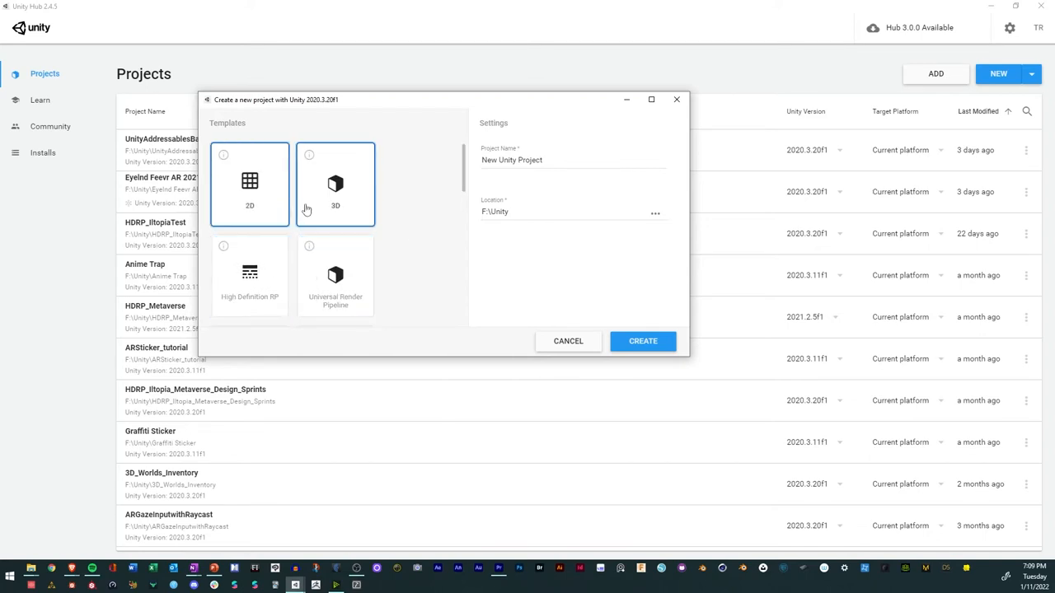
left_click(336, 183)
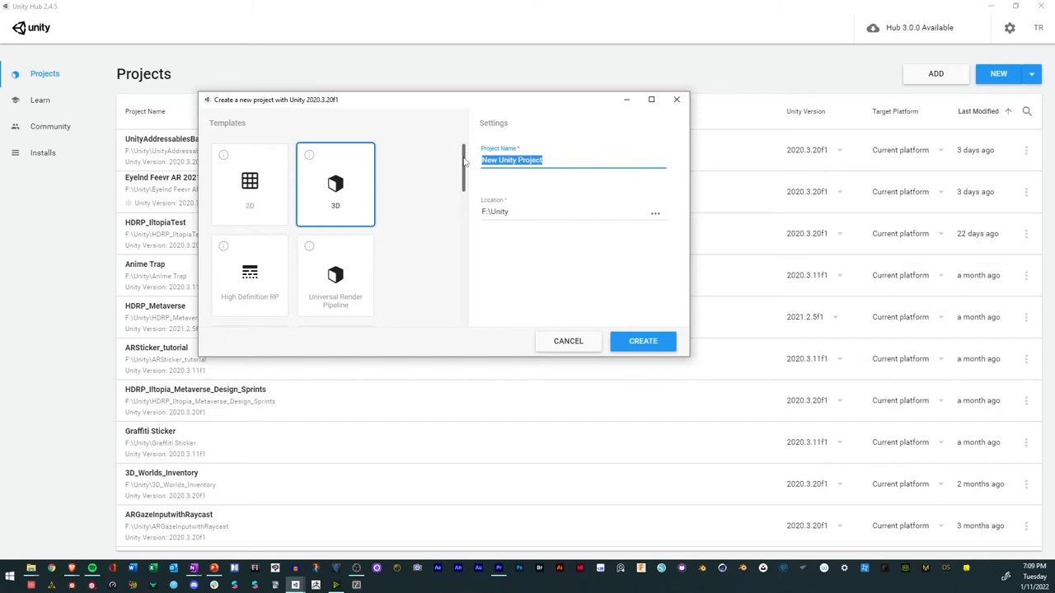
type("Deep Diver")
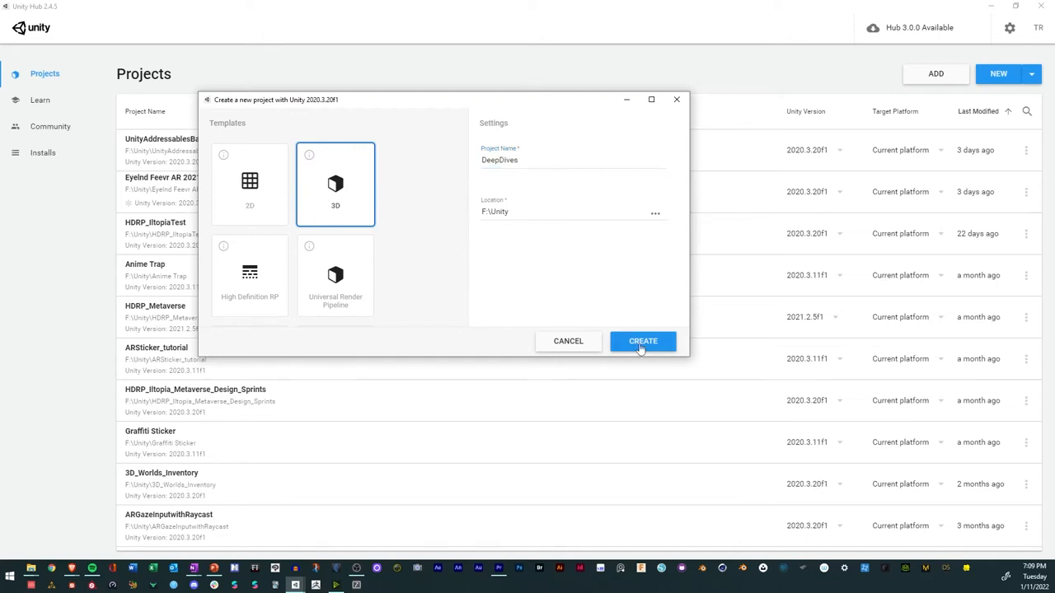
left_click(643, 341)
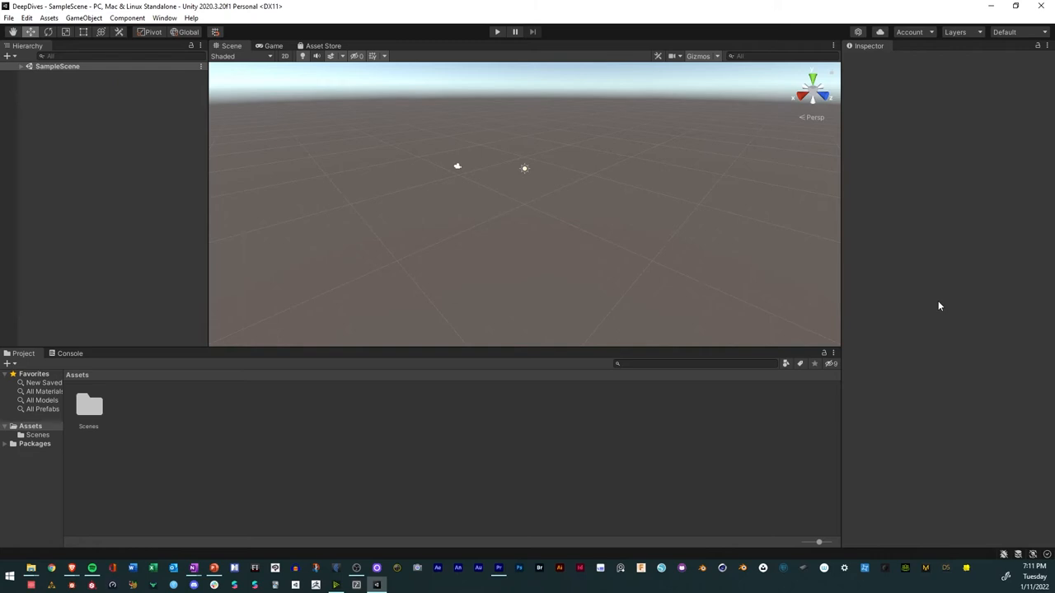
mouse_move(470, 290)
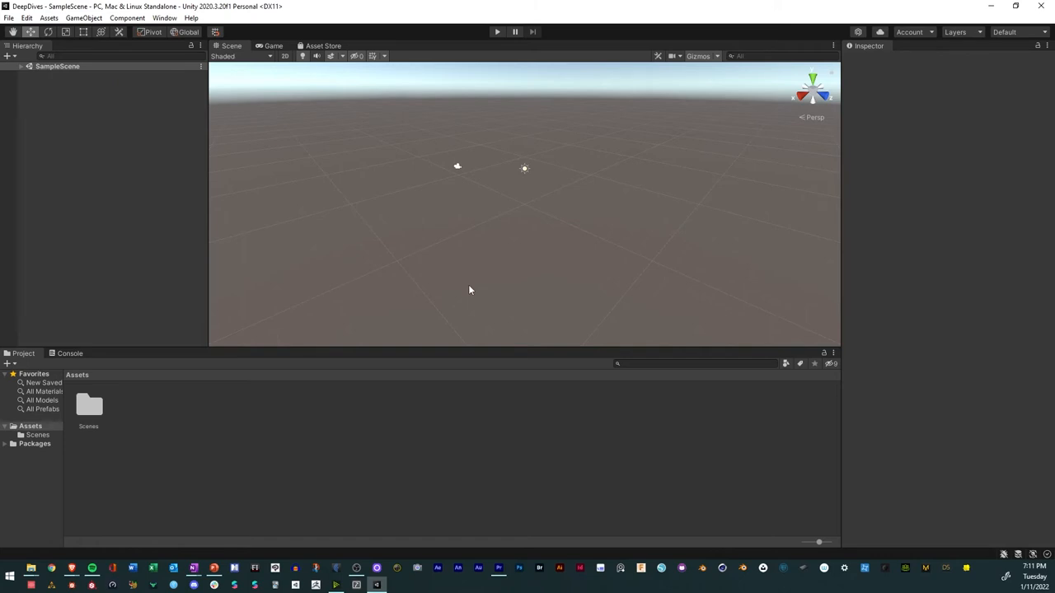
mouse_move(175, 198)
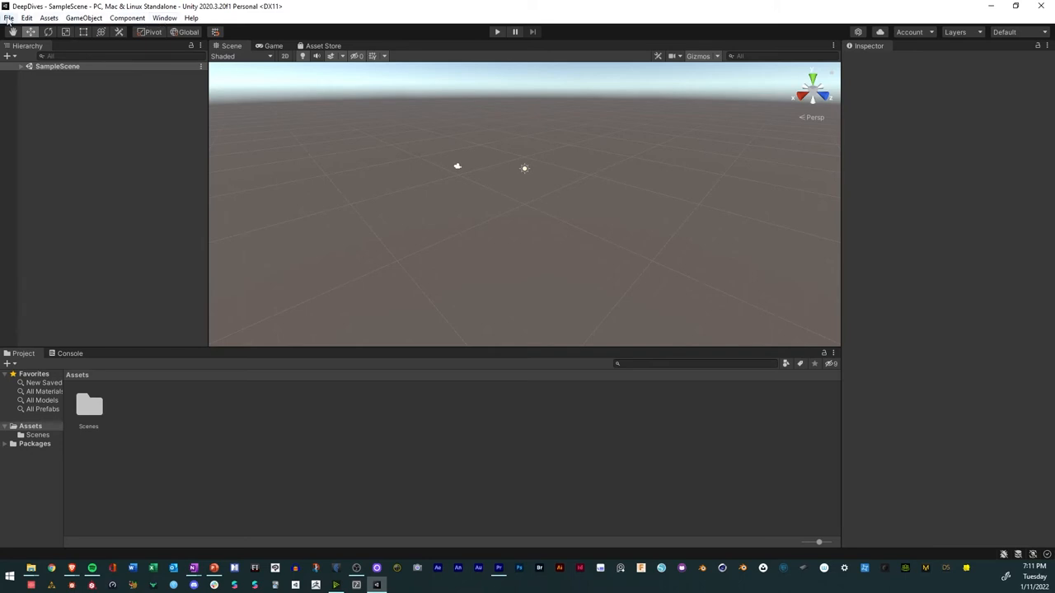
In Build Settings, switch the active platform from PC, Mac & Linux Standalone to Android.
left_click(10, 16)
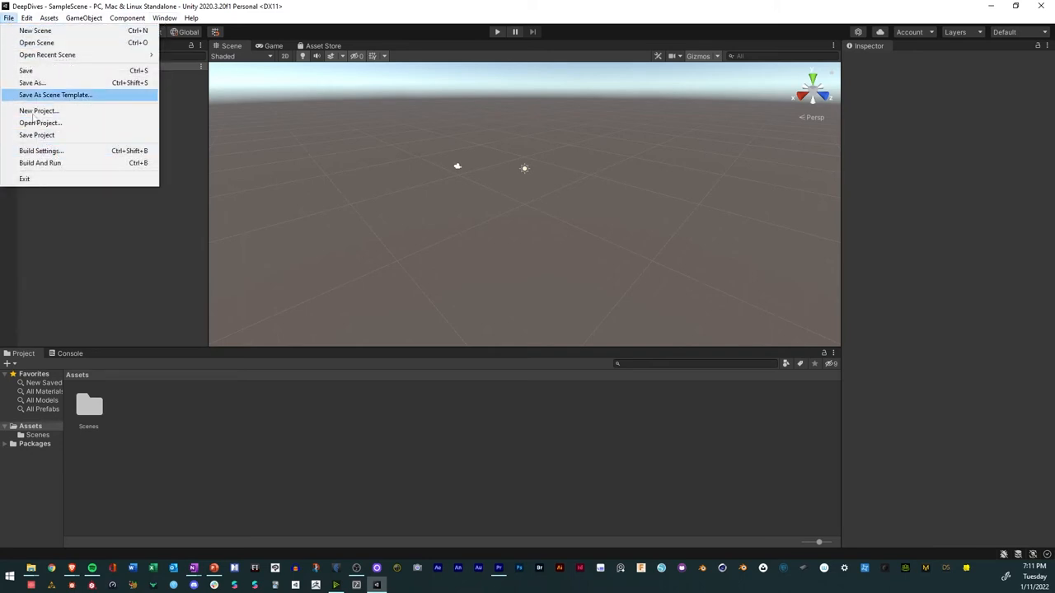
left_click(40, 149)
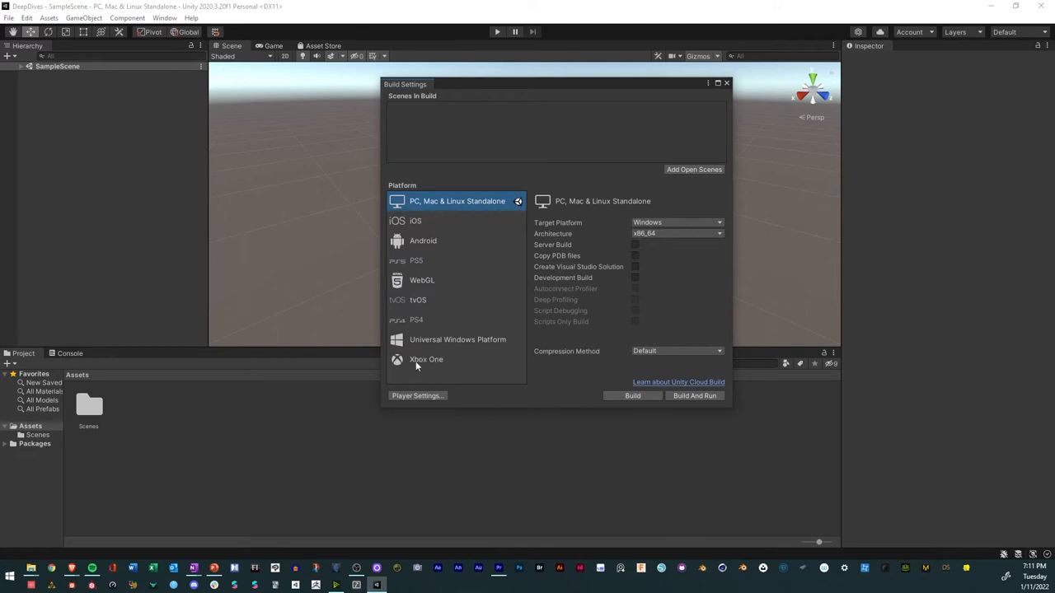
mouse_move(408, 321)
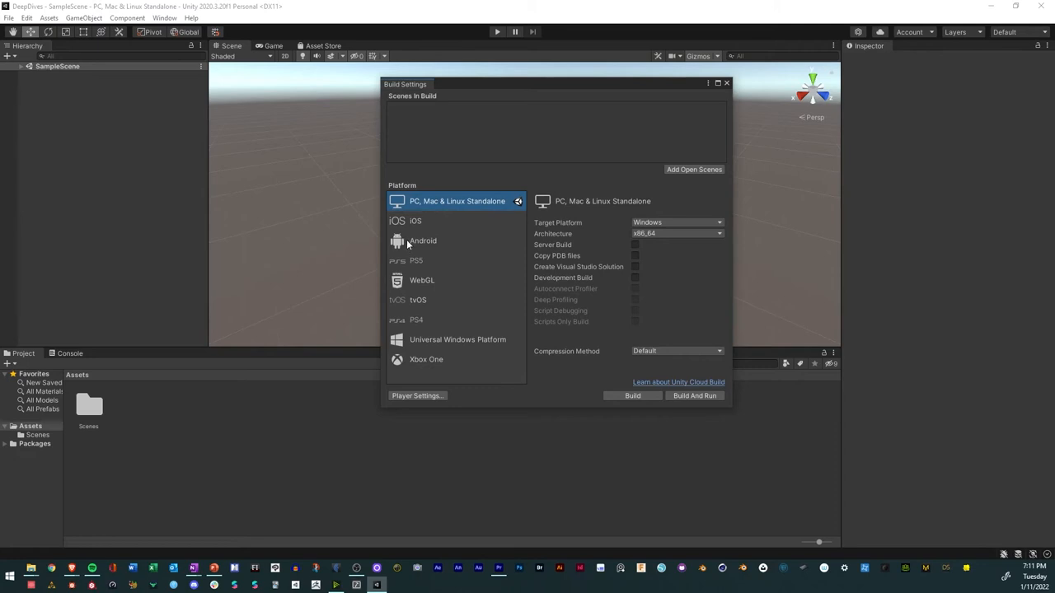
mouse_move(416, 350)
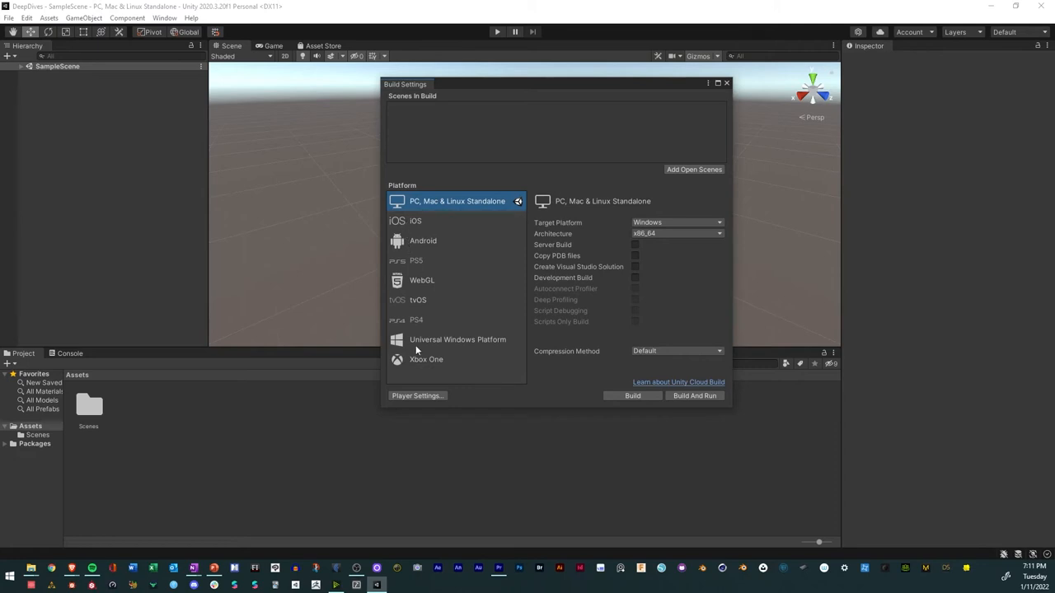
left_click(416, 220)
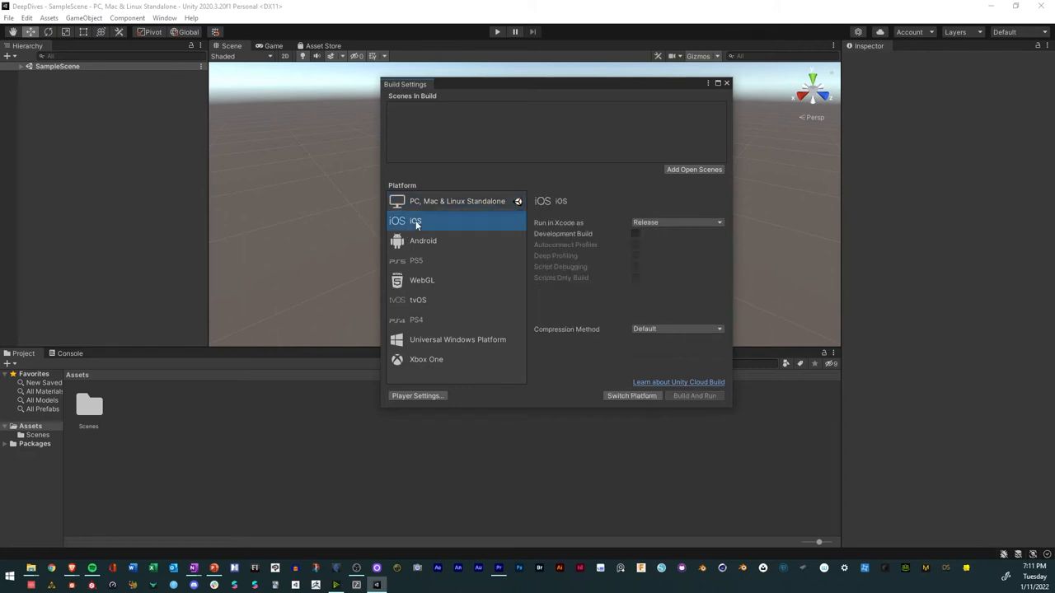
left_click(422, 240)
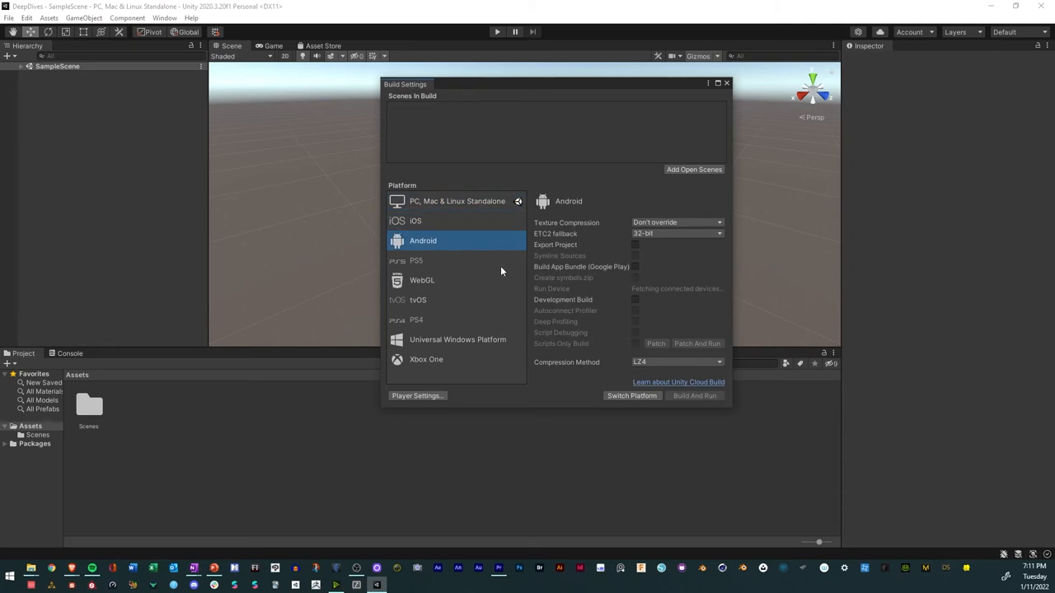
left_click(457, 201)
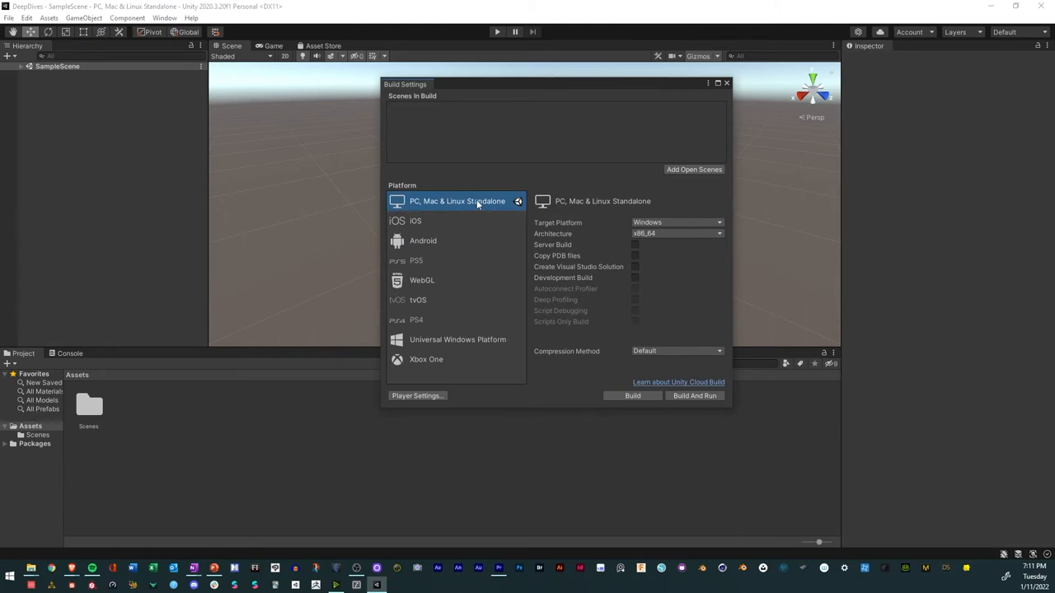
left_click(422, 241)
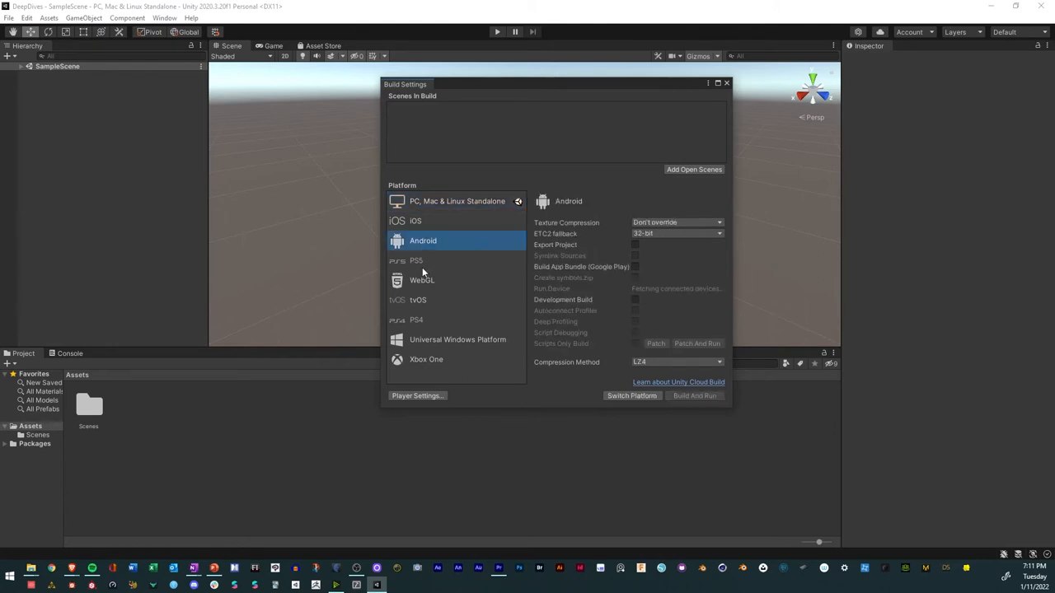
mouse_move(590, 386)
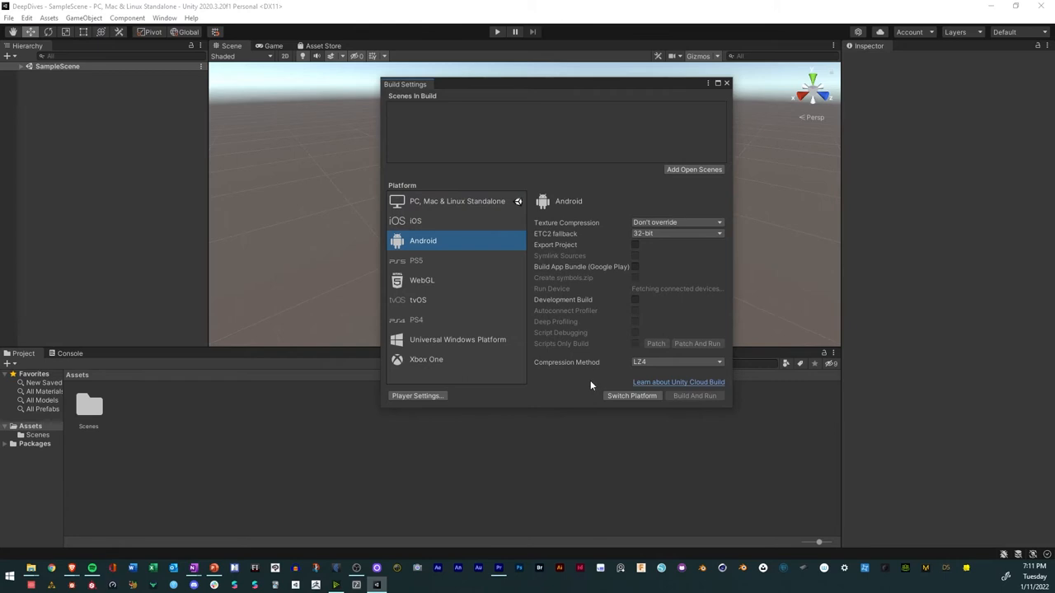
mouse_move(616, 403)
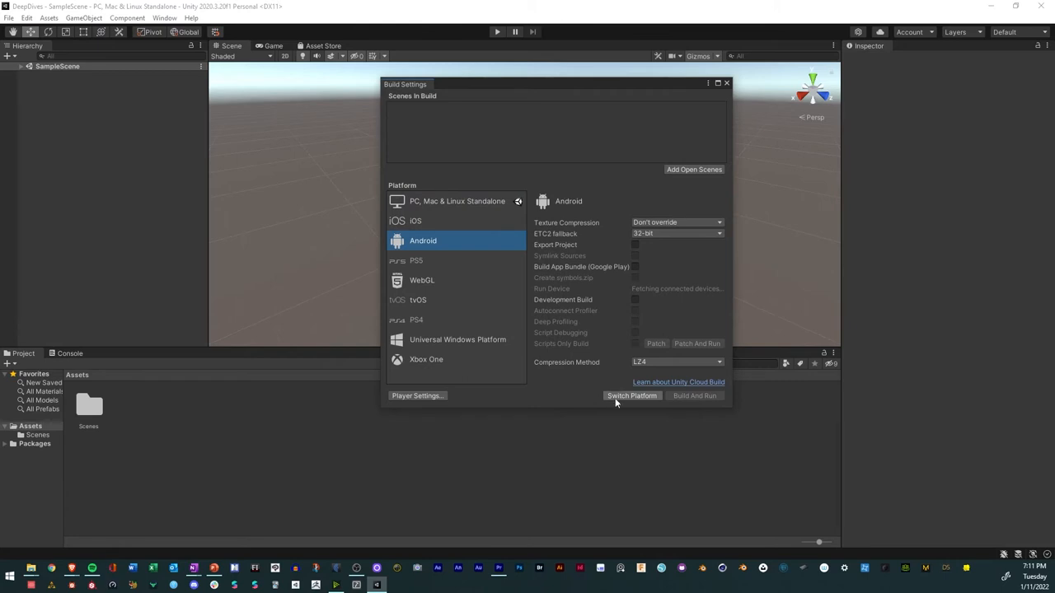
mouse_move(619, 402)
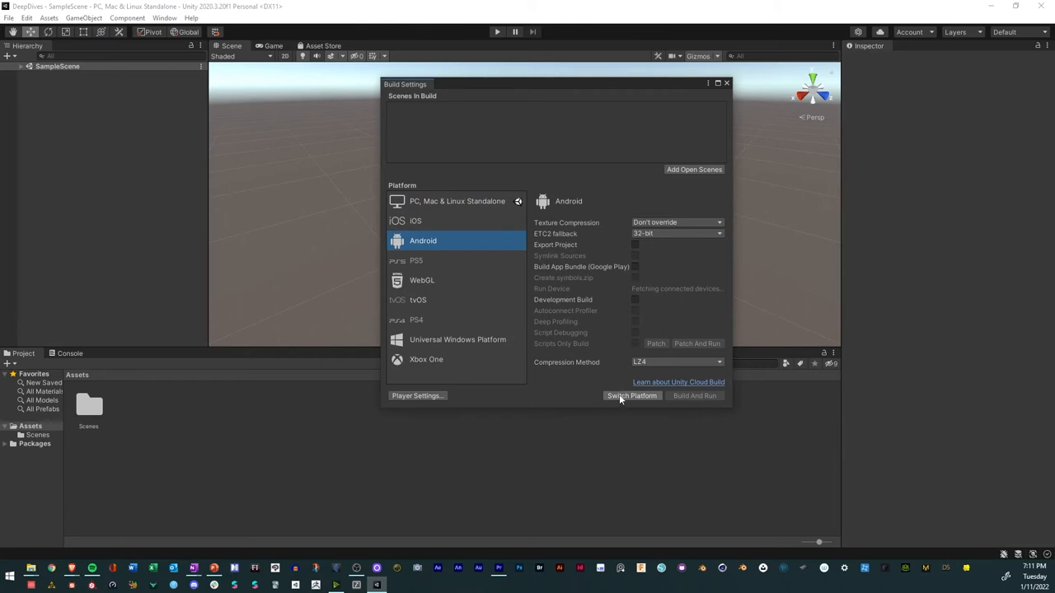
left_click(633, 396)
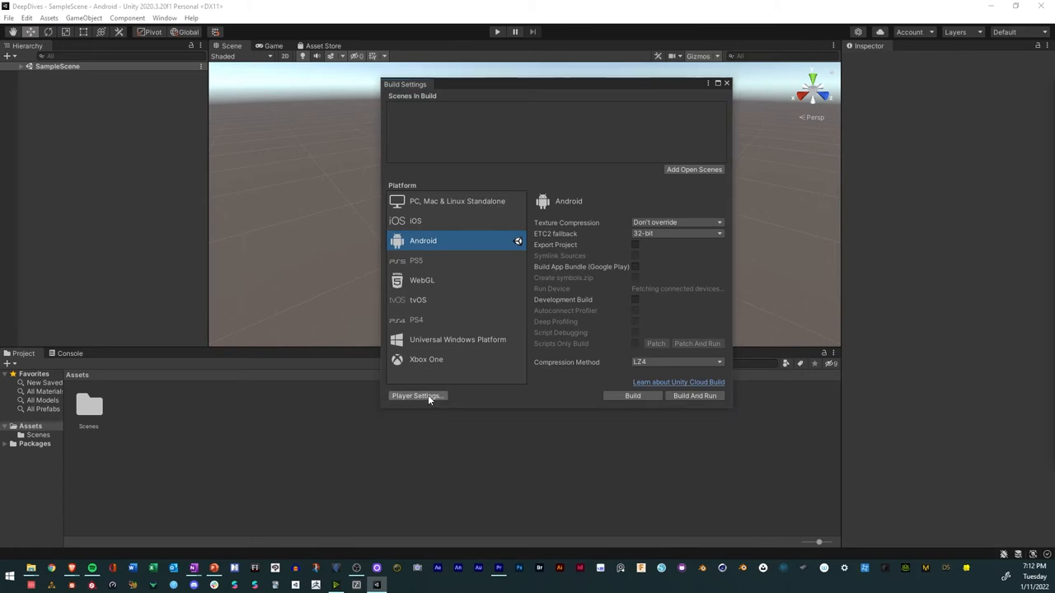
Set Player Settings company 'EyeInd', product 'Feevr Deep', version 1.0 and a default icon texture.
left_click(415, 396)
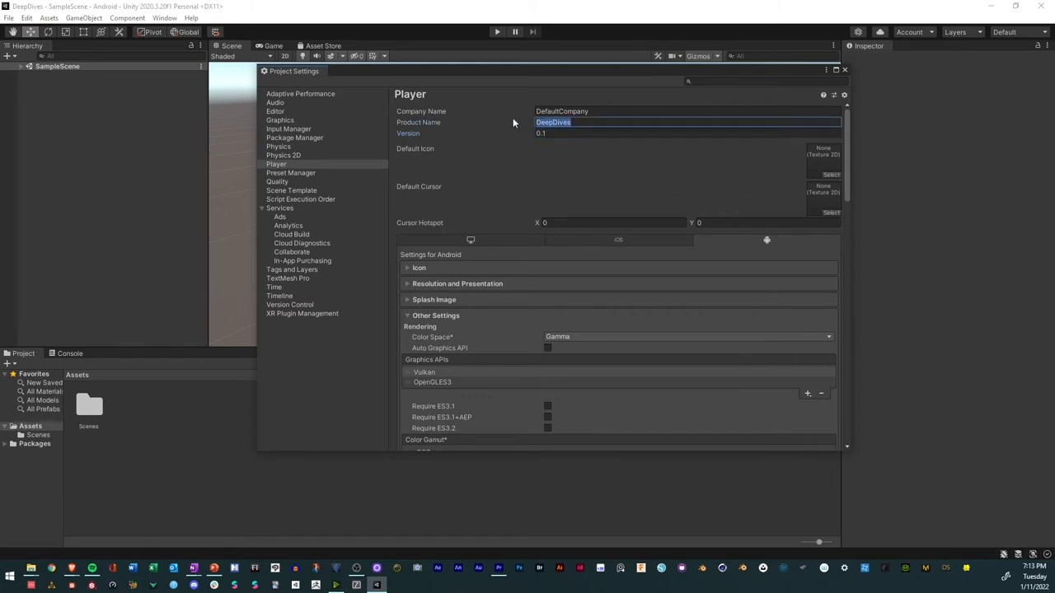
type("E")
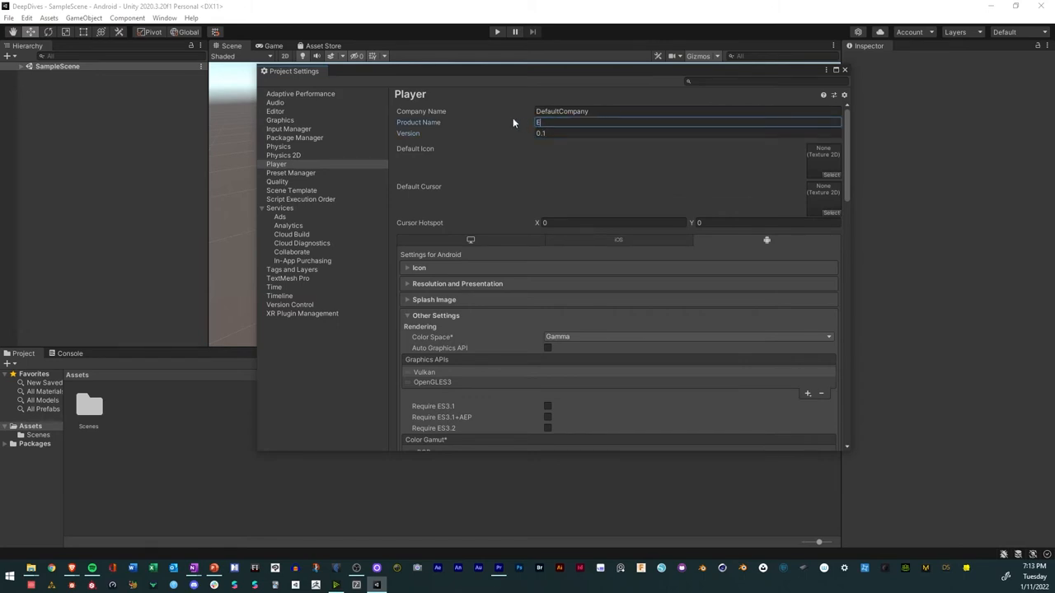
type("yeInd")
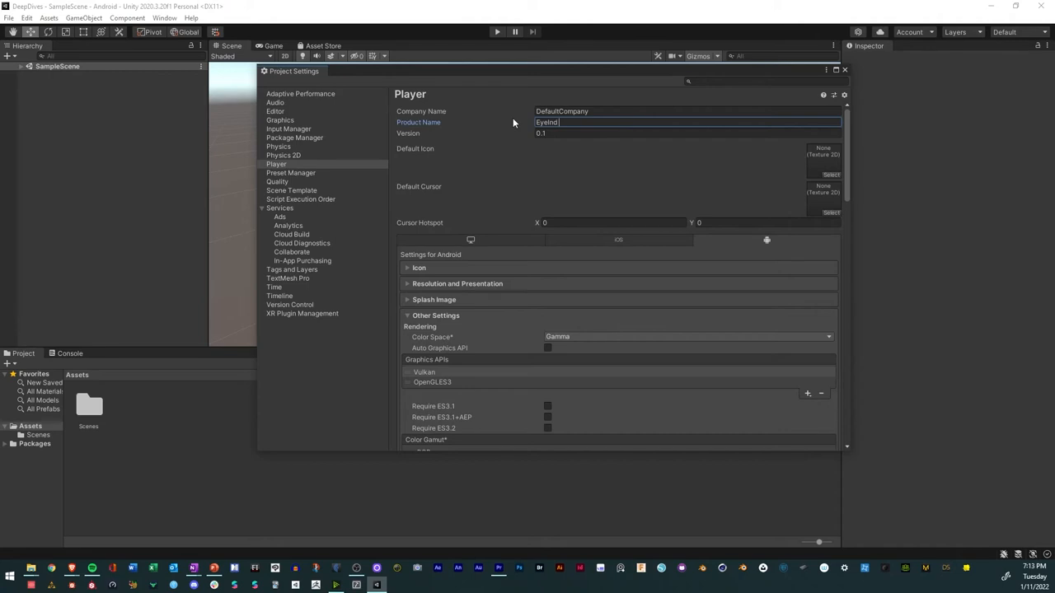
type("Feevr Deep Dives")
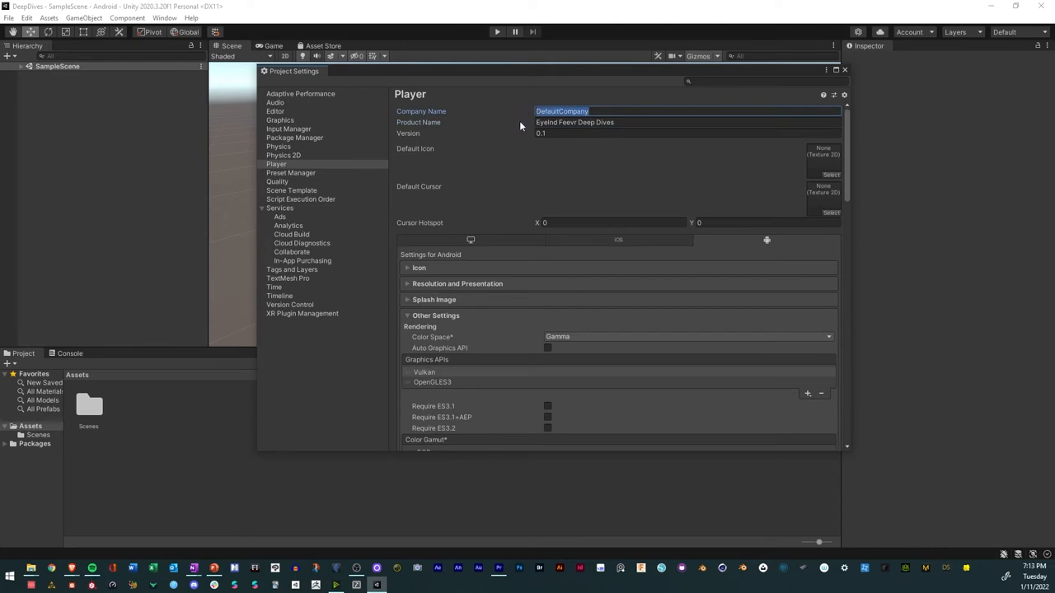
mouse_move(517, 145)
type("Iltopia Studios")
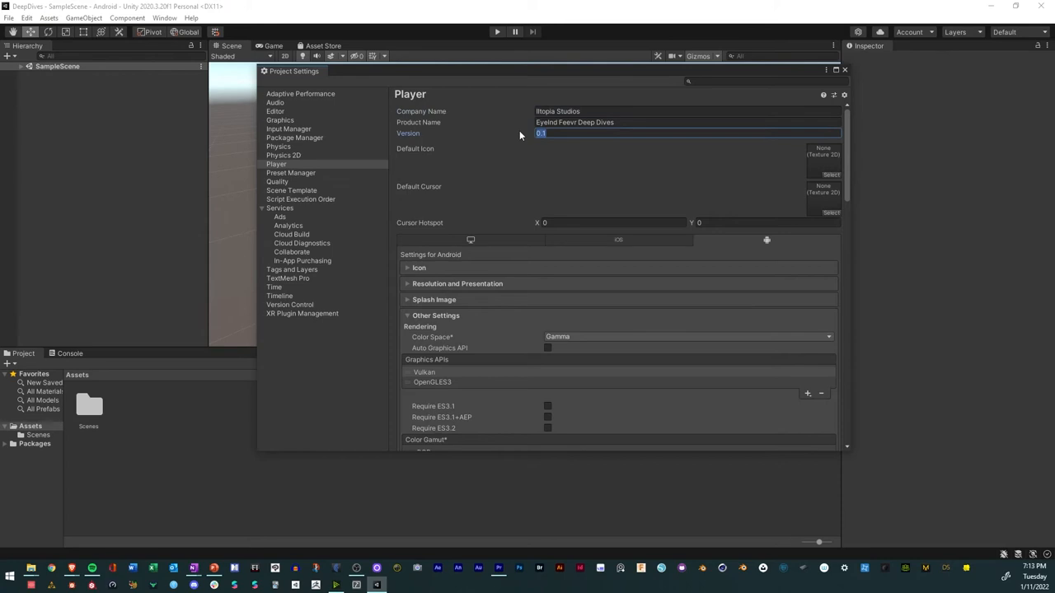
type("1.0")
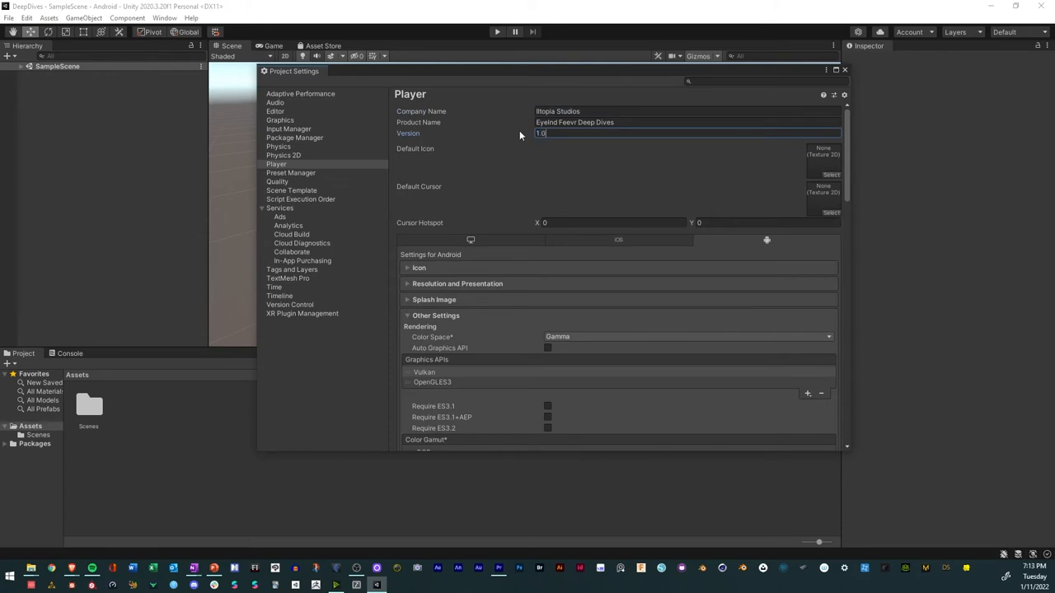
mouse_move(537, 156)
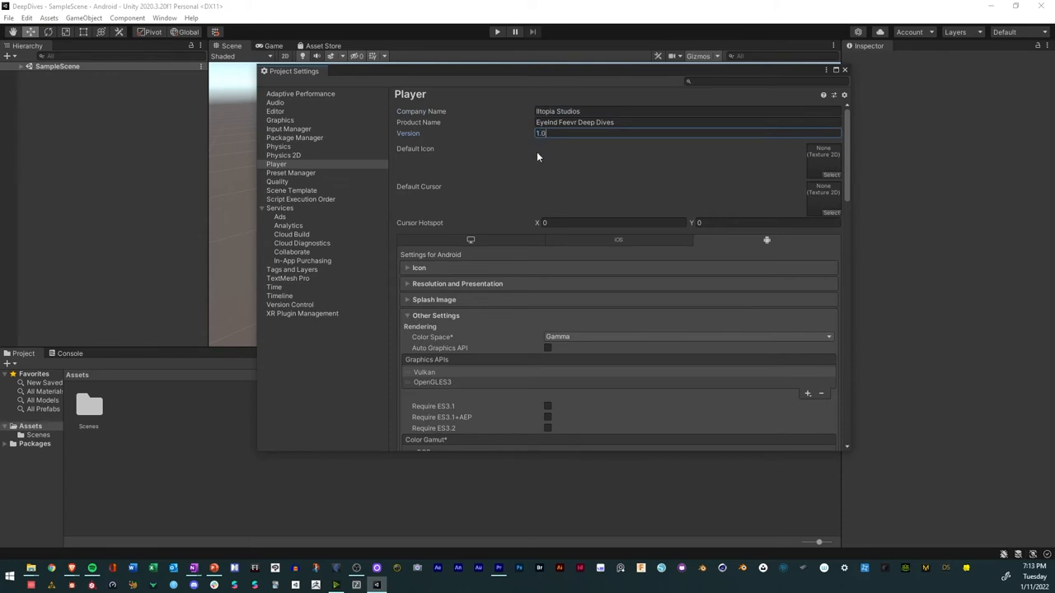
mouse_move(547, 263)
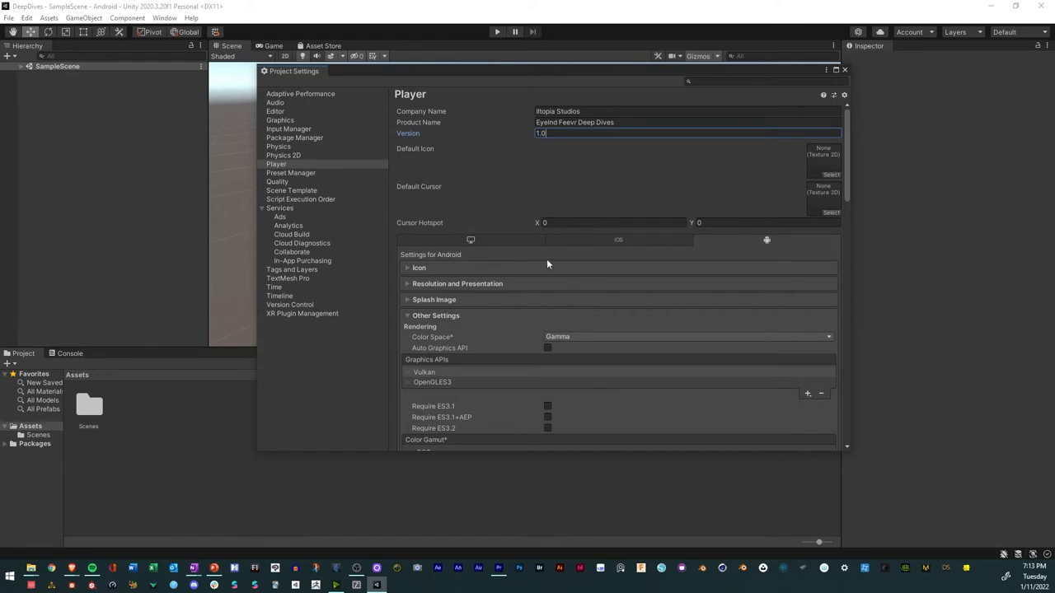
mouse_move(755, 173)
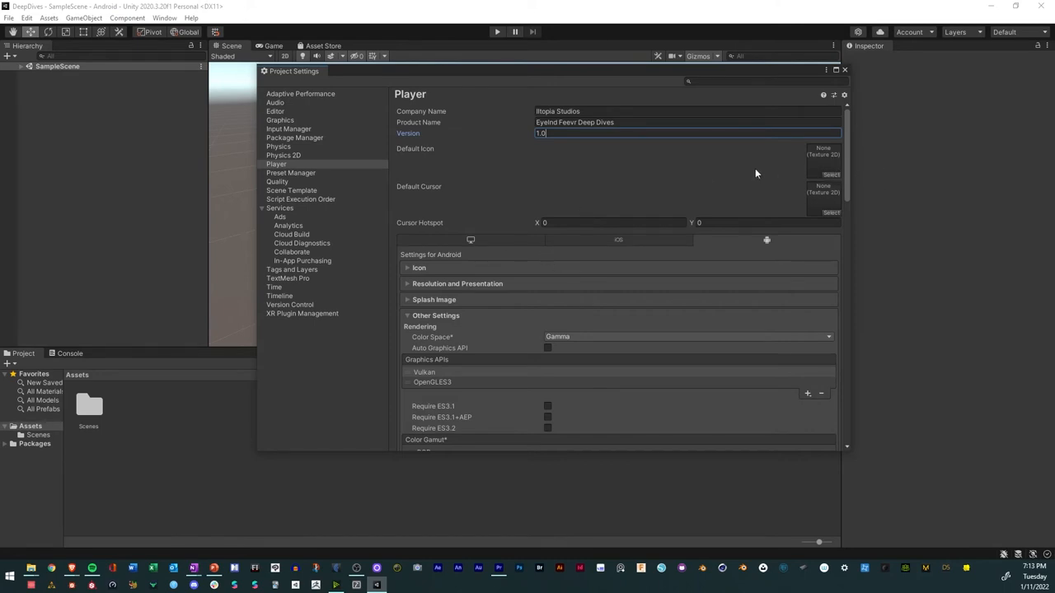
mouse_move(735, 197)
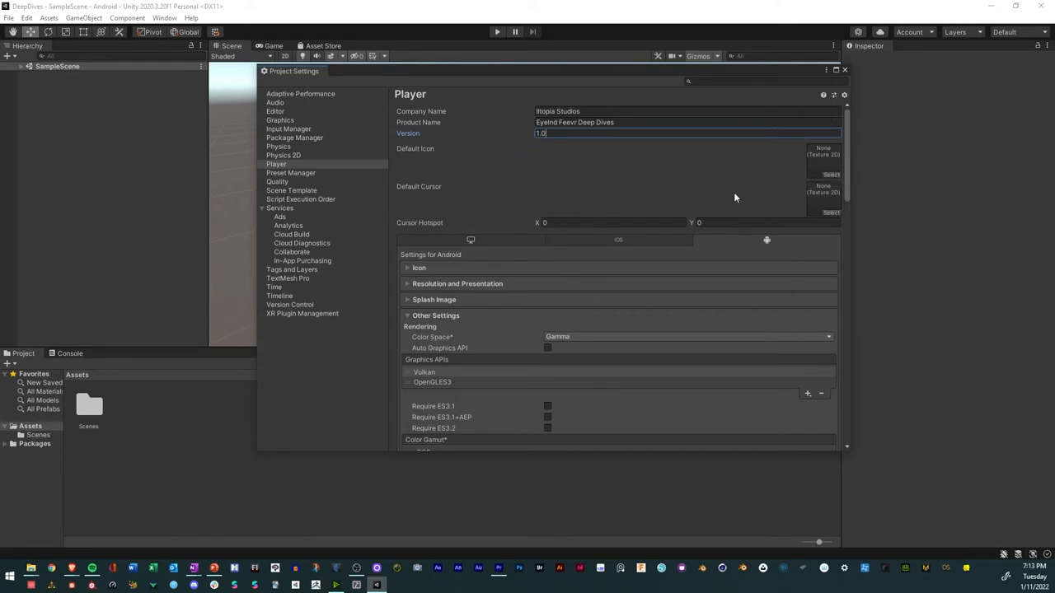
mouse_move(837, 183)
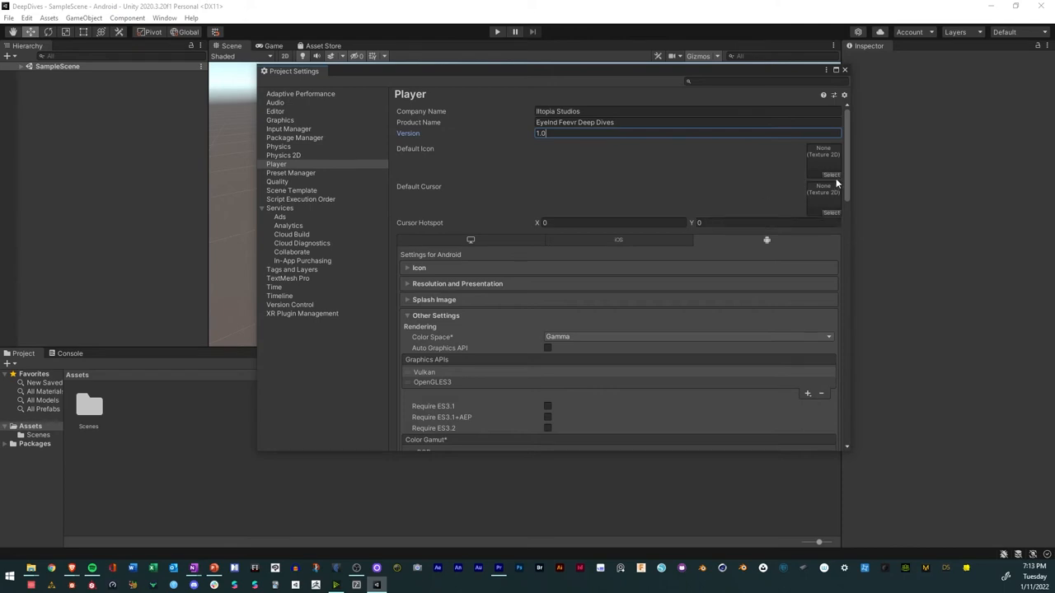
left_click(831, 175)
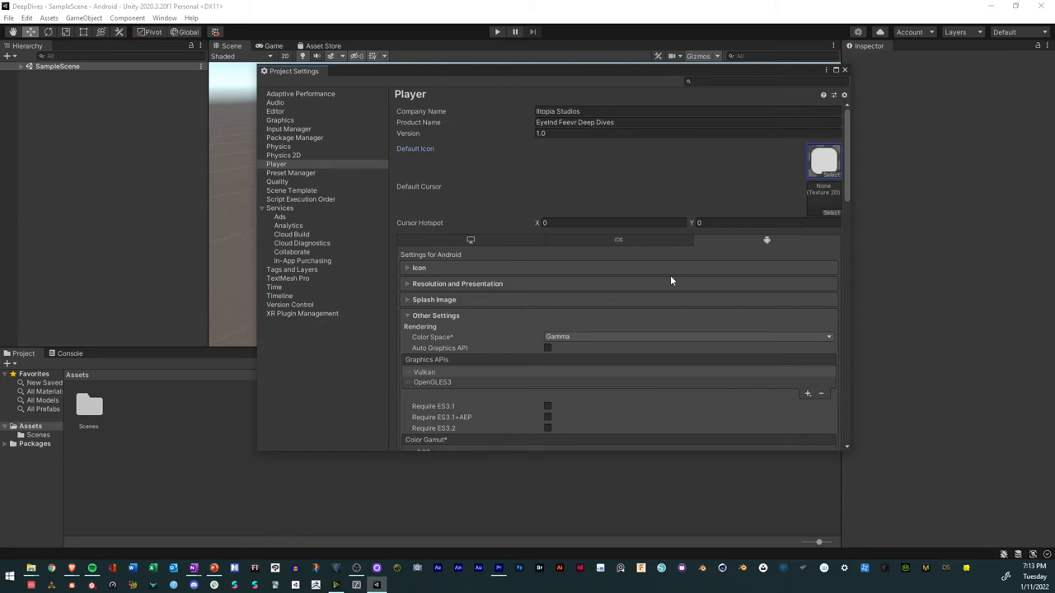
mouse_move(494, 198)
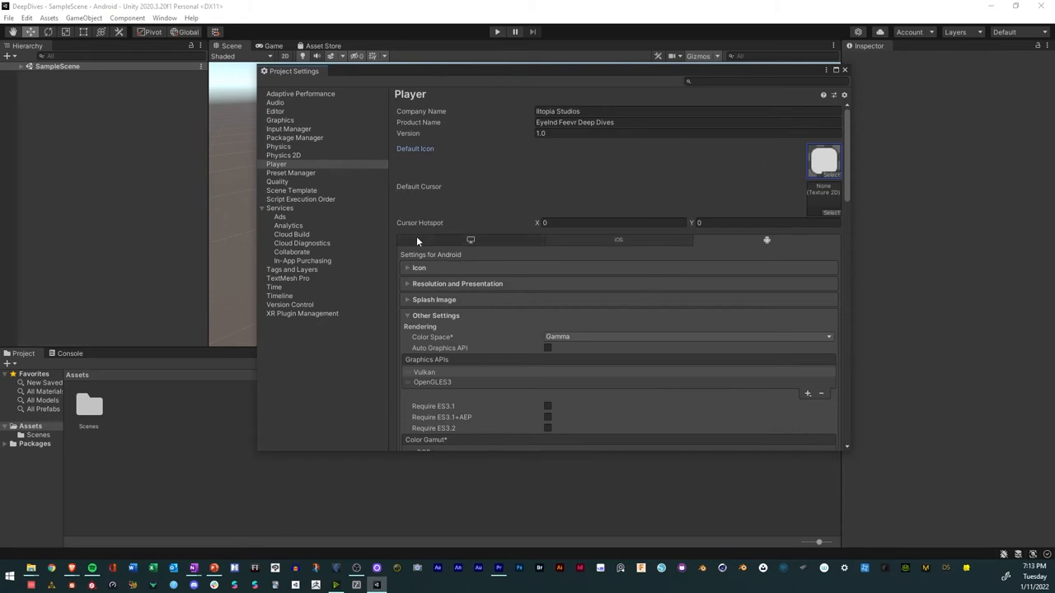
Scroll the Android Player settings down to the Rendering and Graphics APIs options.
scroll("down", 3)
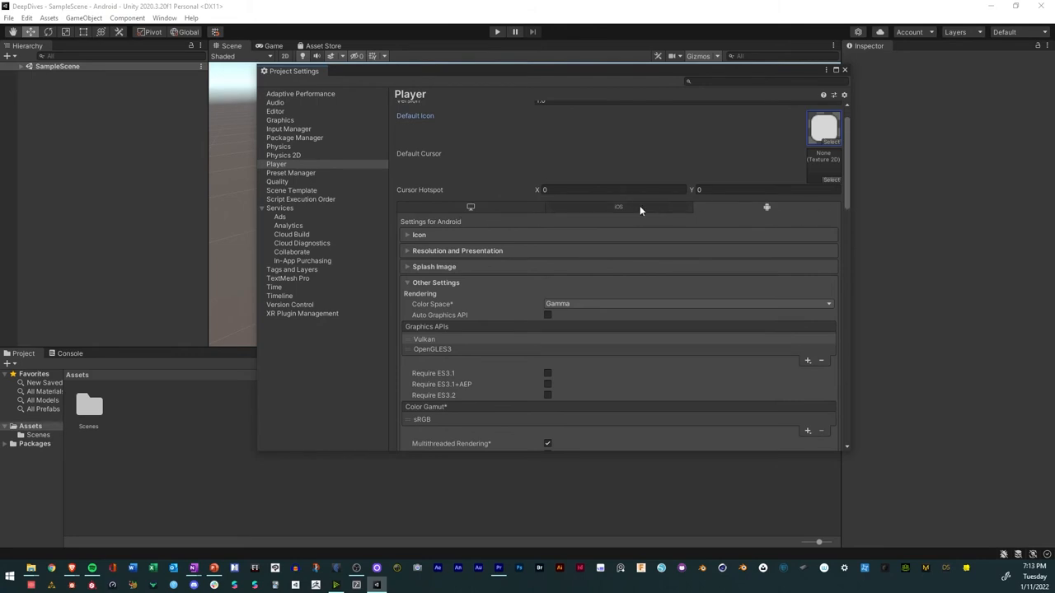
mouse_move(481, 214)
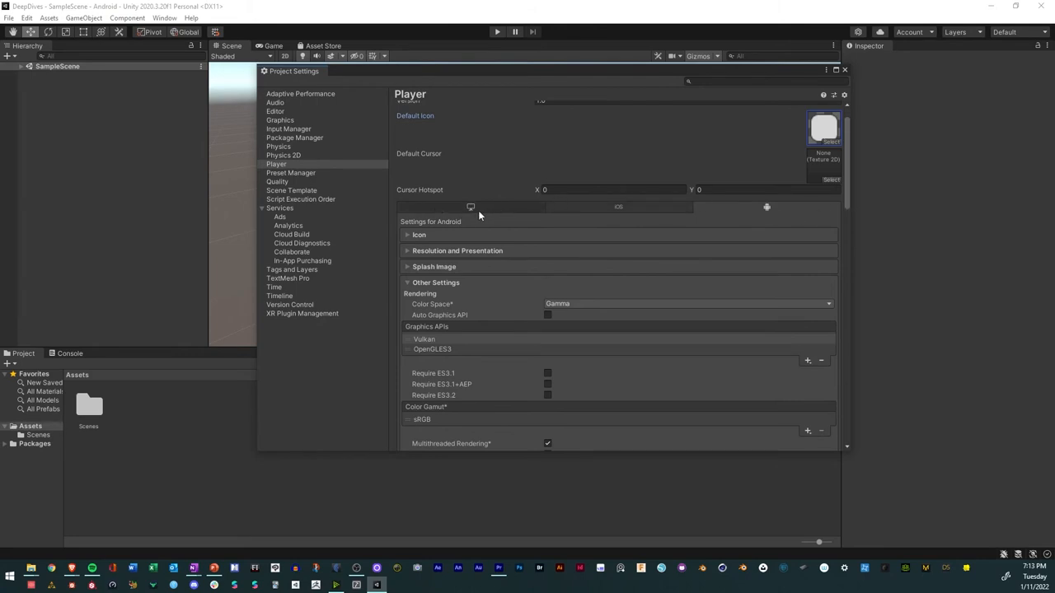
mouse_move(471, 207)
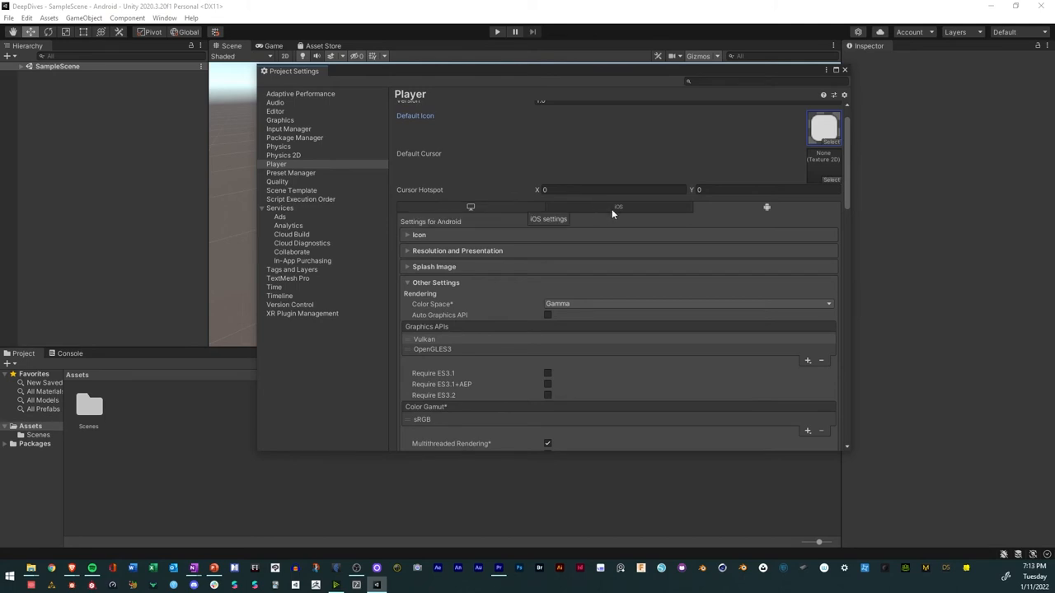
mouse_move(766, 208)
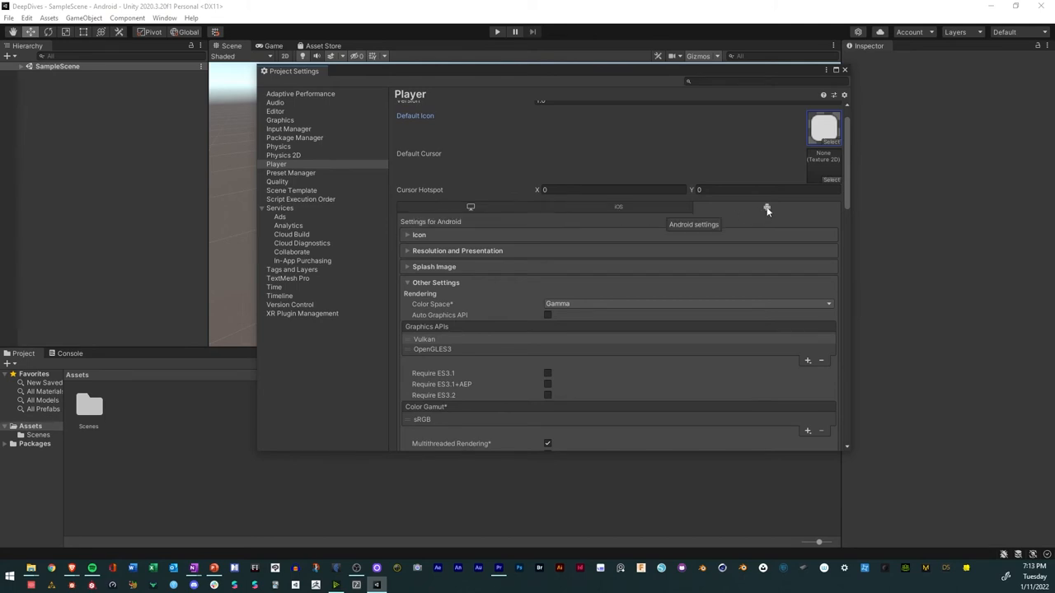
scroll("down", 3)
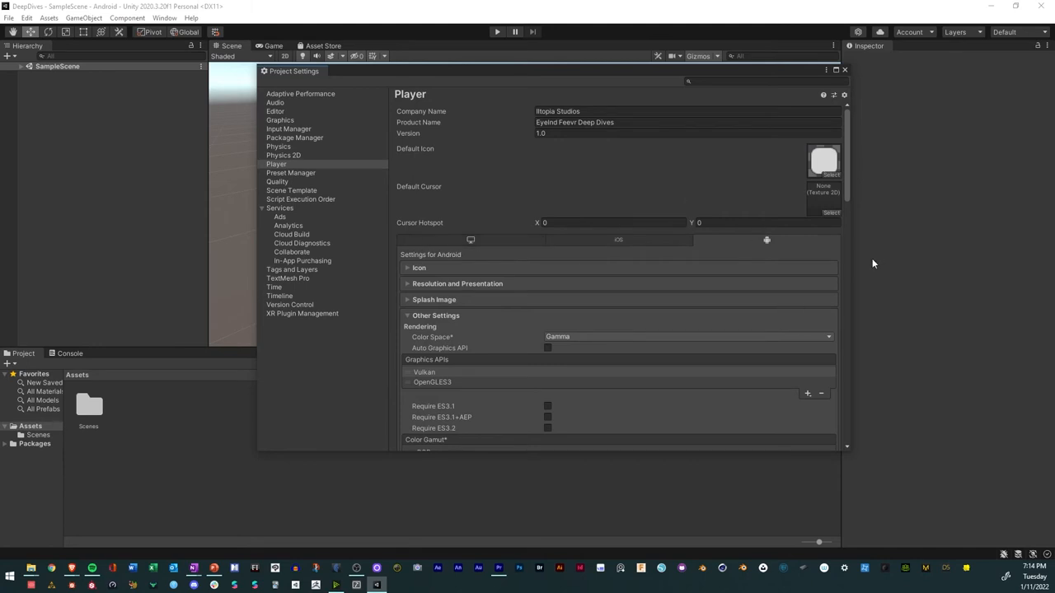
mouse_move(600, 319)
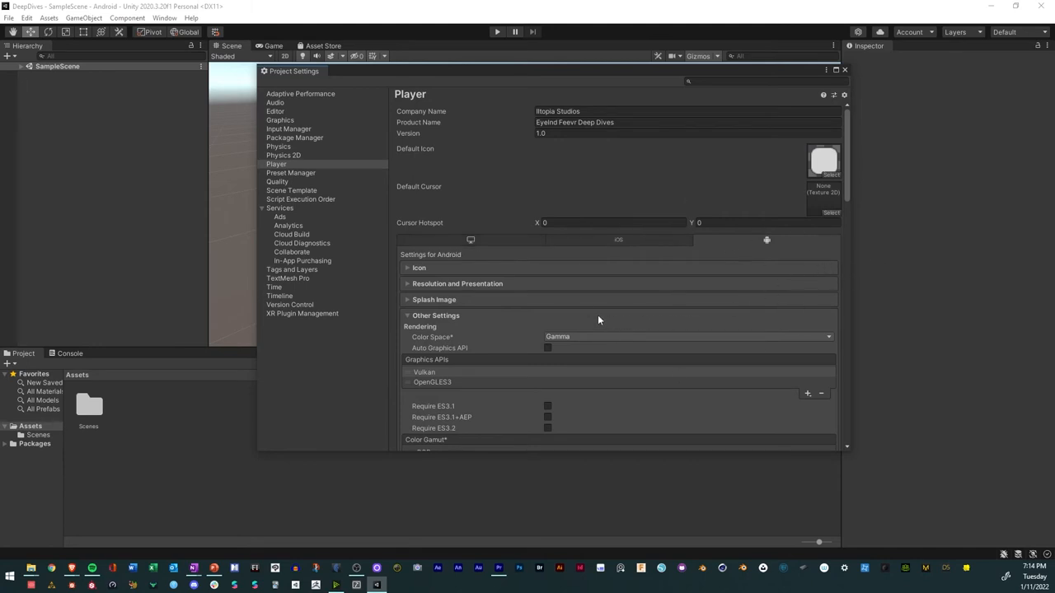
mouse_move(689, 241)
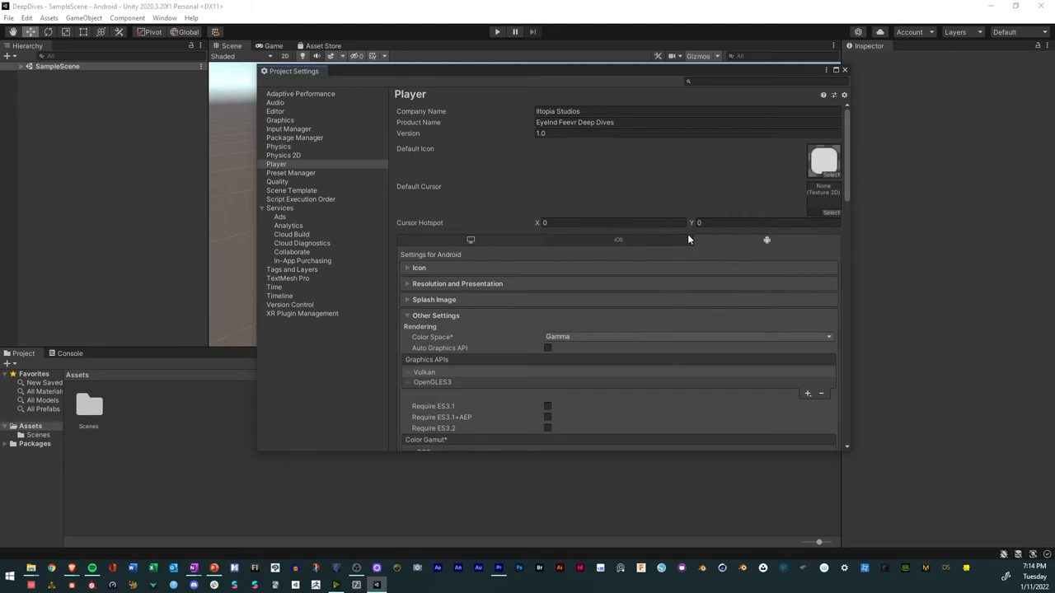
mouse_move(752, 251)
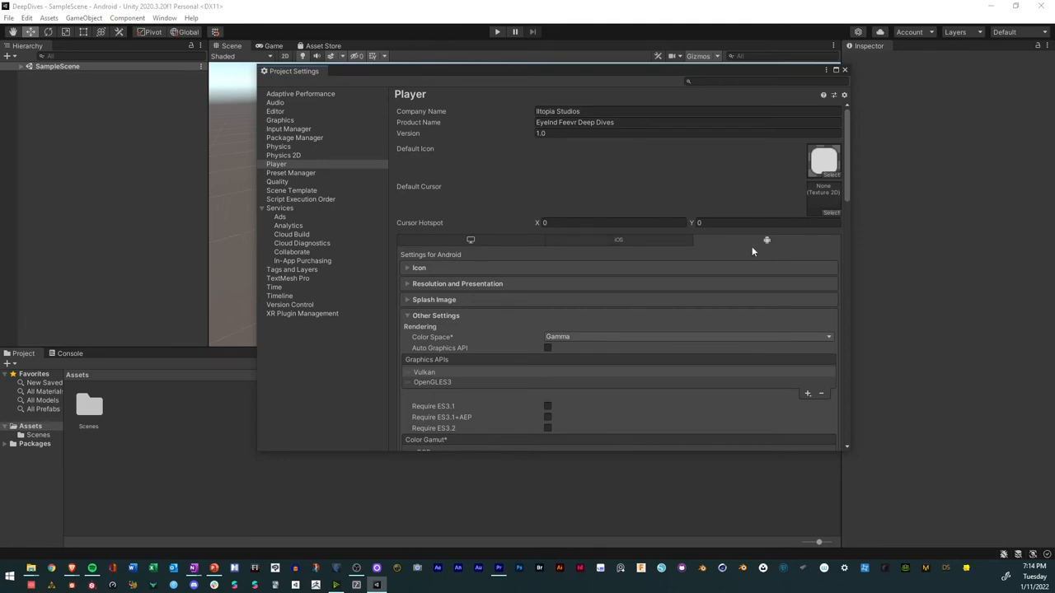
mouse_move(481, 356)
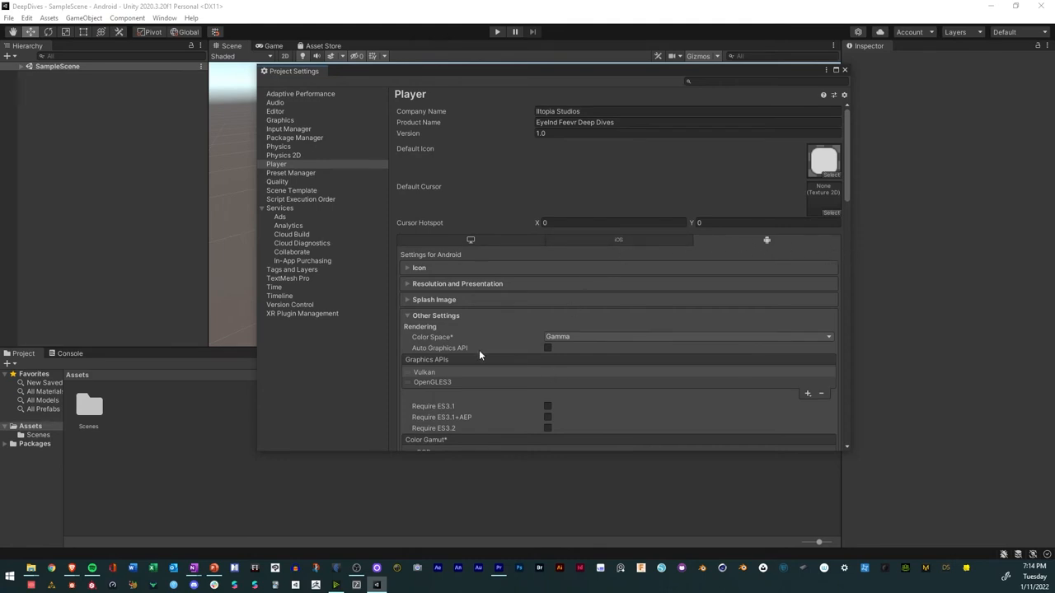
Remove Vulkan from the Android Graphics APIs, leaving OpenGLES3 with Gamma color space.
left_click(423, 372)
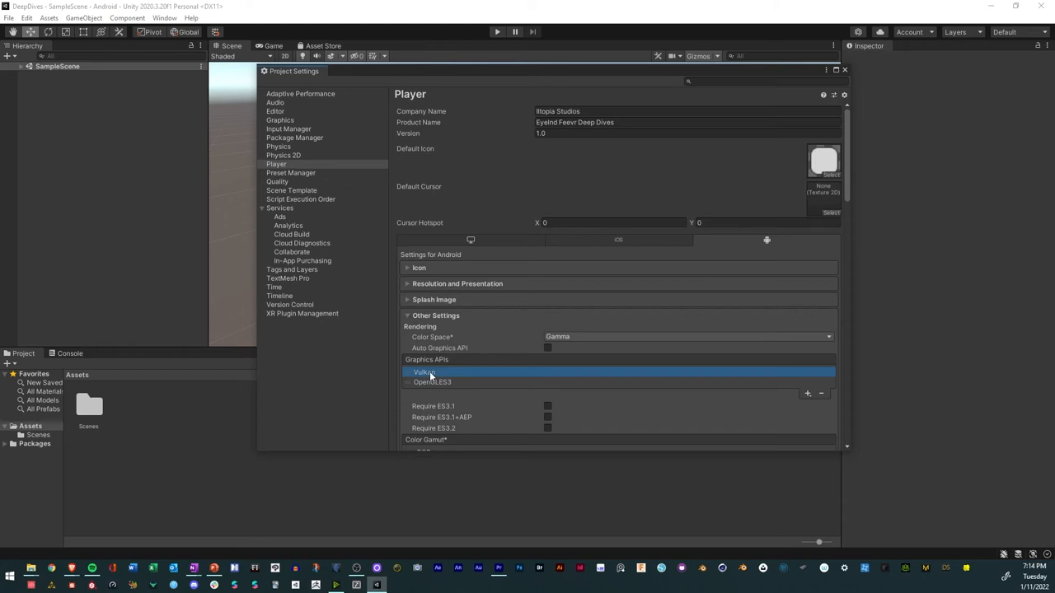
mouse_move(640, 337)
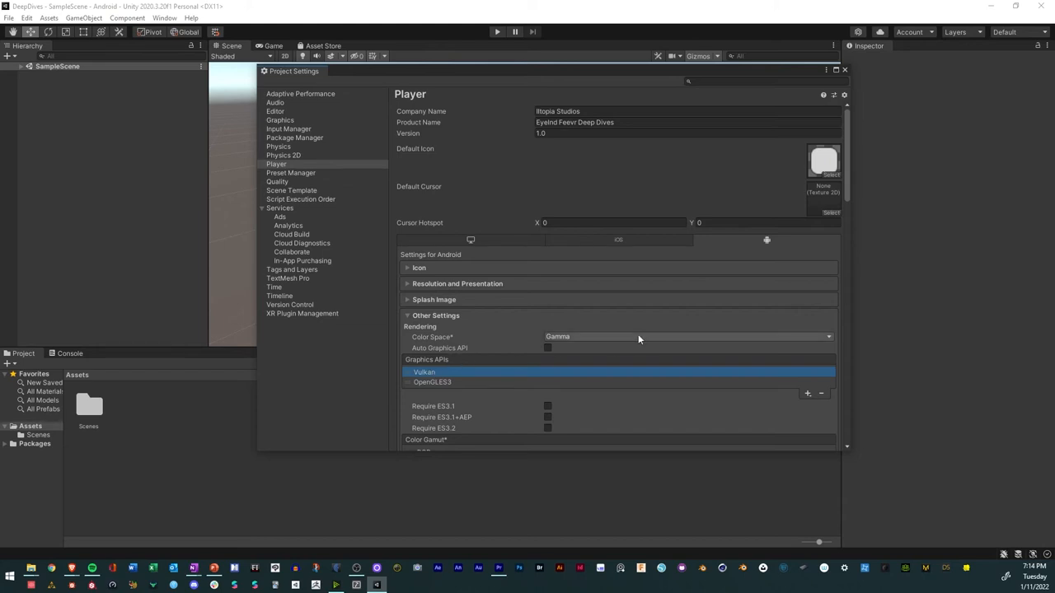
left_click(686, 337)
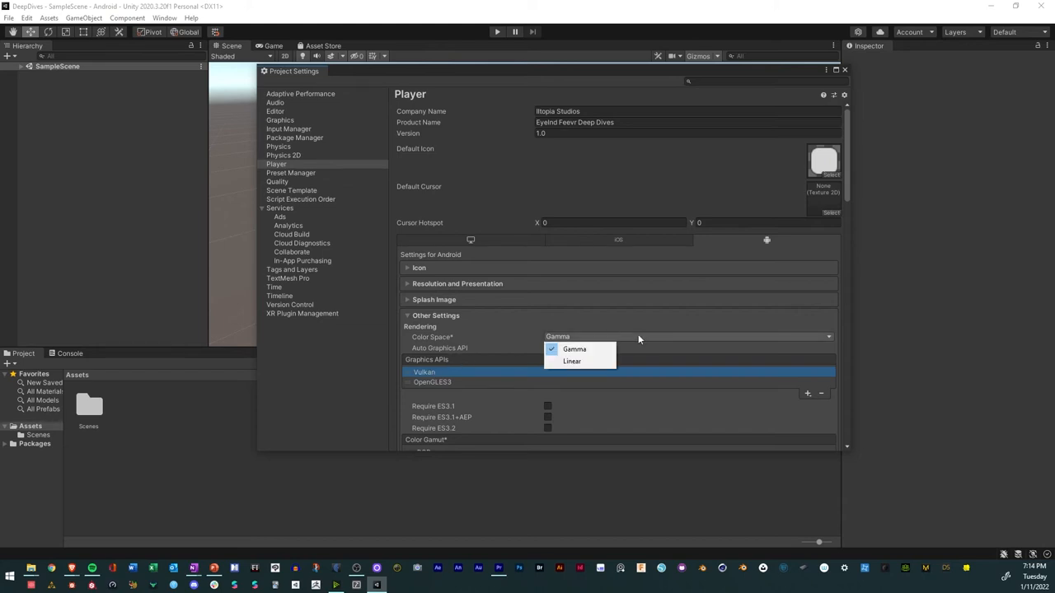
left_click(574, 350)
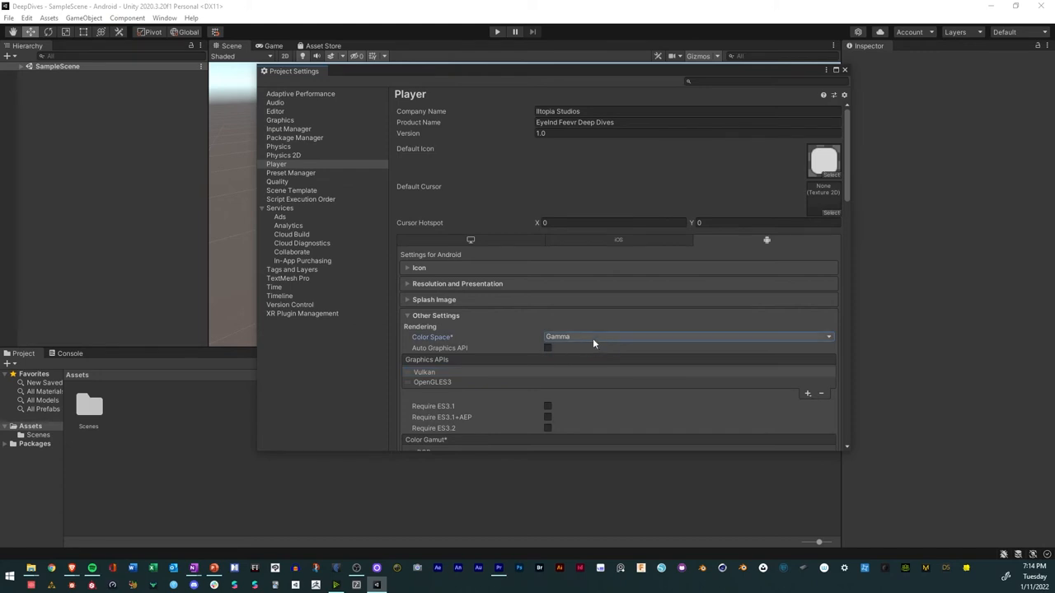
mouse_move(452, 377)
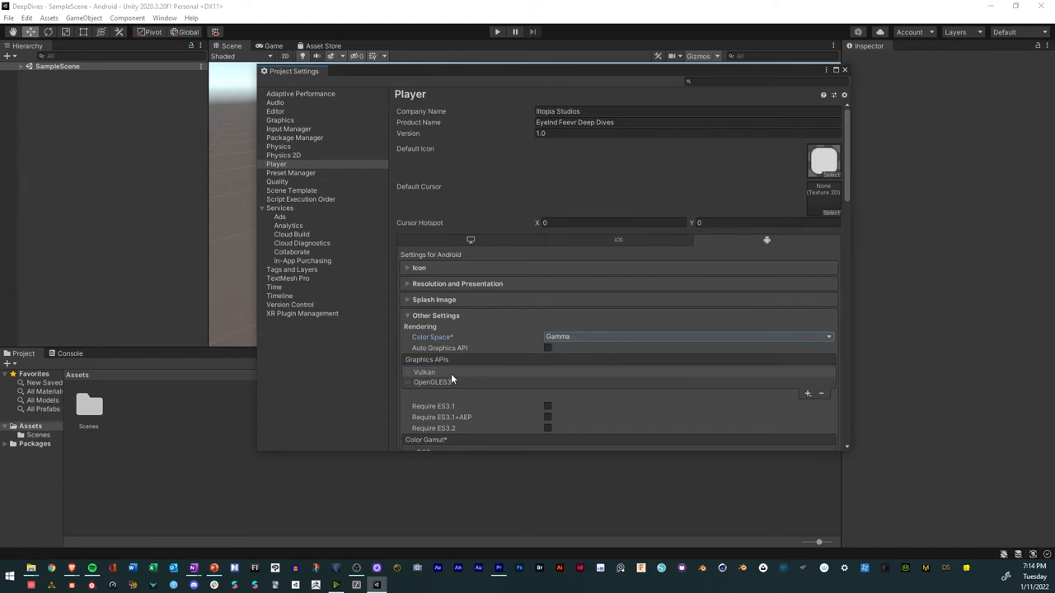
left_click(423, 373)
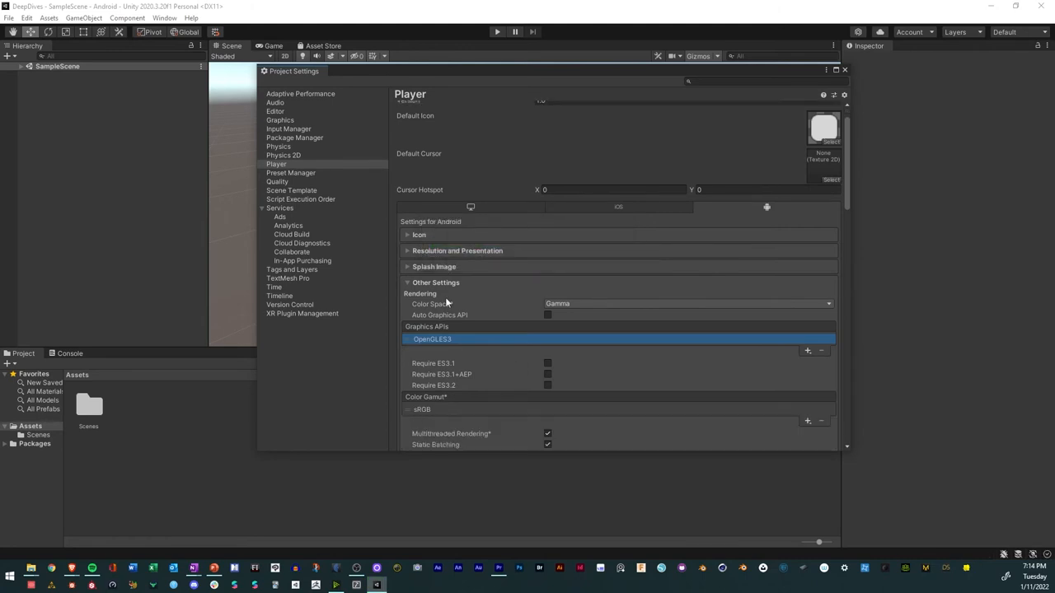
Set Android Minimum API Level to Android 11.0, Scripting Backend IL2CPP and Api Compatibility .NET 4.x.
scroll("down", 3)
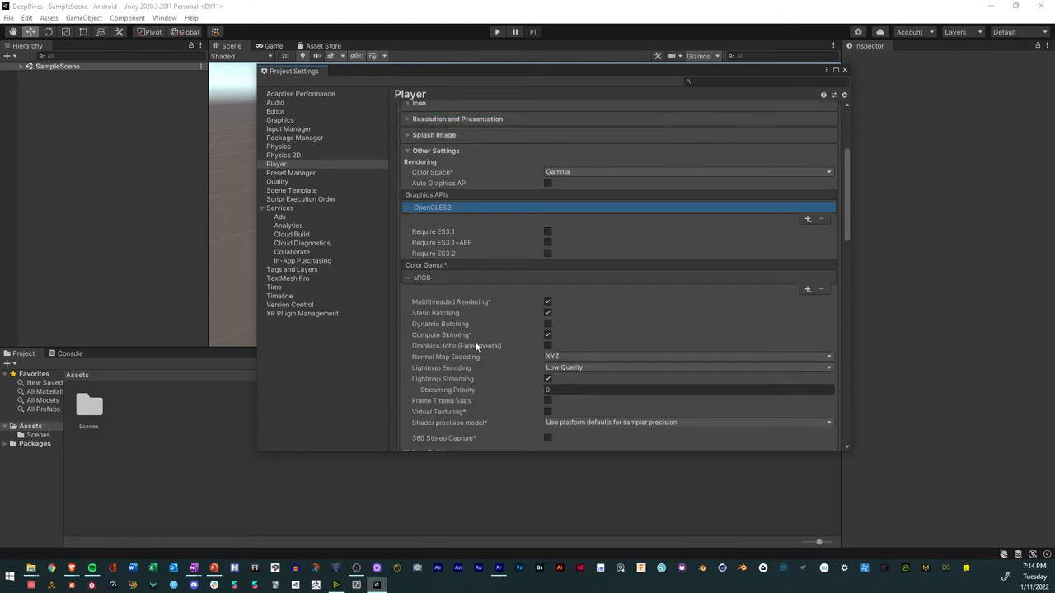
scroll("down", 3)
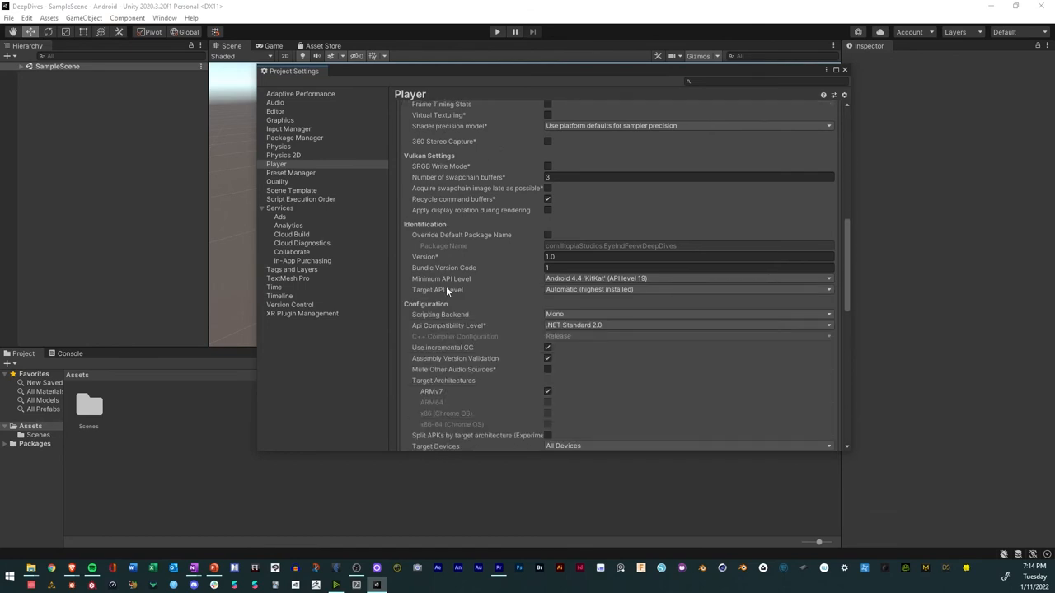
scroll("down", 3)
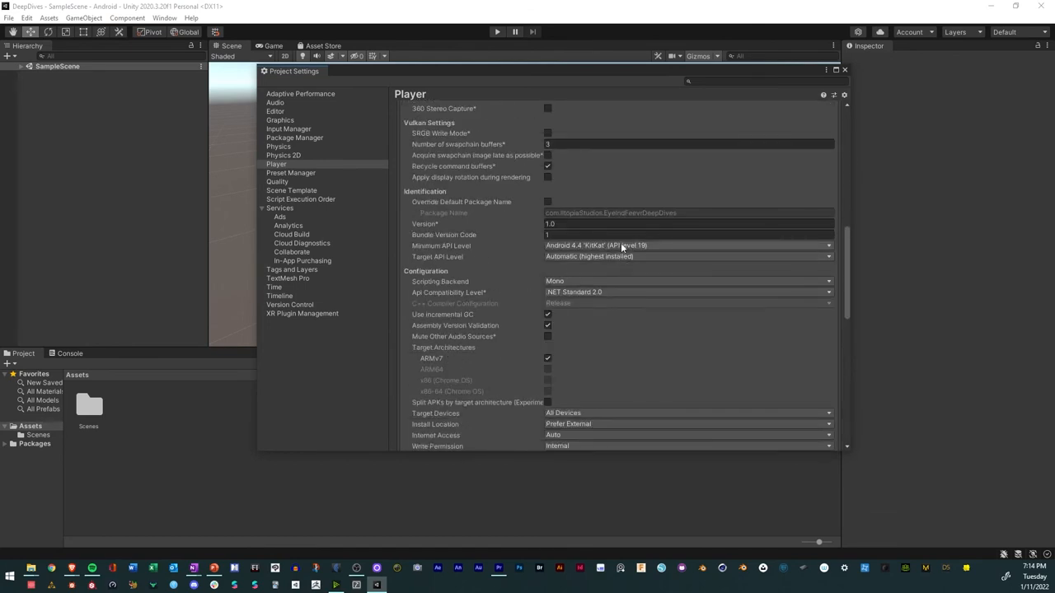
left_click(689, 246)
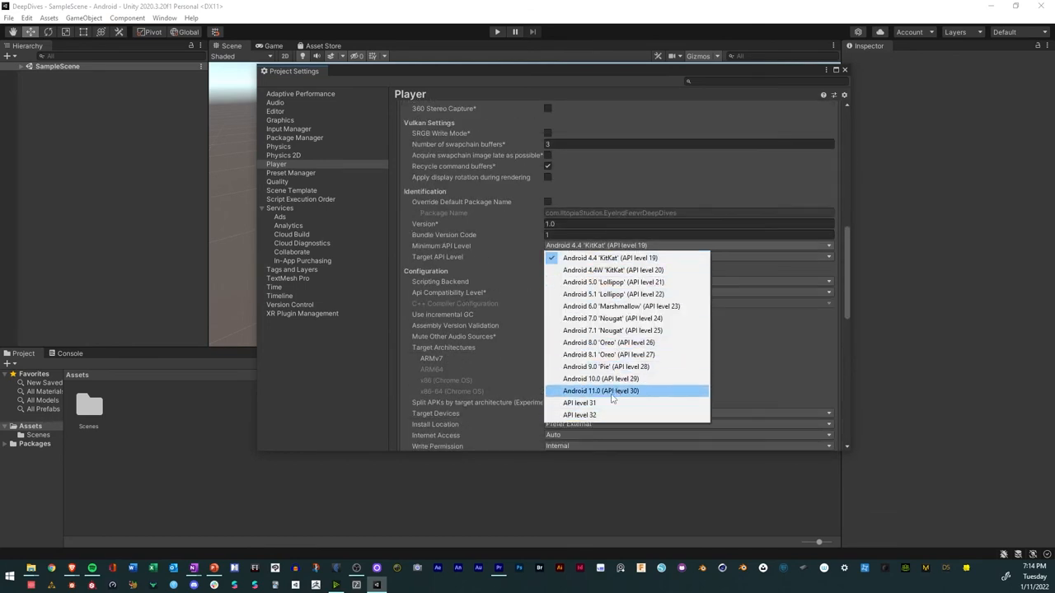
left_click(600, 391)
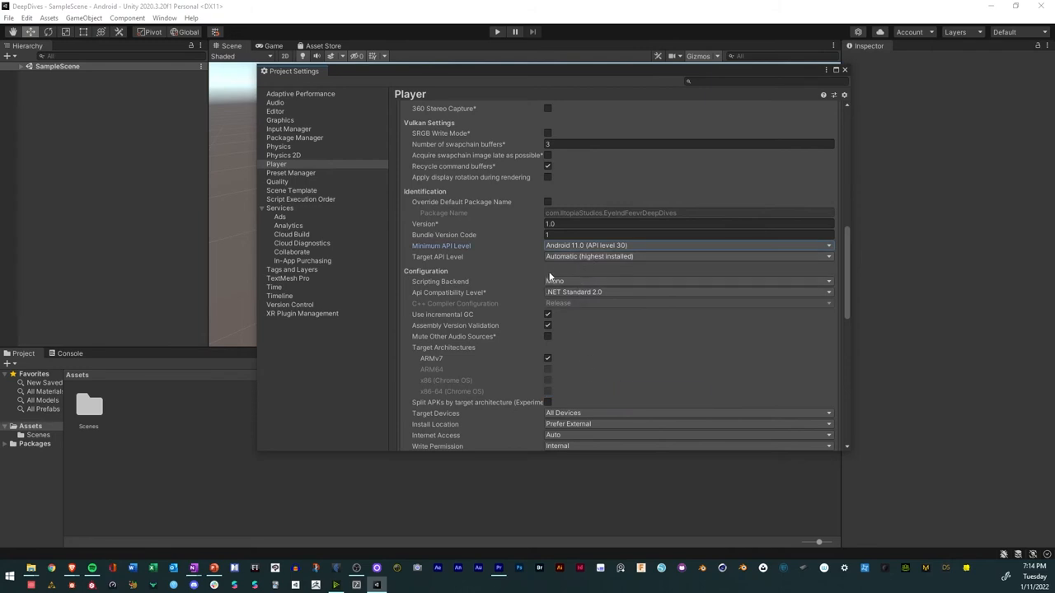
left_click(689, 280)
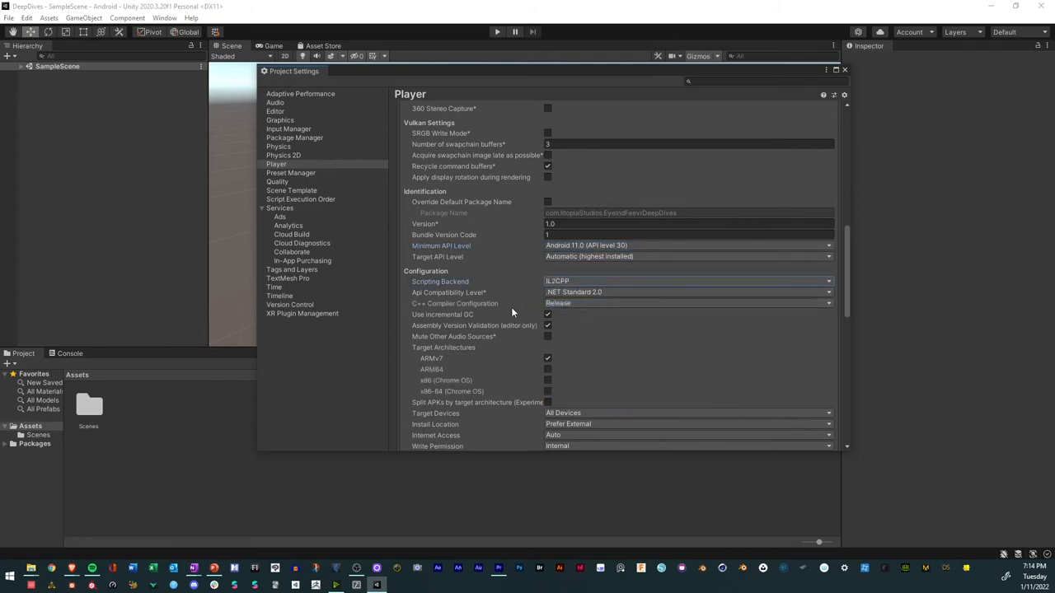
left_click(685, 294)
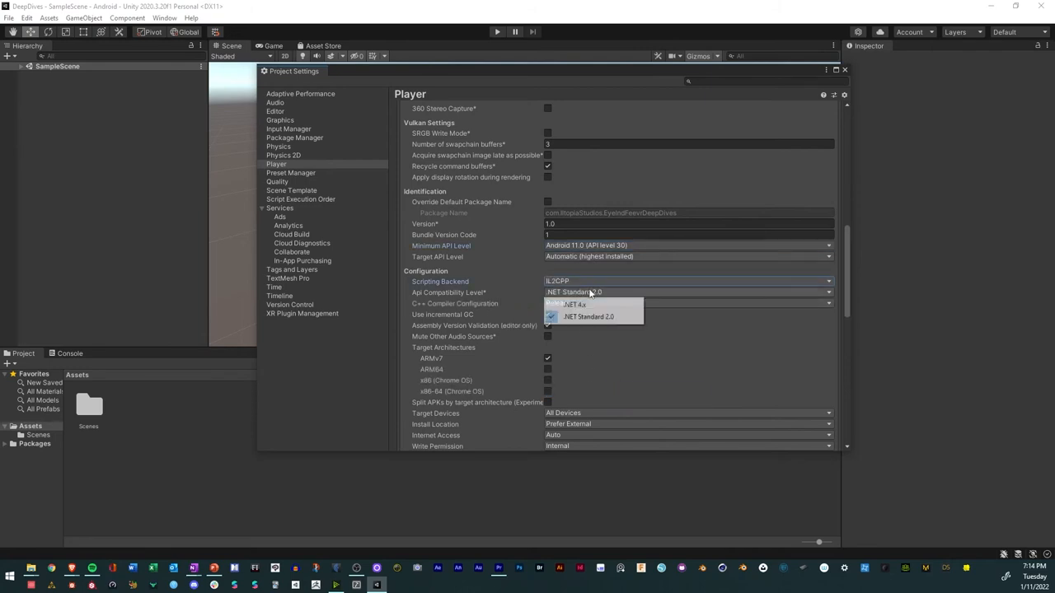
left_click(574, 305)
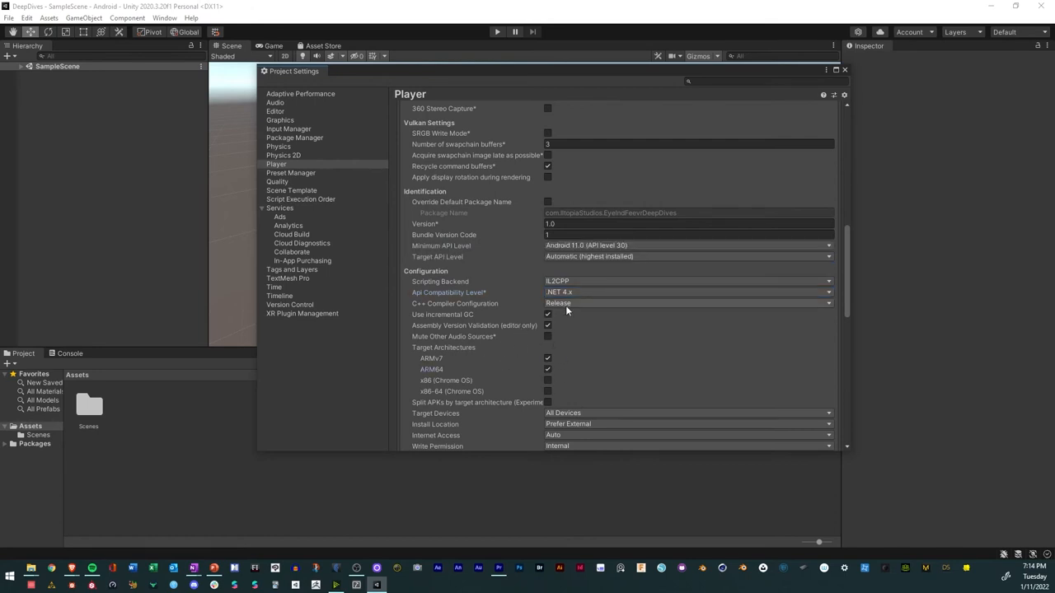
Set the iOS Api Compatibility Level to .NET 4.x instead of .NET Standard 2.0.
scroll("down", 3)
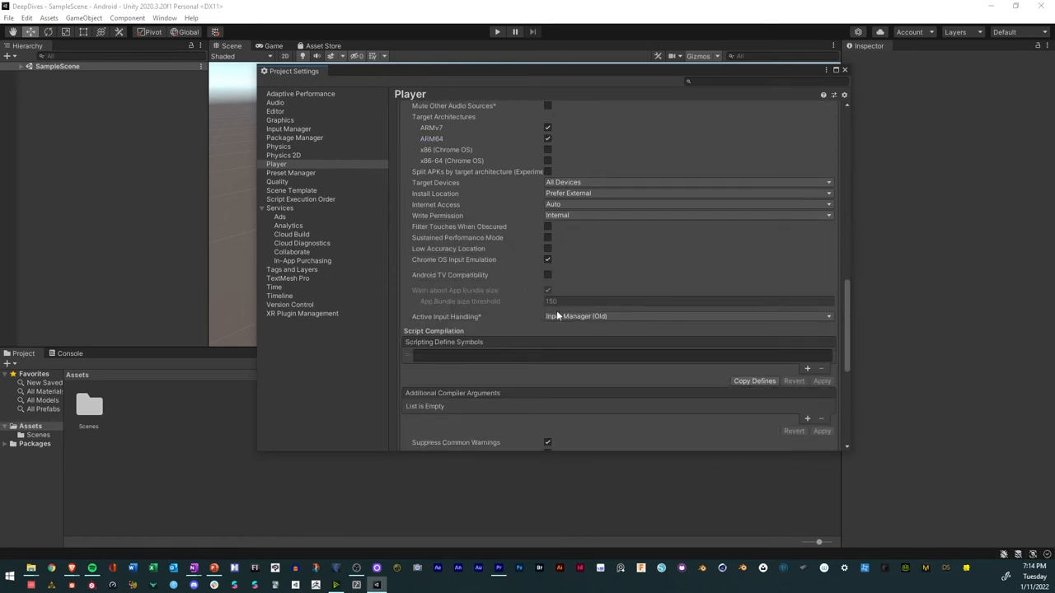
scroll("down", 3)
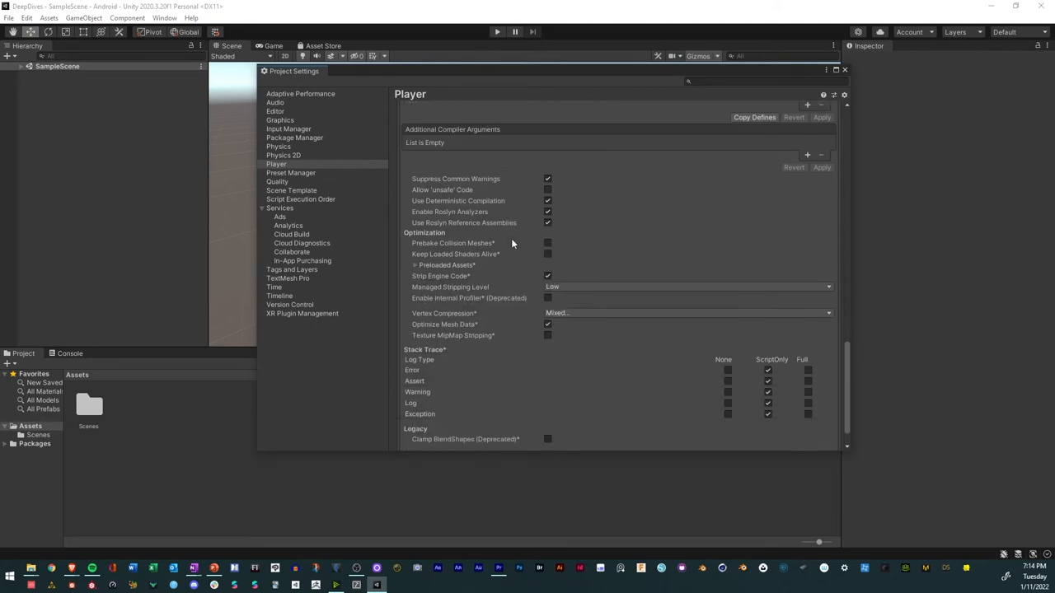
scroll("down", 3)
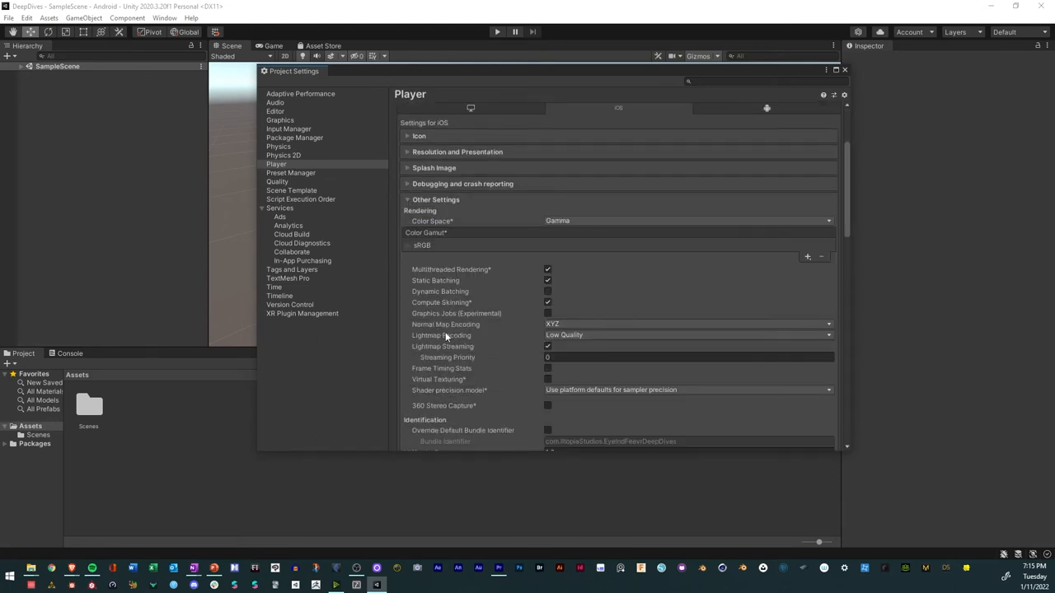
scroll("down", 3)
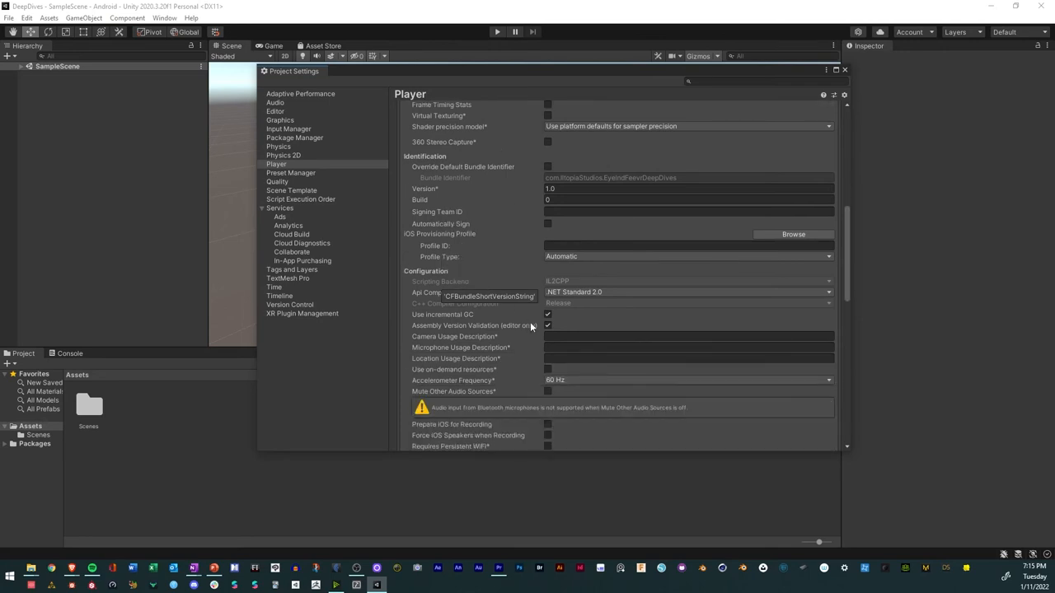
scroll("down", 3)
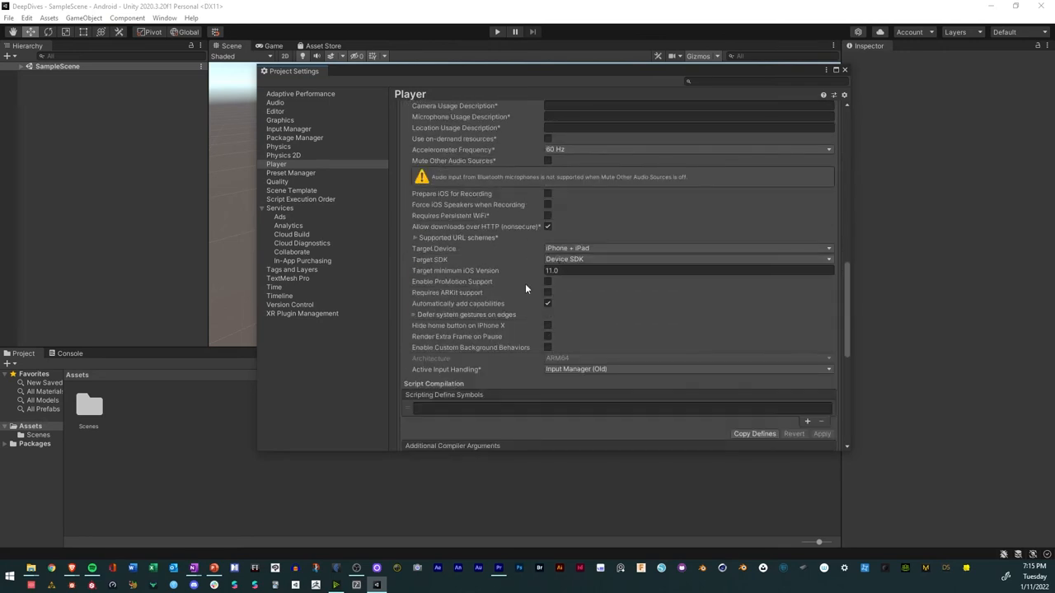
mouse_move(508, 273)
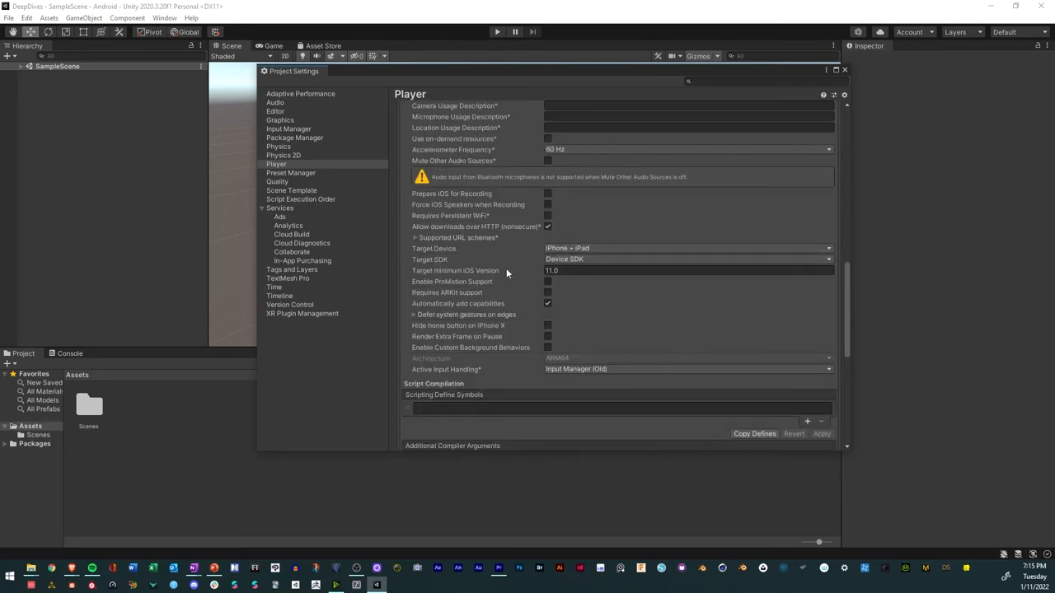
left_click(689, 214)
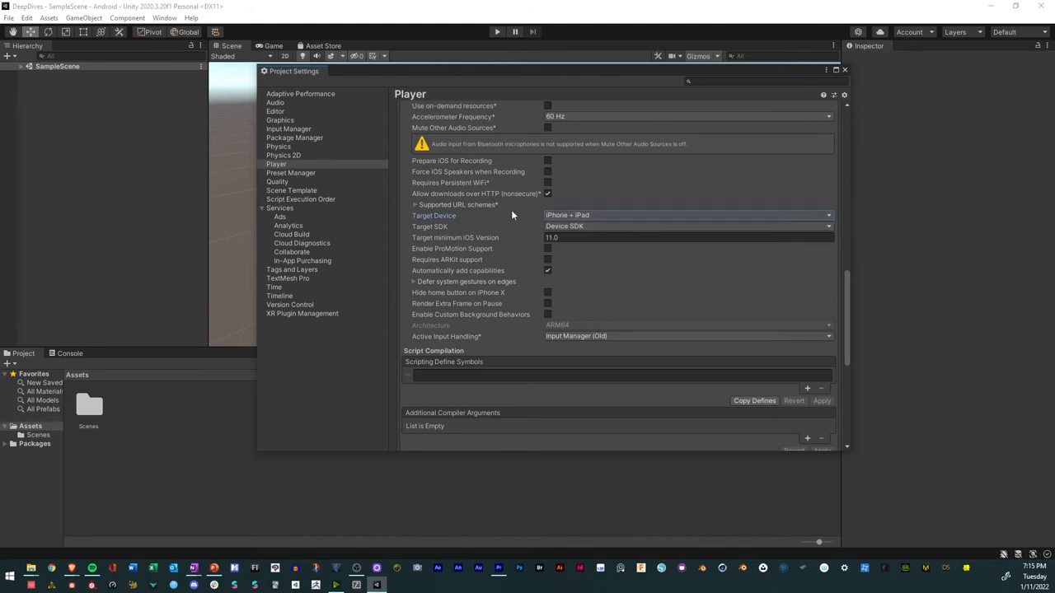
scroll("down", 3)
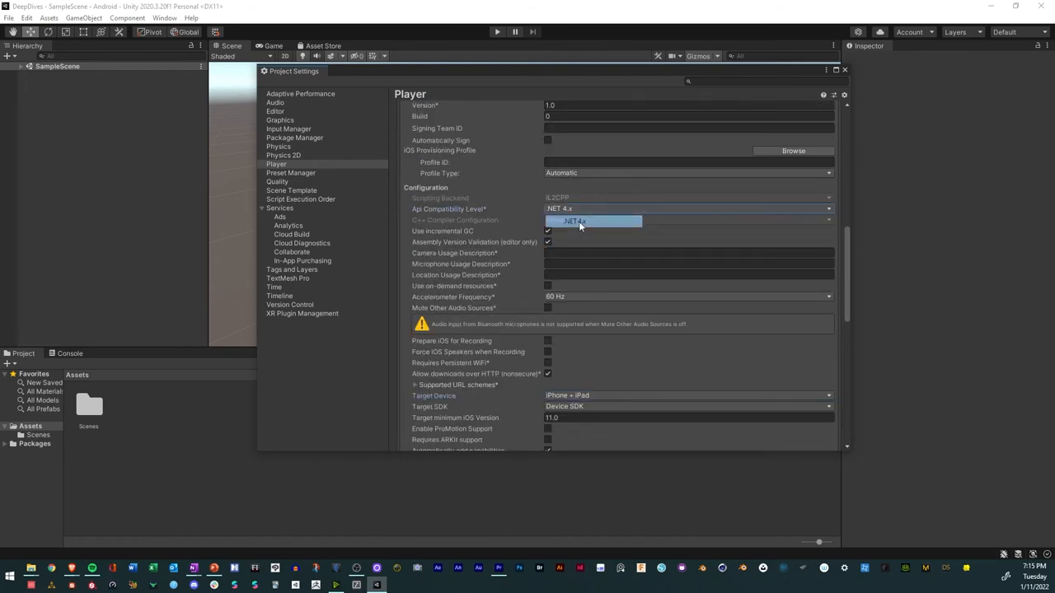
left_click(574, 221)
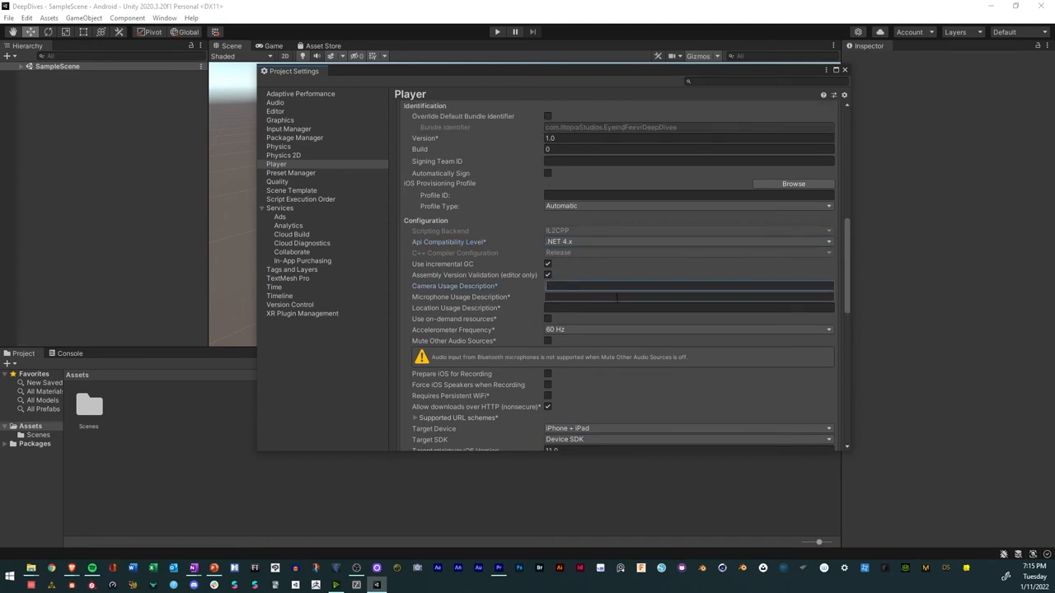
Fill the iOS Camera Usage Description with a message that the camera is used for playing AR experiences.
left_click(689, 287)
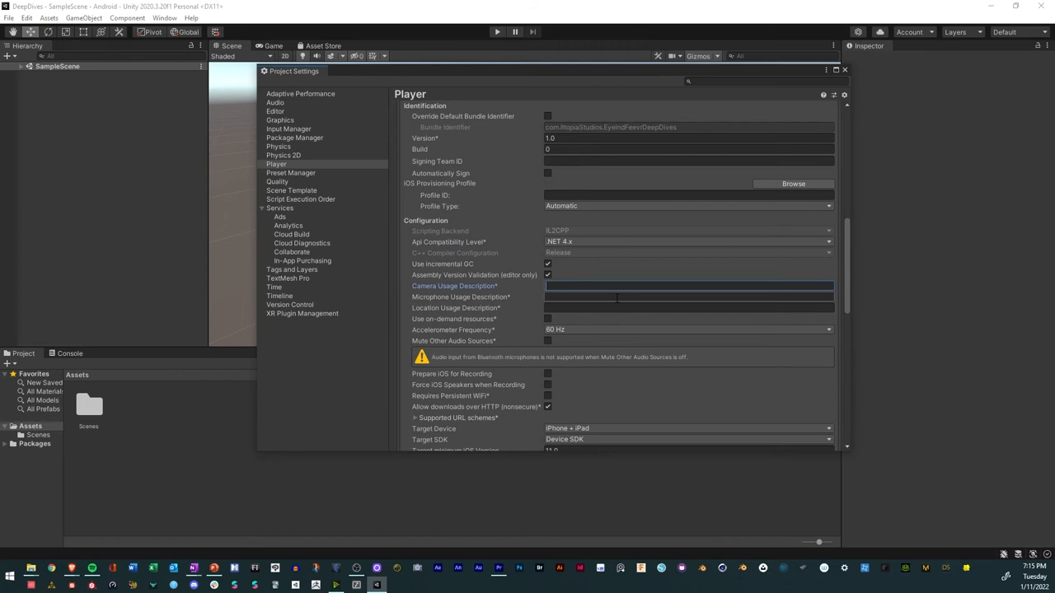
type("Camera will be used")
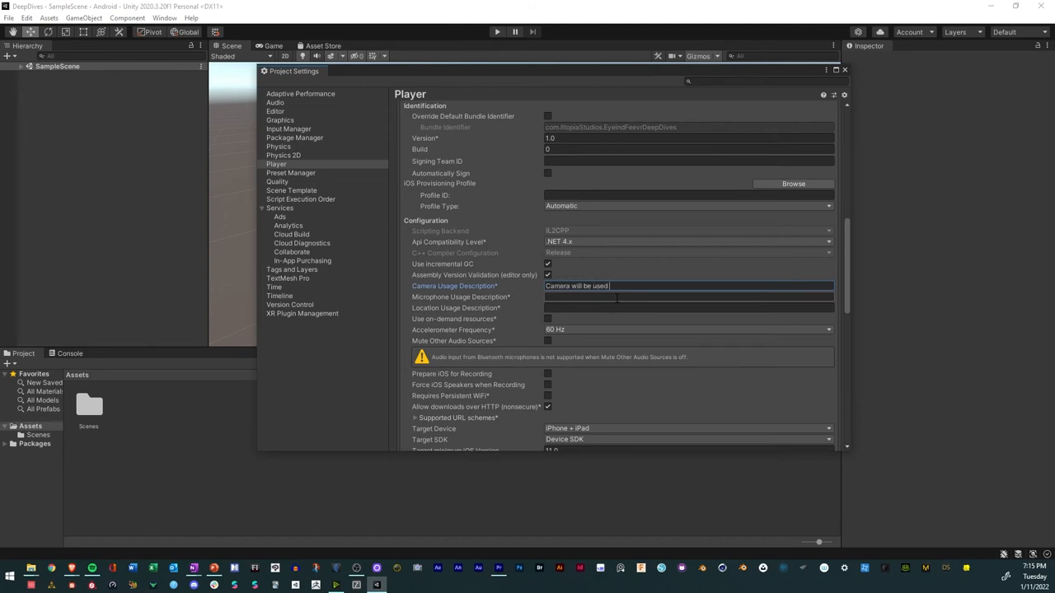
type("for")
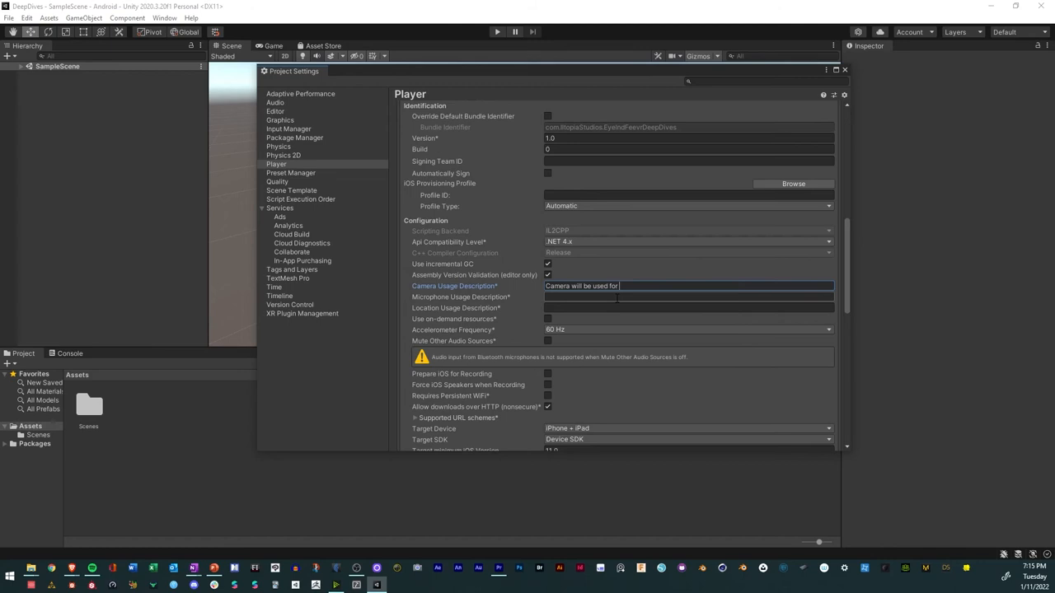
type("playing AR ex")
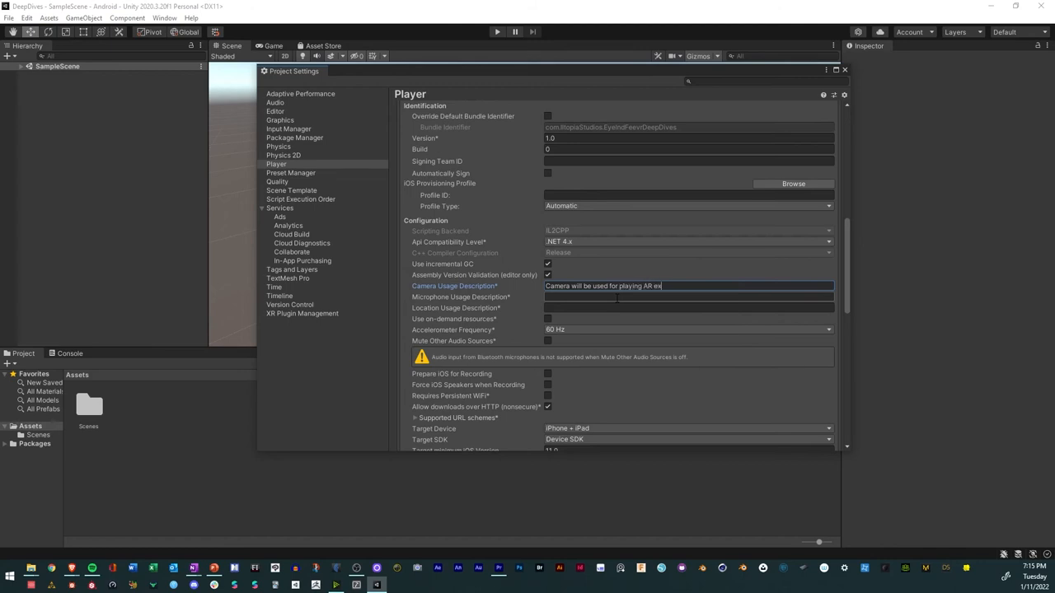
type("periences.")
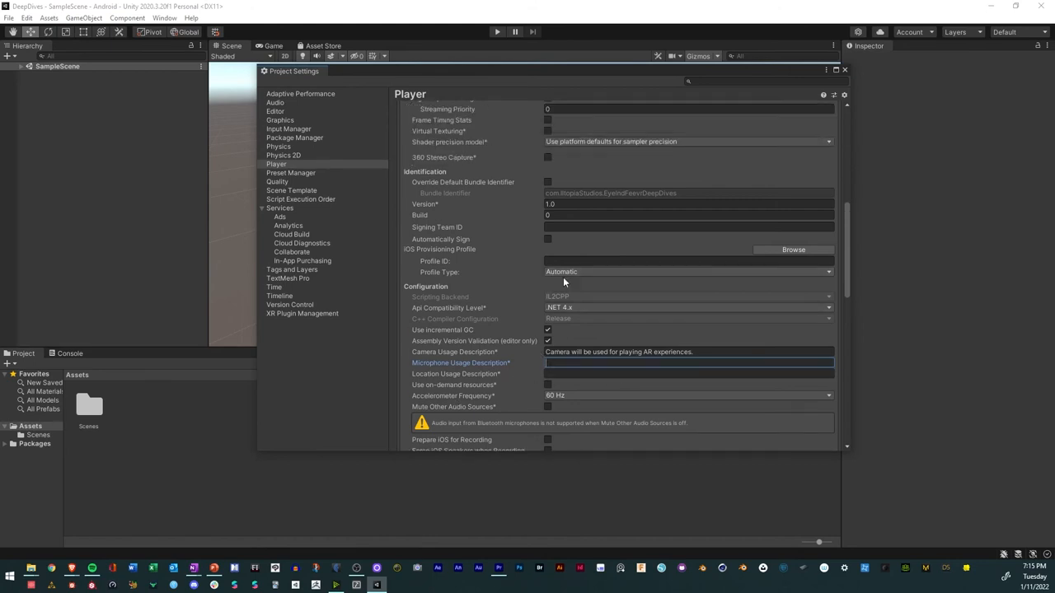
Add a logo entry to the Android splash screen and assign a sprite to it.
scroll("up", 3)
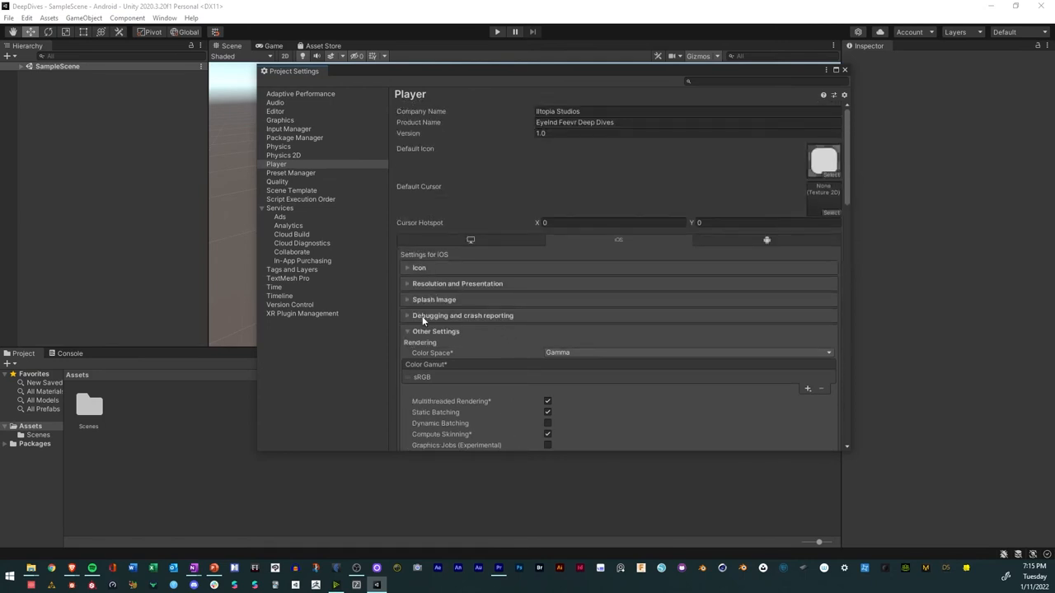
left_click(407, 300)
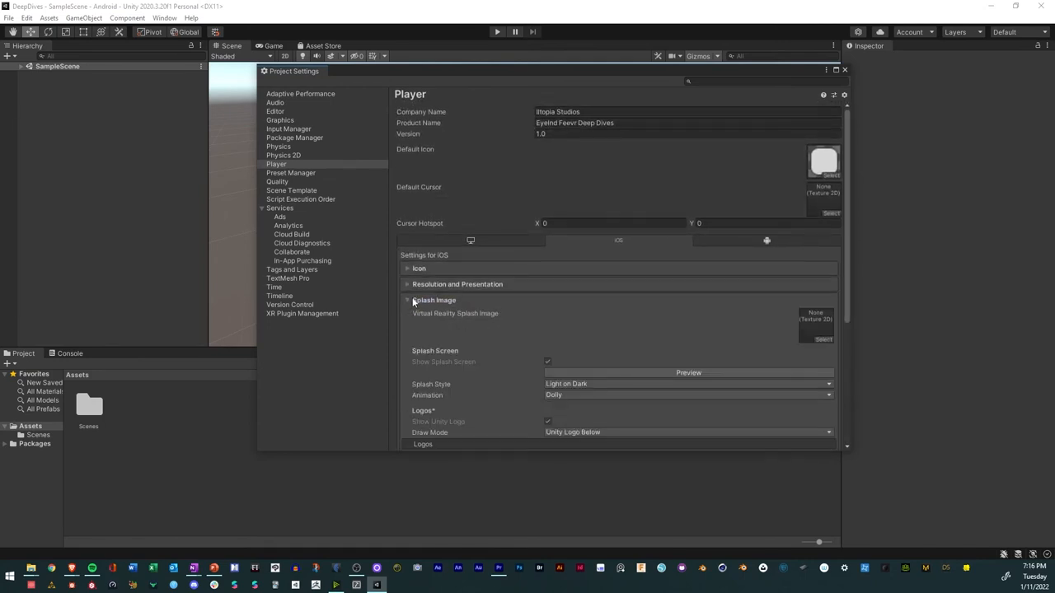
scroll("down", 3)
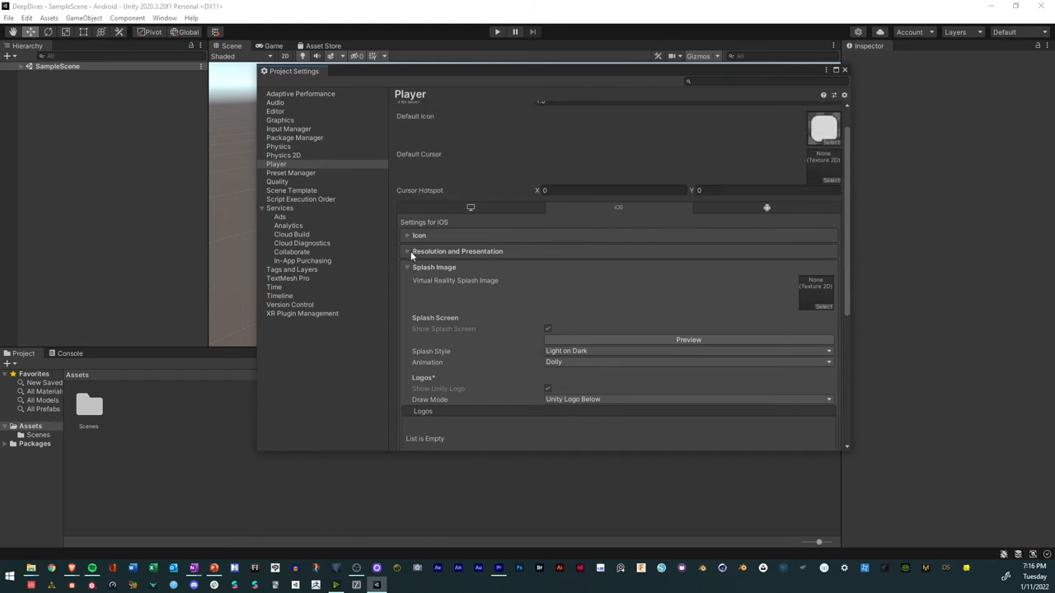
left_click(765, 207)
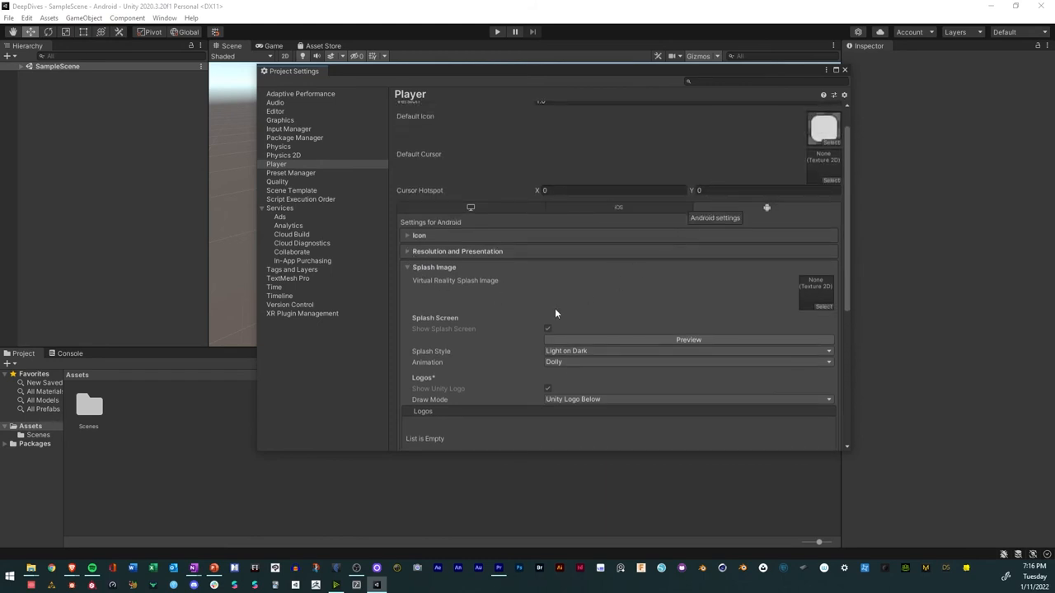
scroll("down", 3)
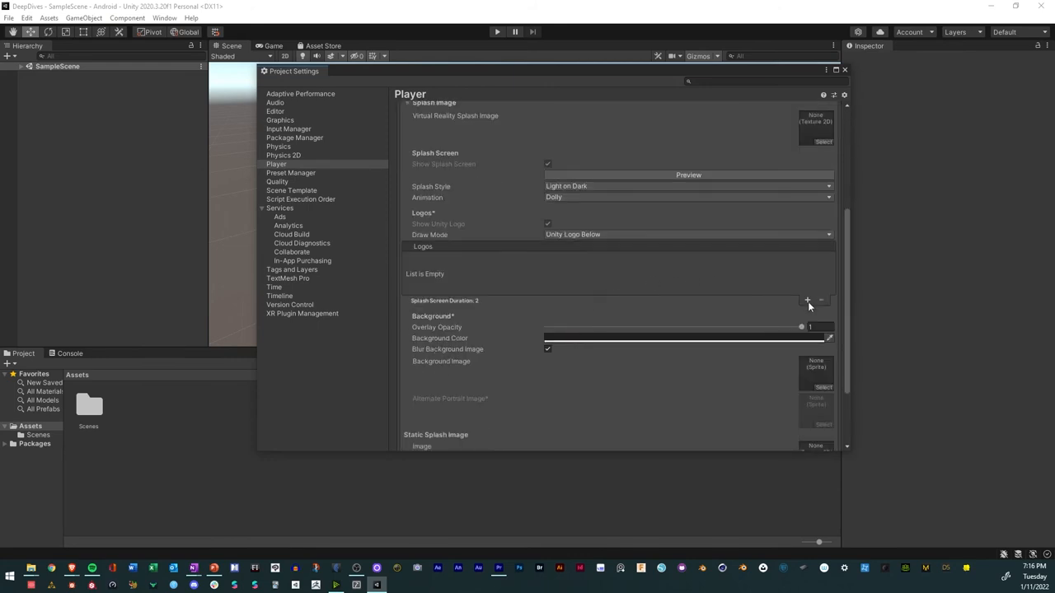
mouse_move(808, 300)
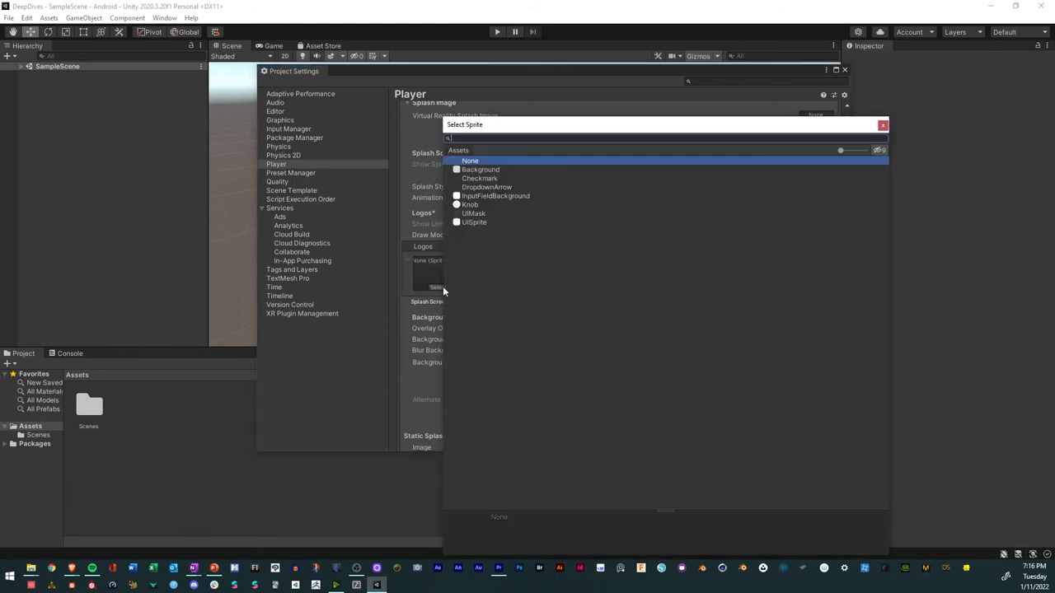
left_click(479, 178)
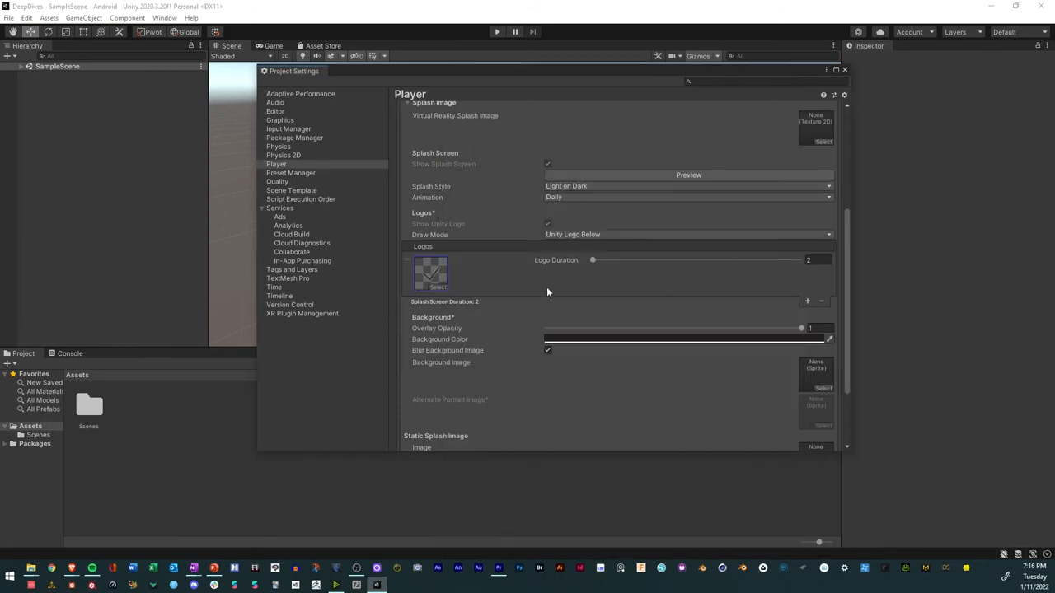
mouse_move(659, 180)
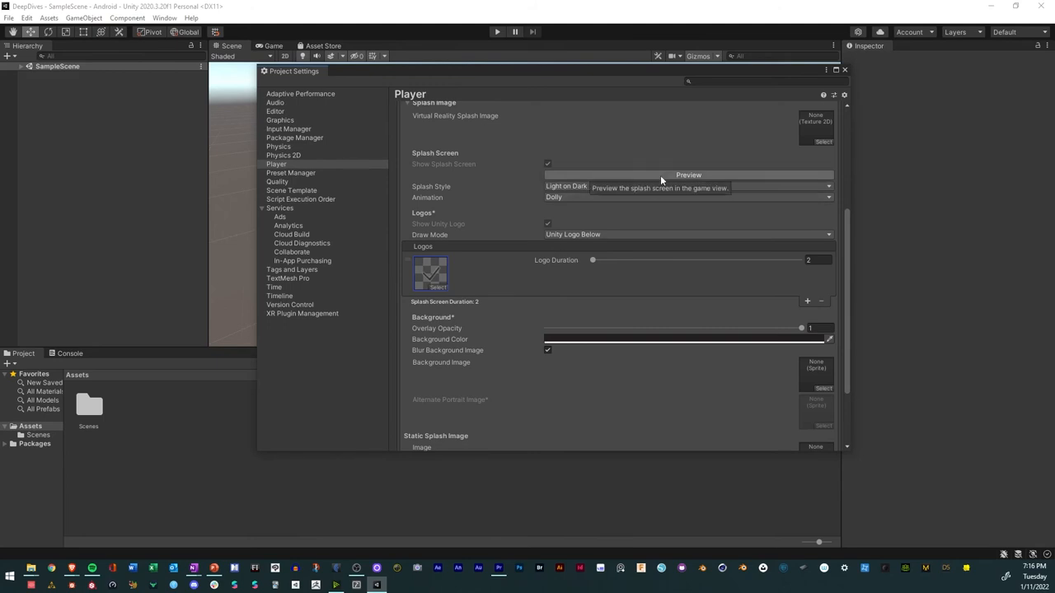
Run the splash screen preview in the Game view with the settings window moved aside.
left_click(689, 175)
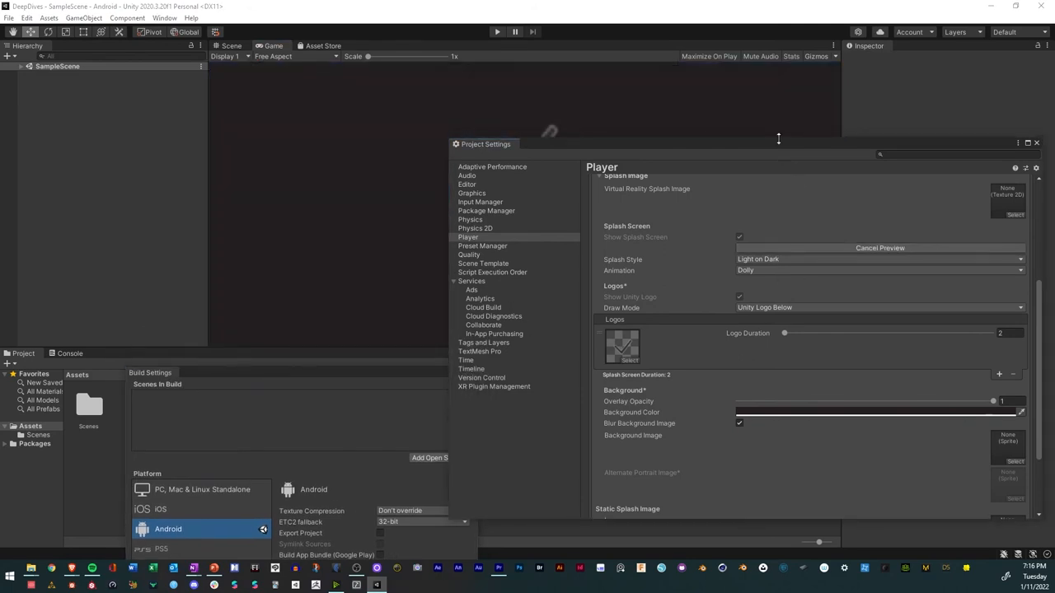
left_click_drag(486, 144, 537, 237)
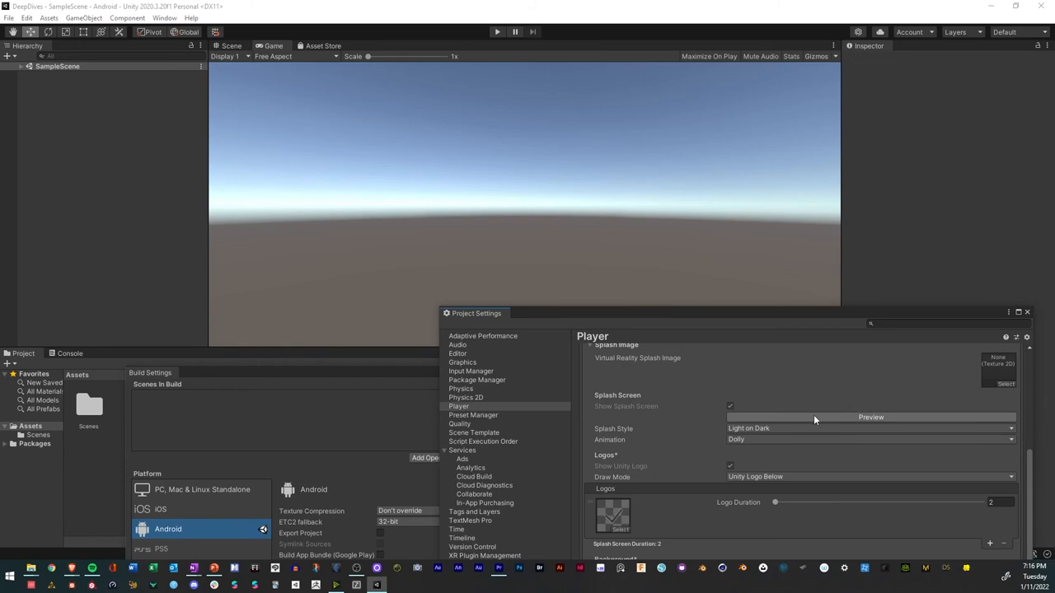
left_click(870, 417)
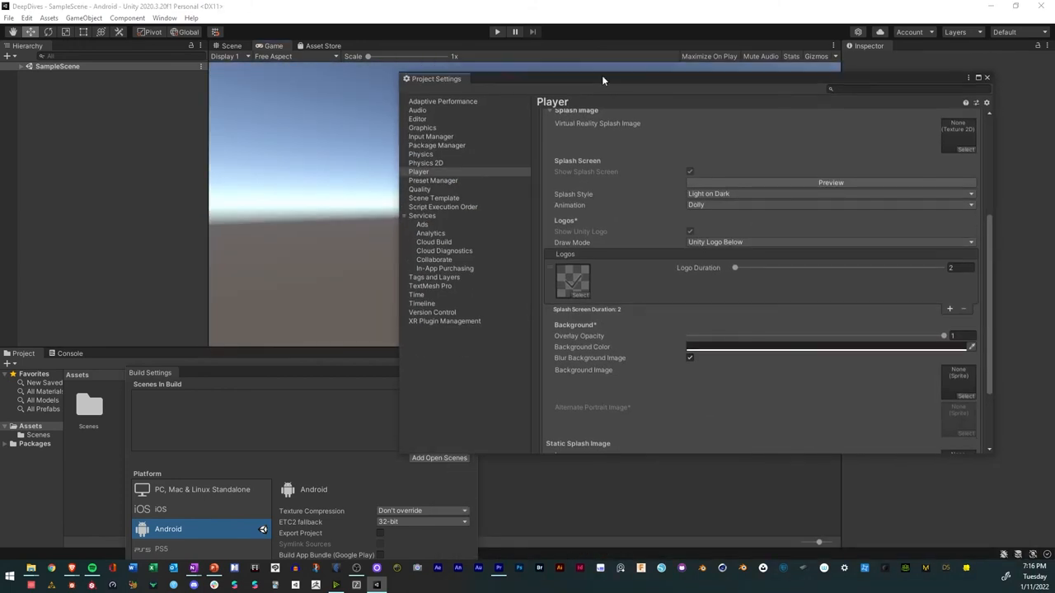
mouse_move(297, 374)
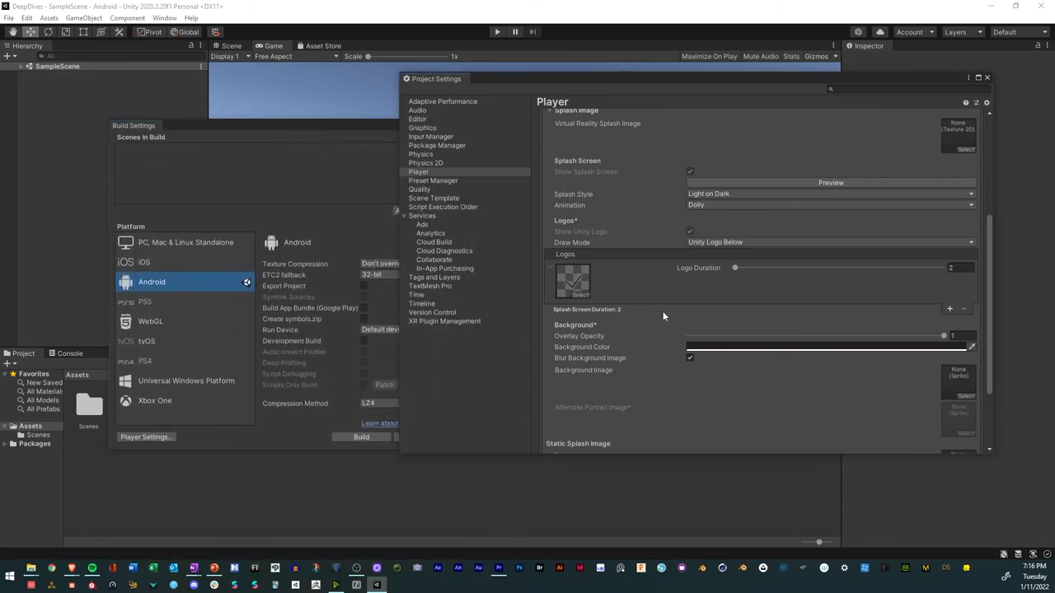
On the Quality page select the Medium level and make it the default quality level.
left_click(419, 190)
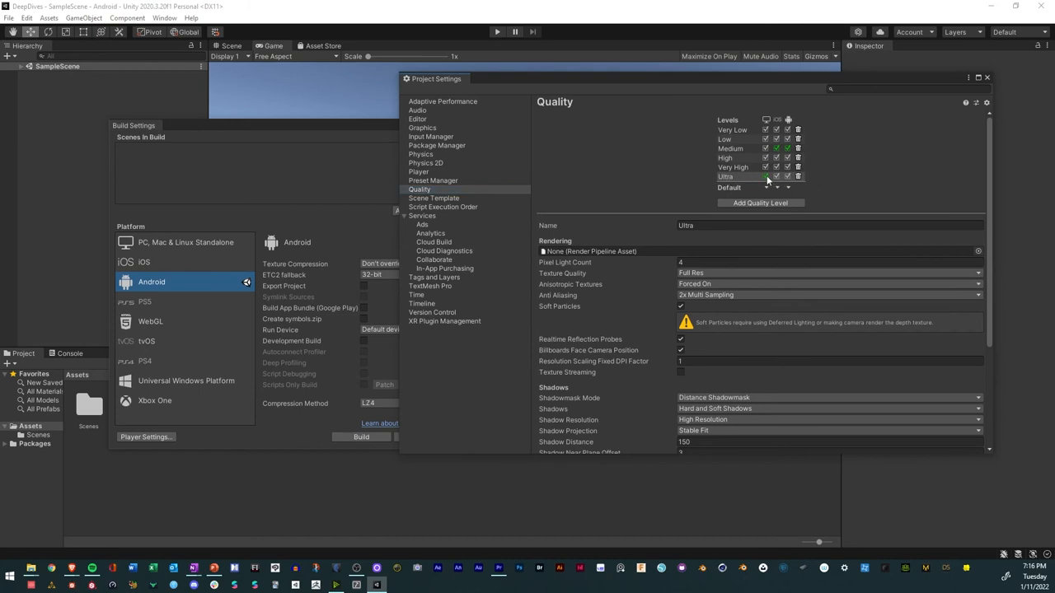
mouse_move(755, 123)
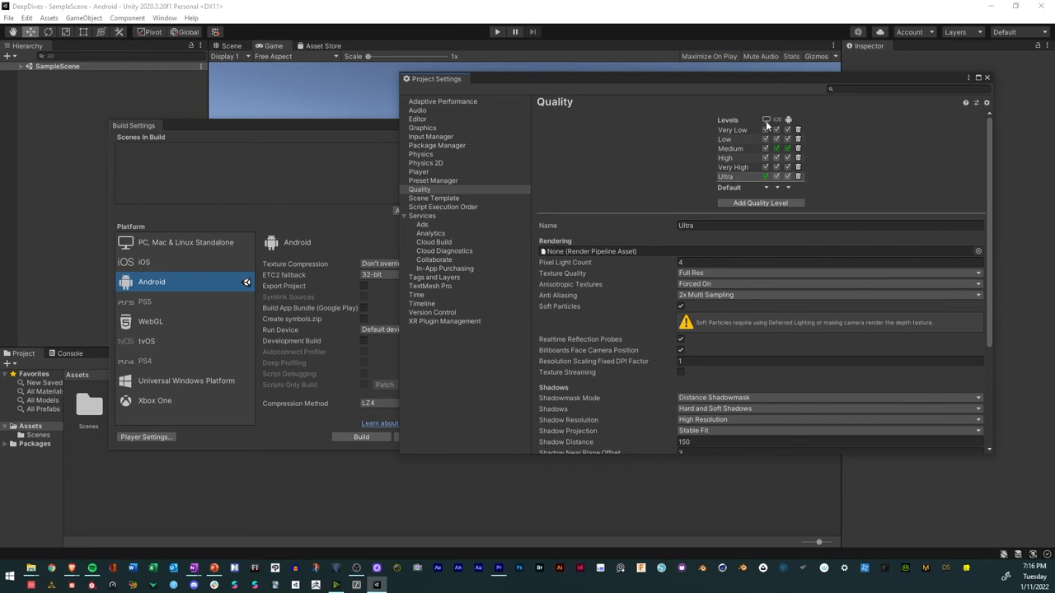
mouse_move(742, 152)
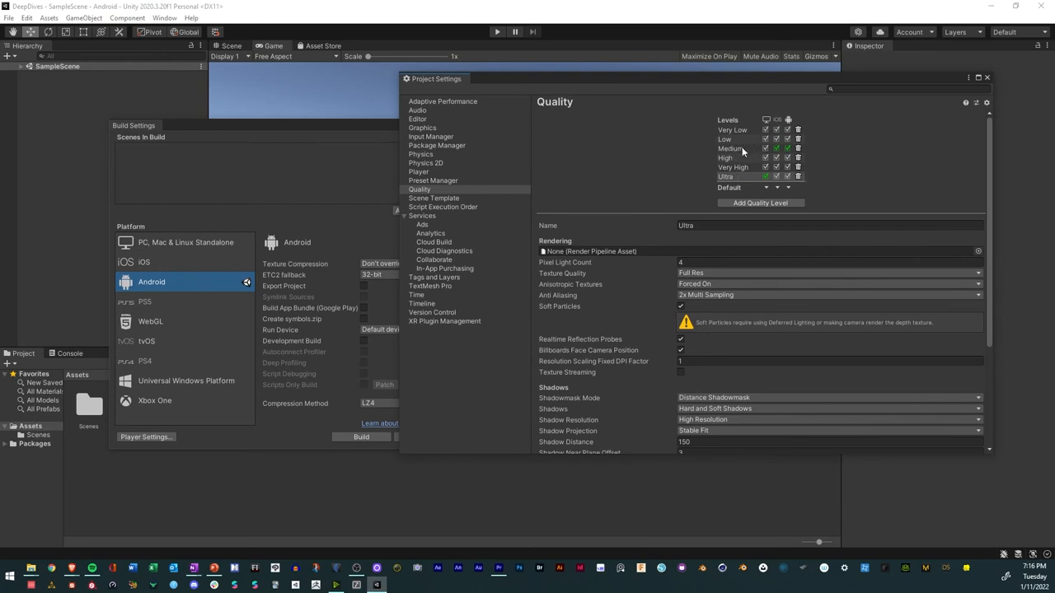
left_click(730, 148)
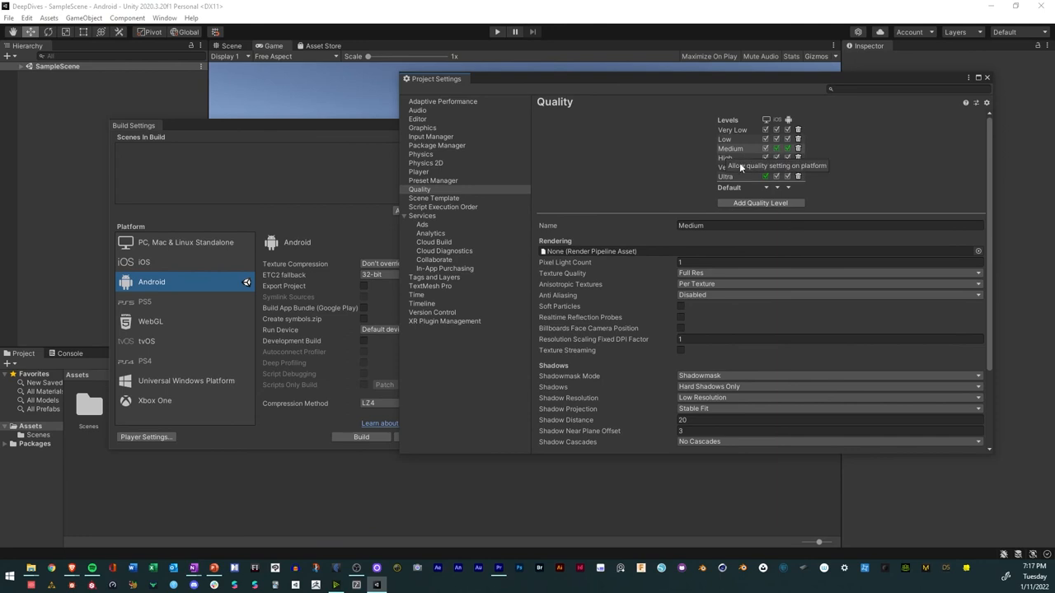
left_click(725, 176)
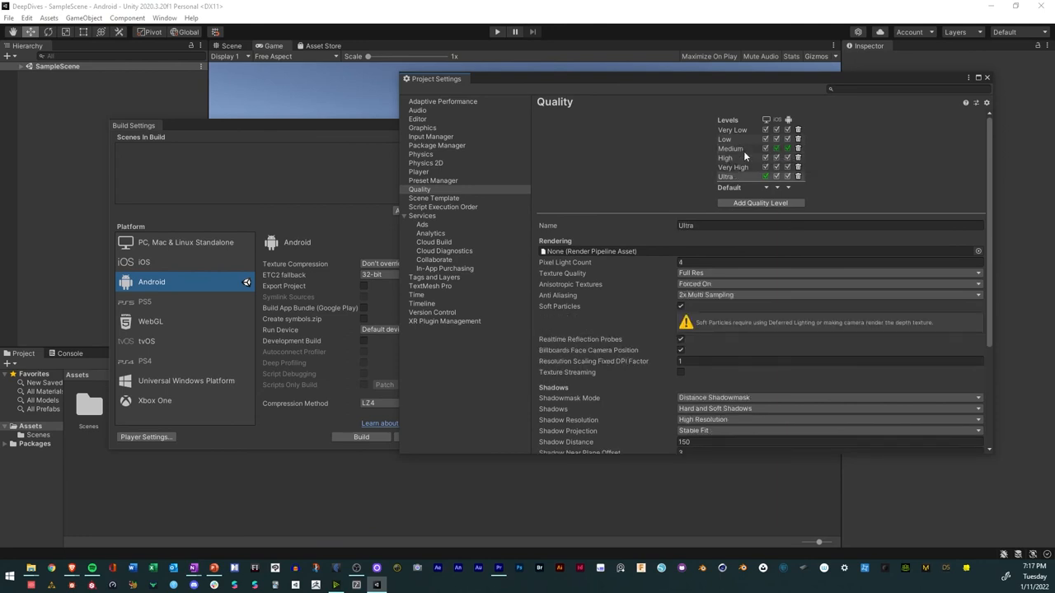
left_click(729, 148)
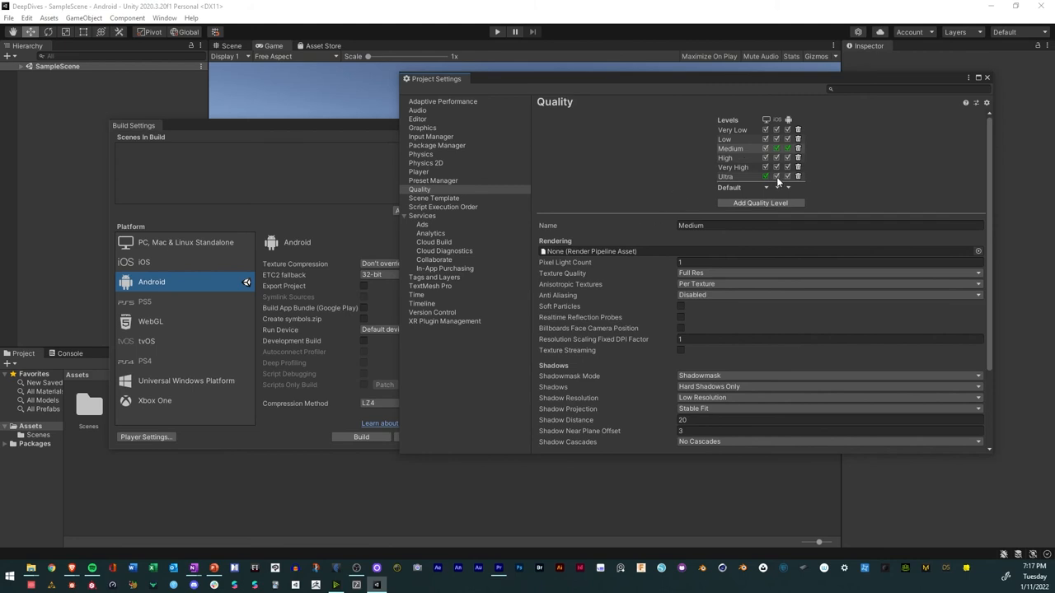
scroll("down", 3)
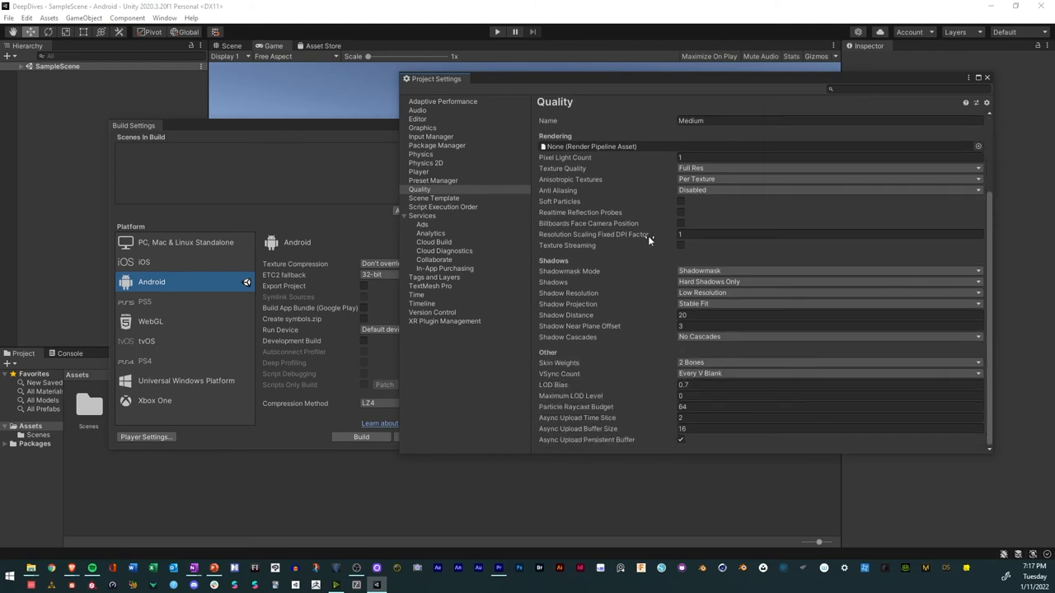
mouse_move(623, 241)
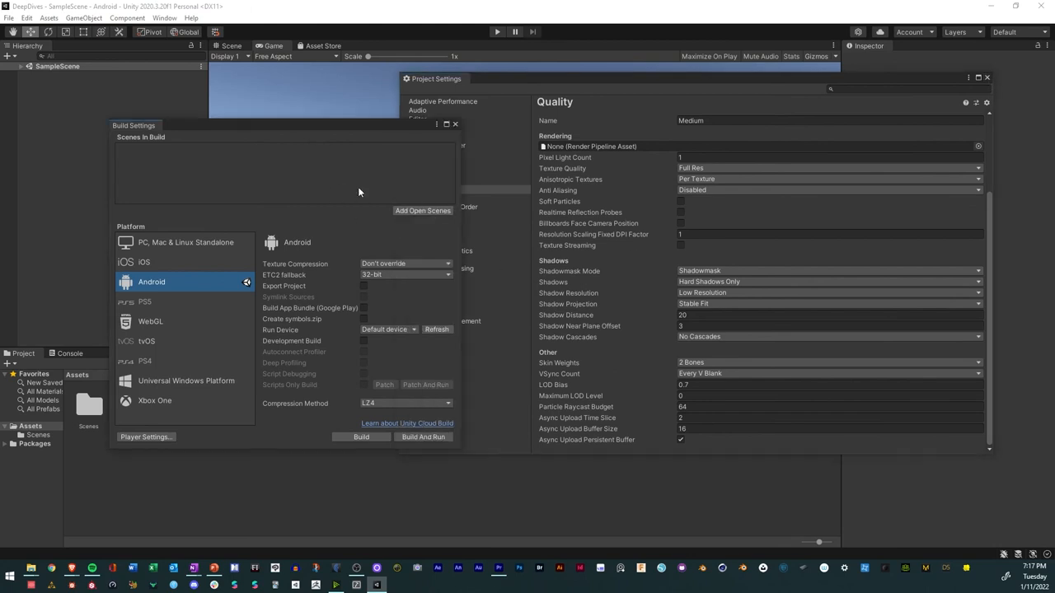
mouse_move(453, 254)
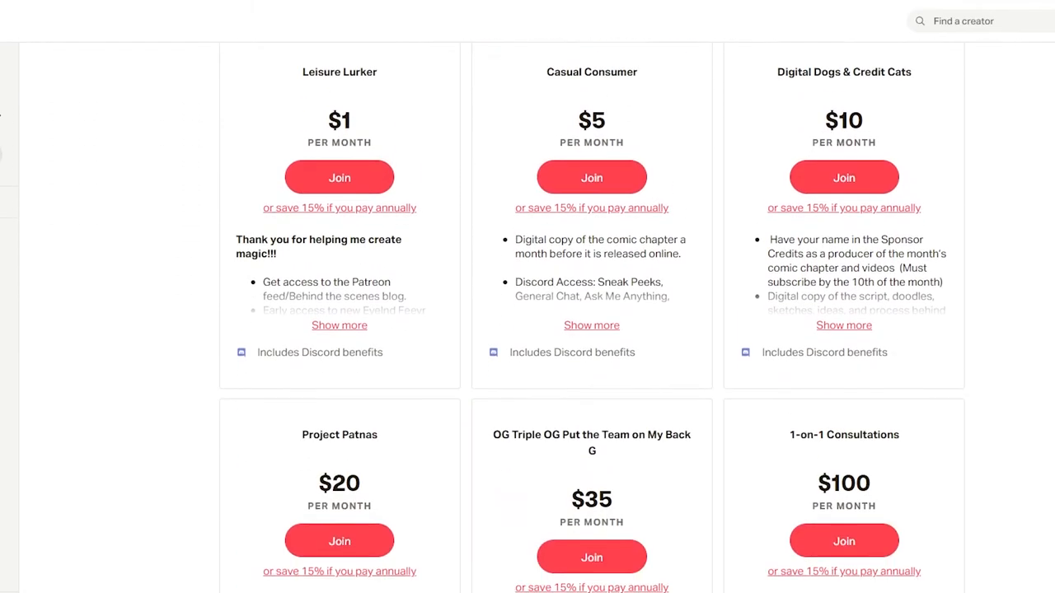
scroll("down", 3)
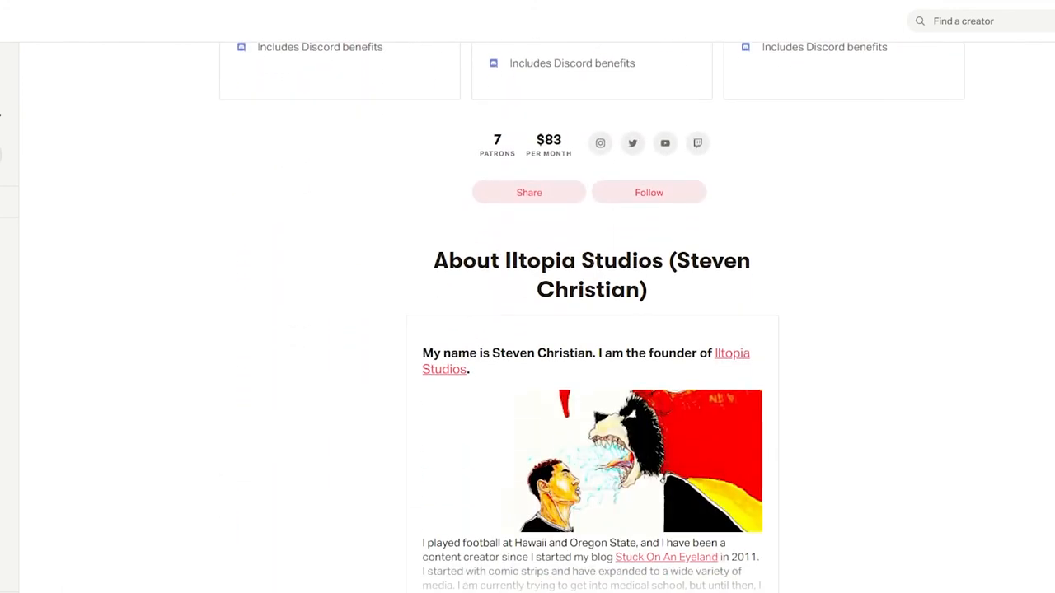
scroll("down", 3)
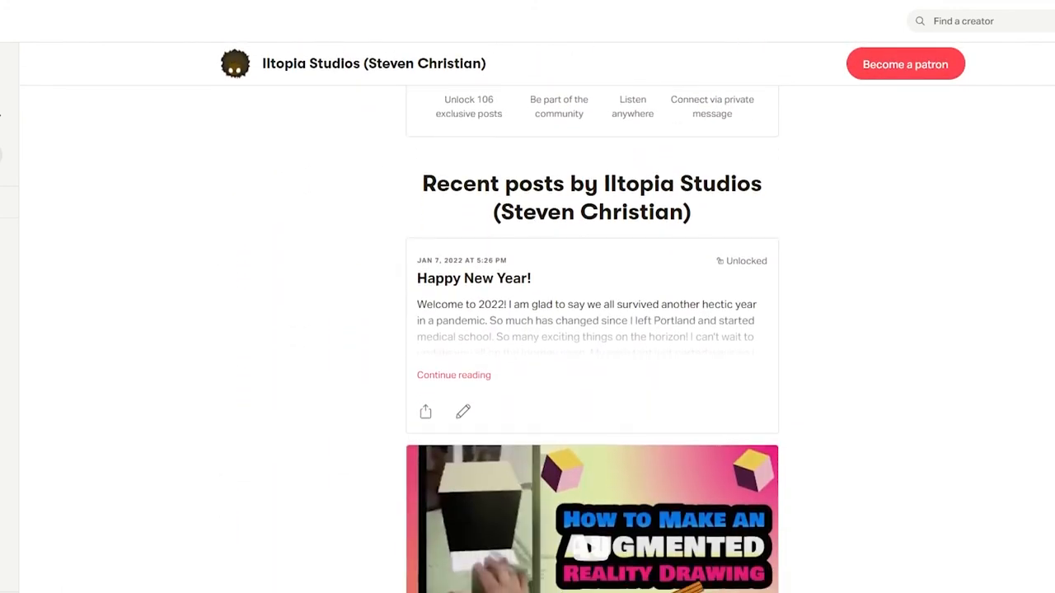